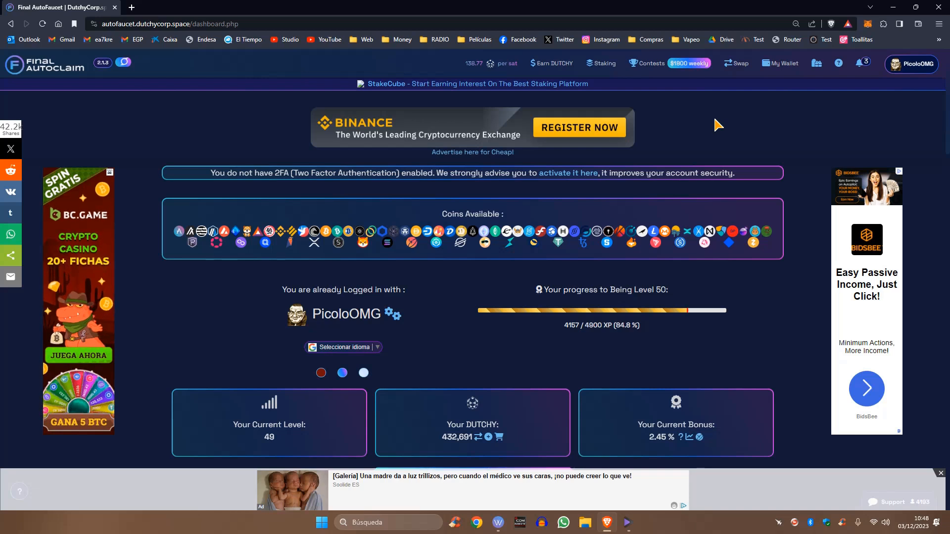
mouse_move(716, 137)
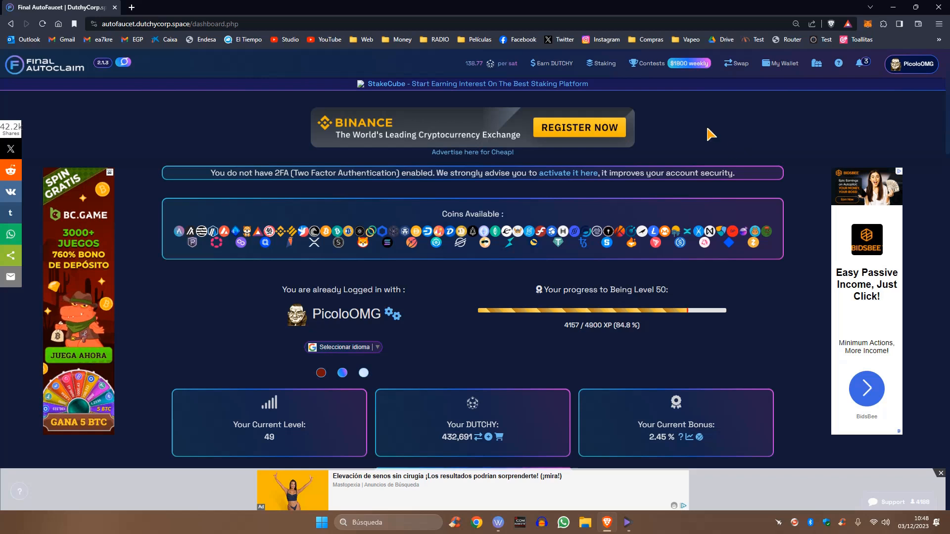
mouse_move(671, 127)
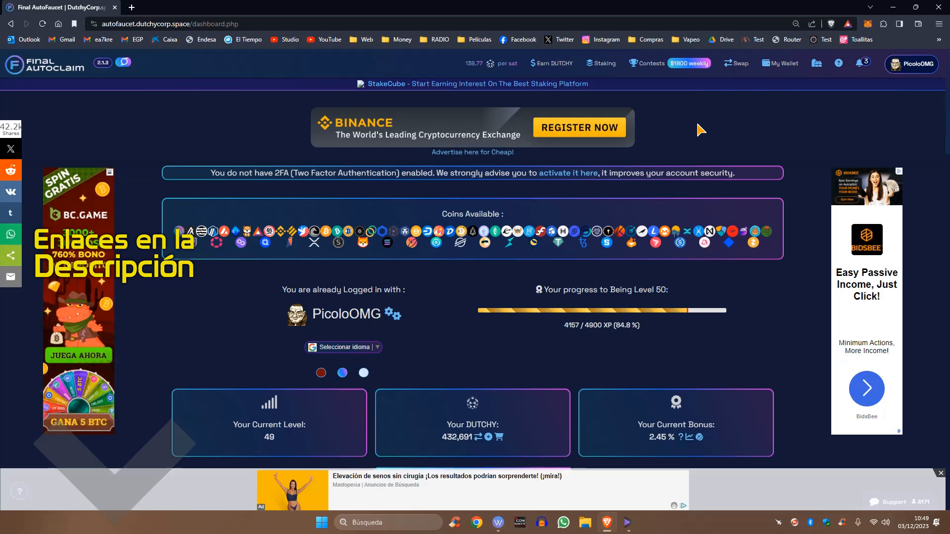
mouse_move(594, 54)
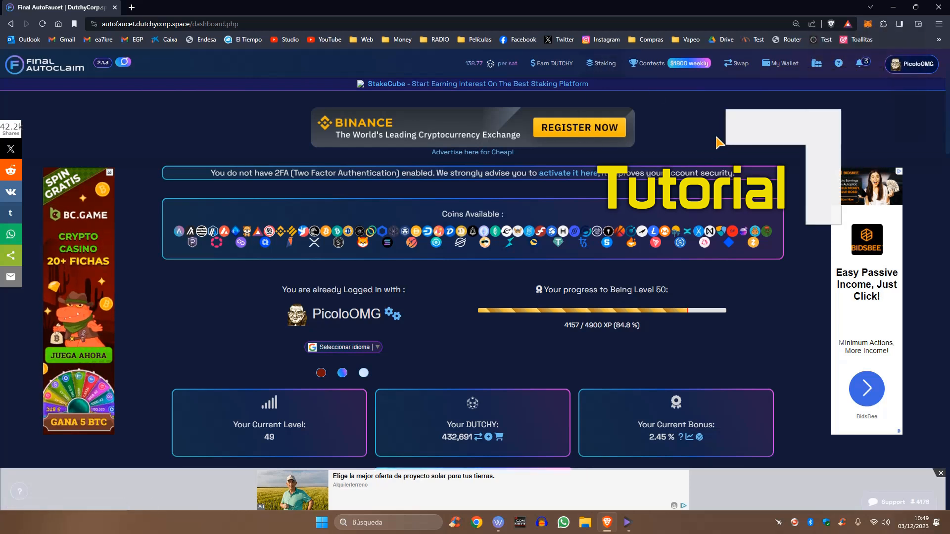
mouse_move(711, 131)
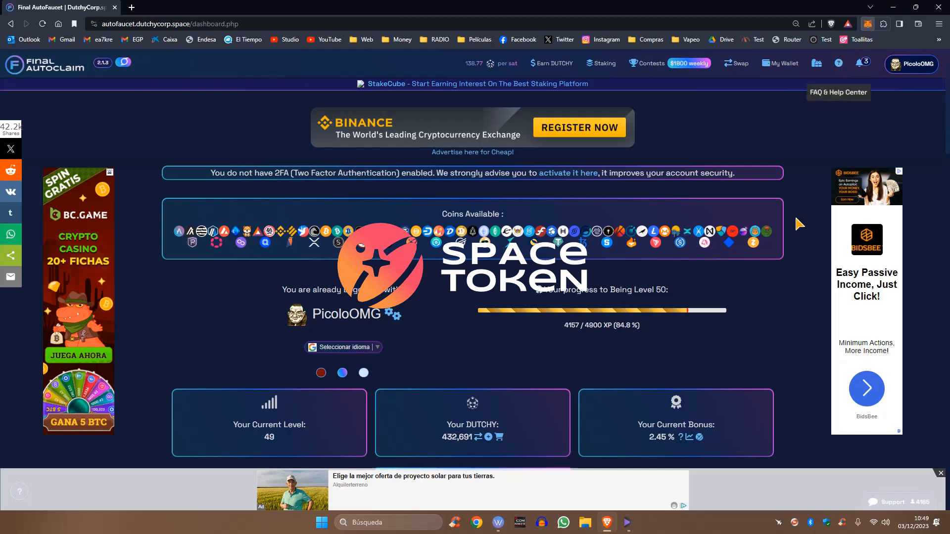
Check the crypto wallet balances, then go to the coin exchange page.
left_click(868, 23)
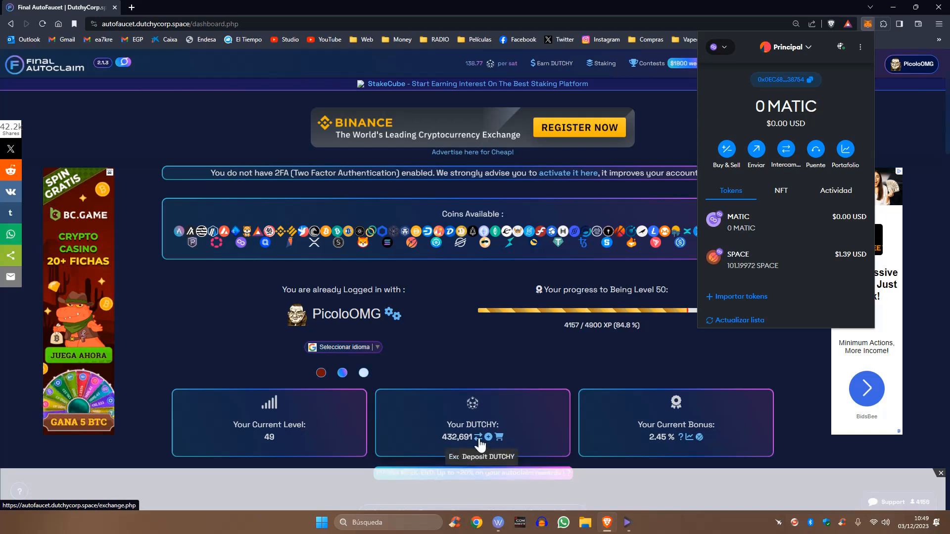
mouse_move(655, 102)
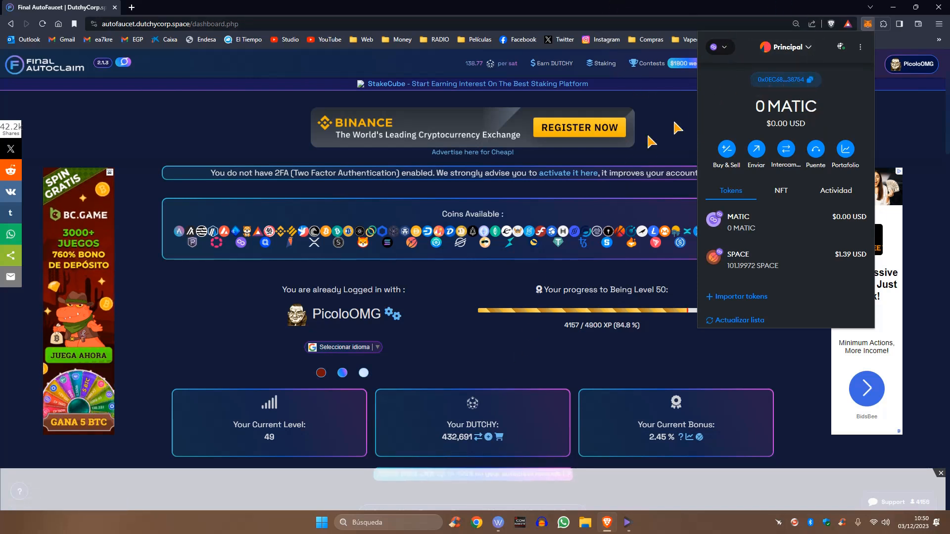
mouse_move(488, 354)
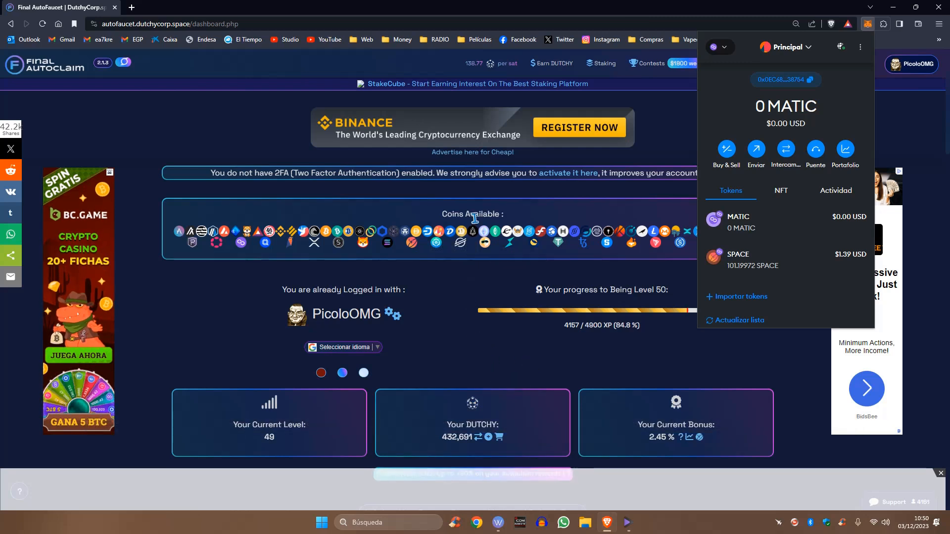
mouse_move(528, 364)
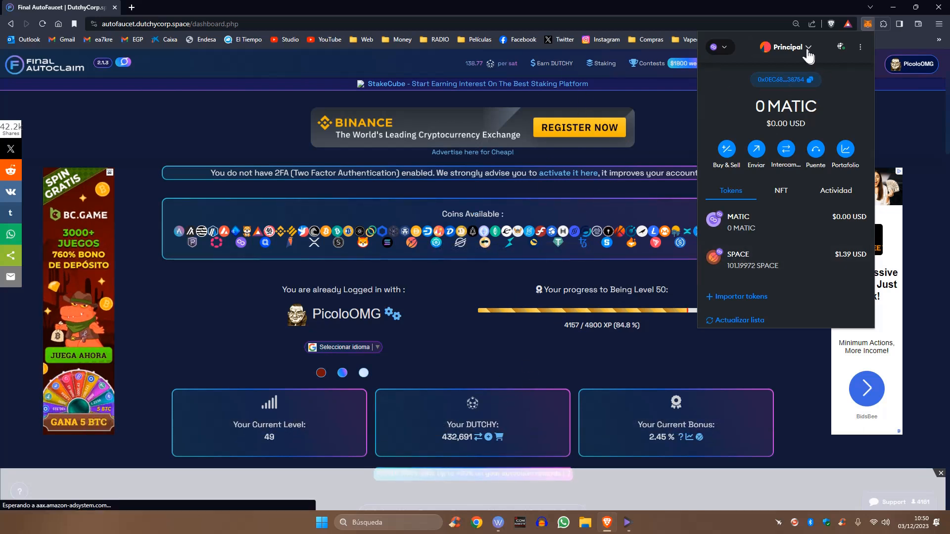
left_click(524, 24)
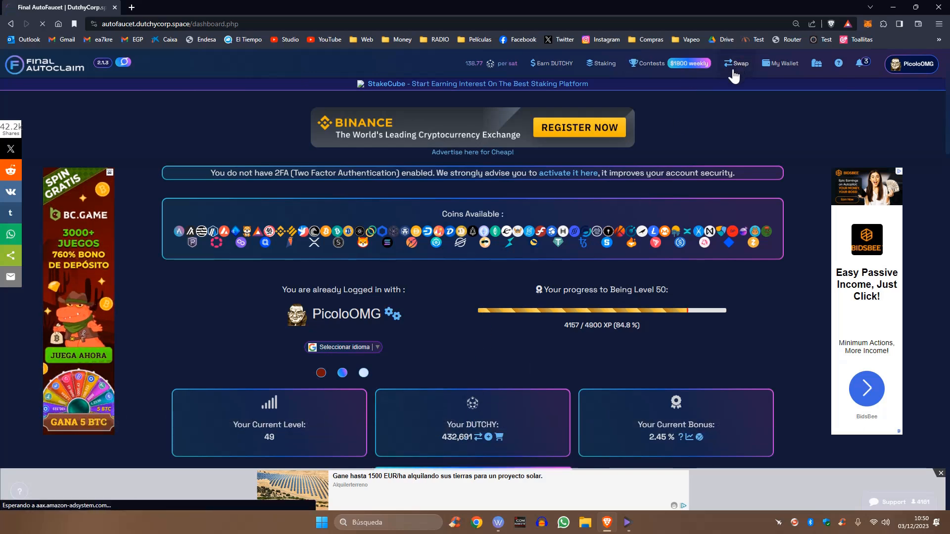
left_click(738, 64)
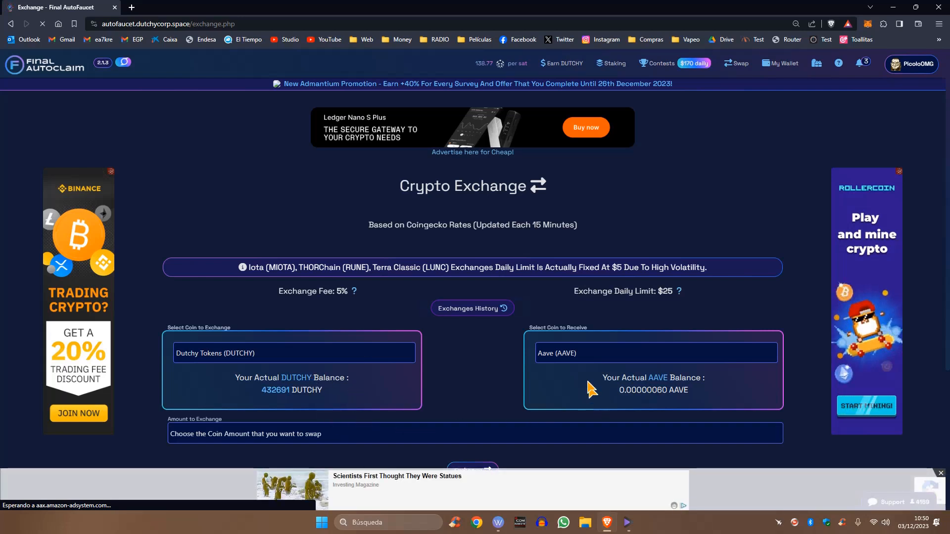
Choose Space Token (SPACE) as the coin to receive for DUTCHY.
left_click(653, 353)
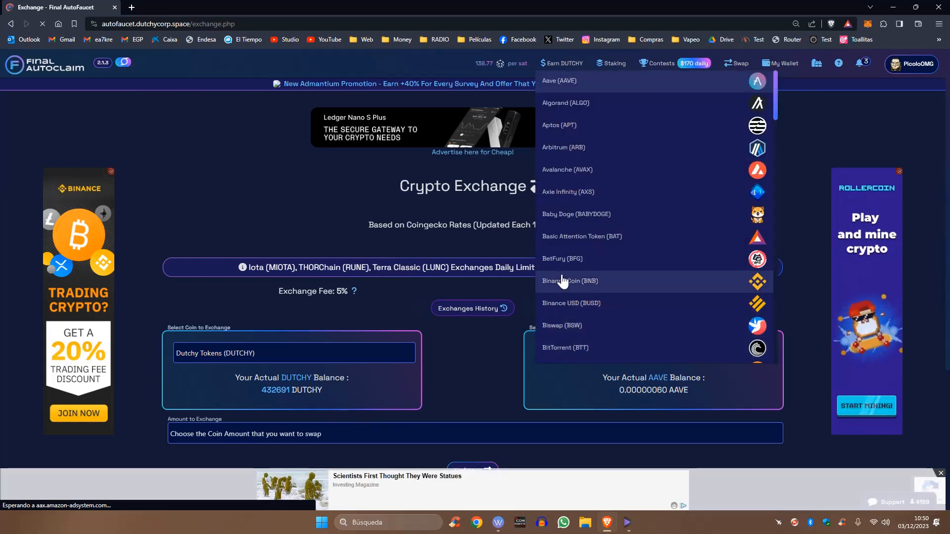
scroll("down", 3)
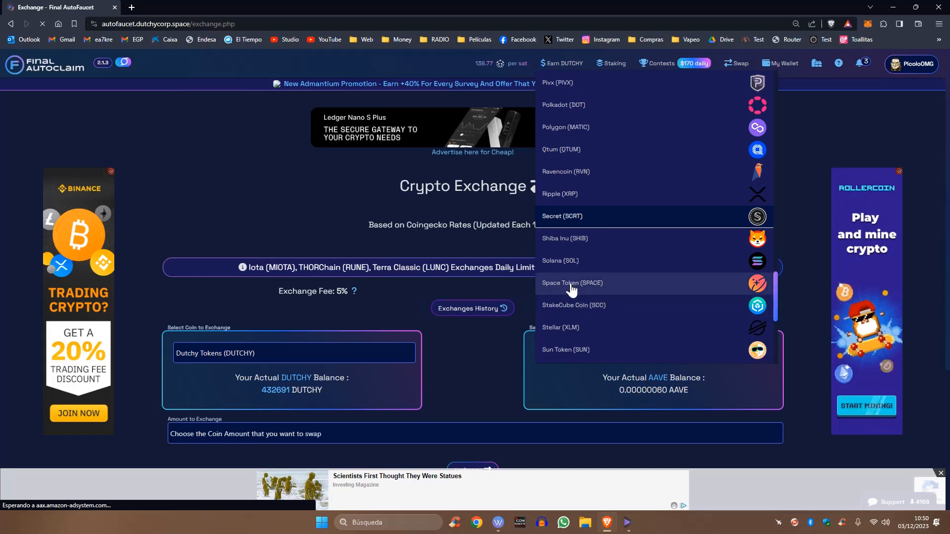
left_click(572, 283)
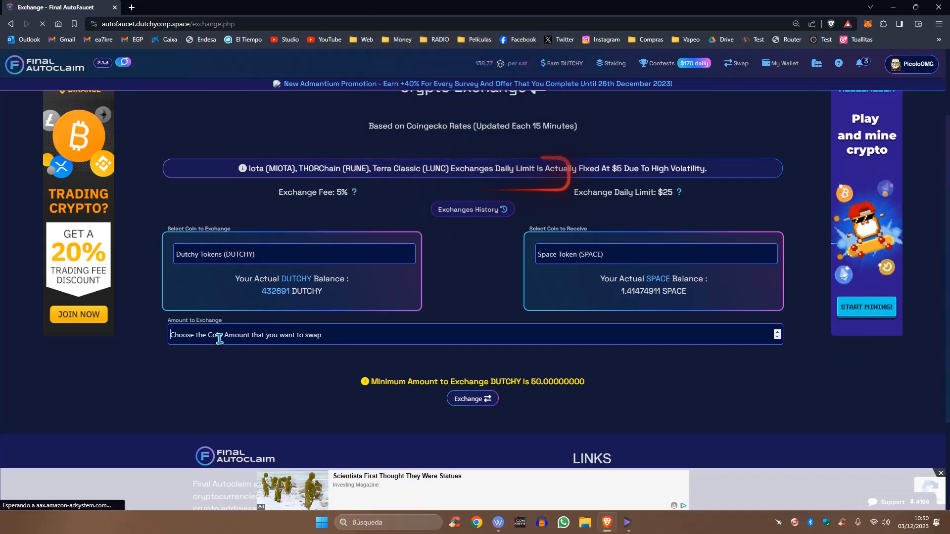
mouse_move(303, 404)
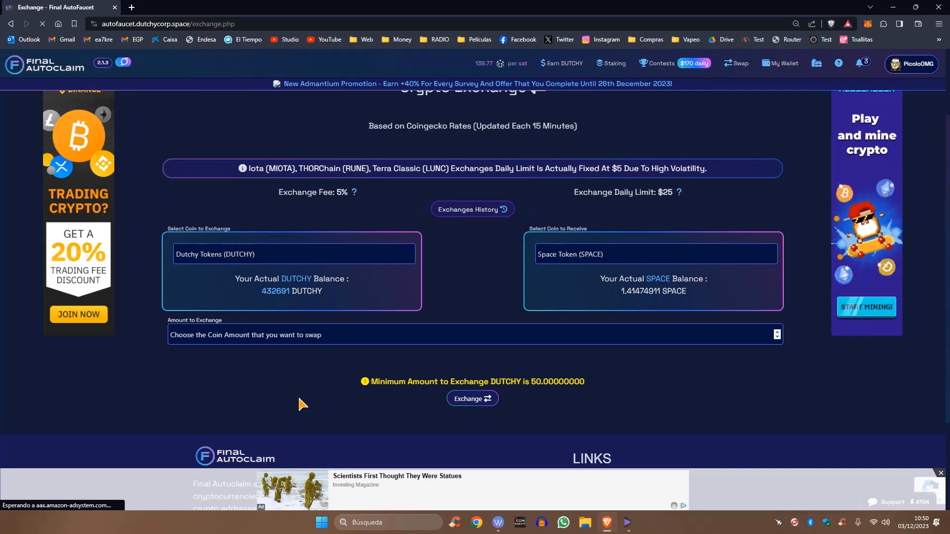
Exchange 432691 DUTCHY for 84.83143331 SPACE and confirm it.
type("432691")
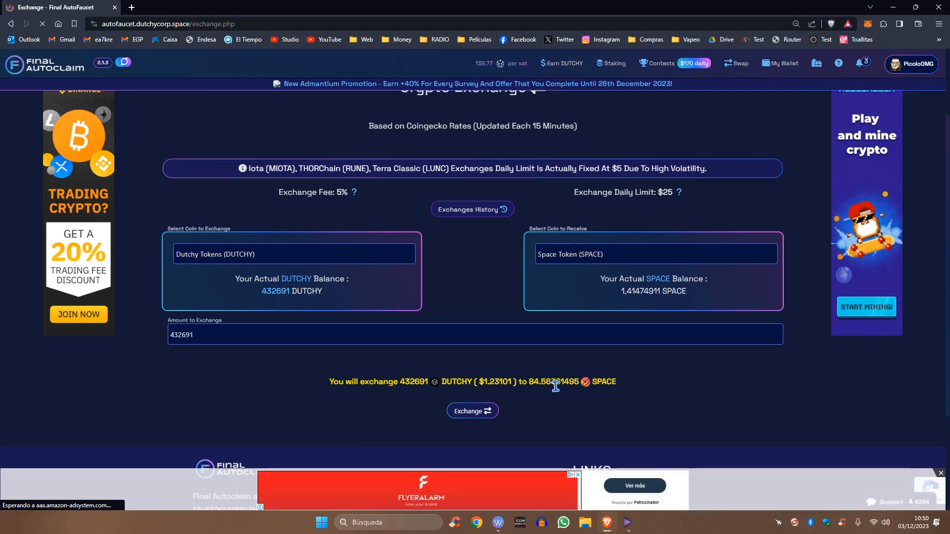
mouse_move(563, 394)
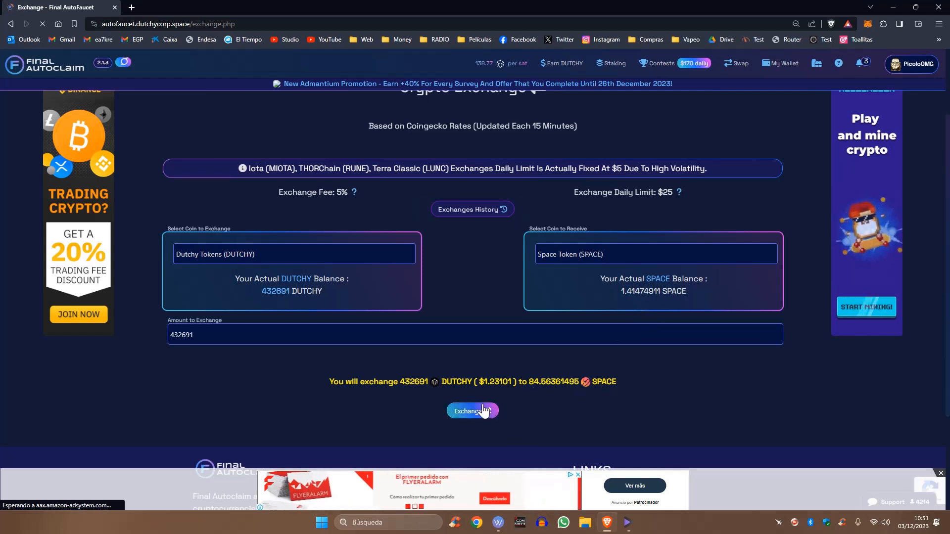
left_click(472, 410)
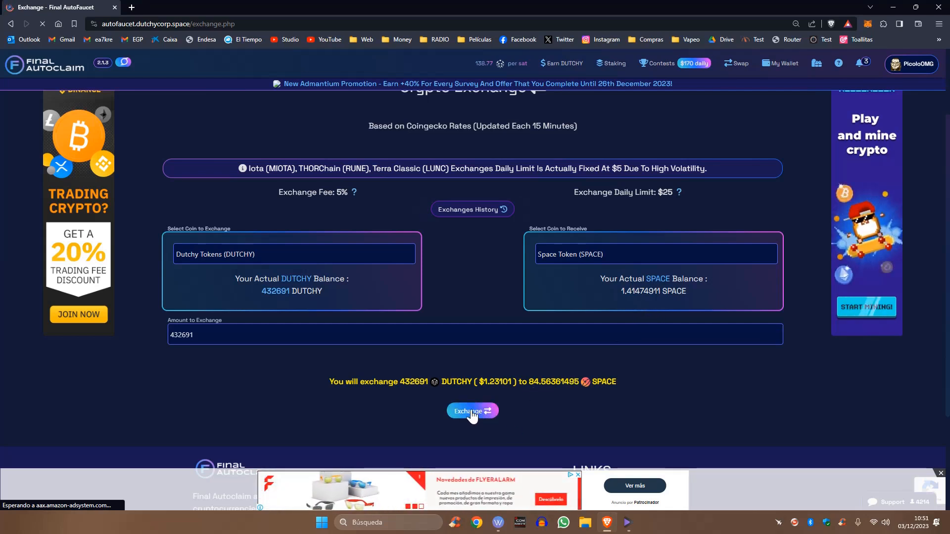
left_click(472, 411)
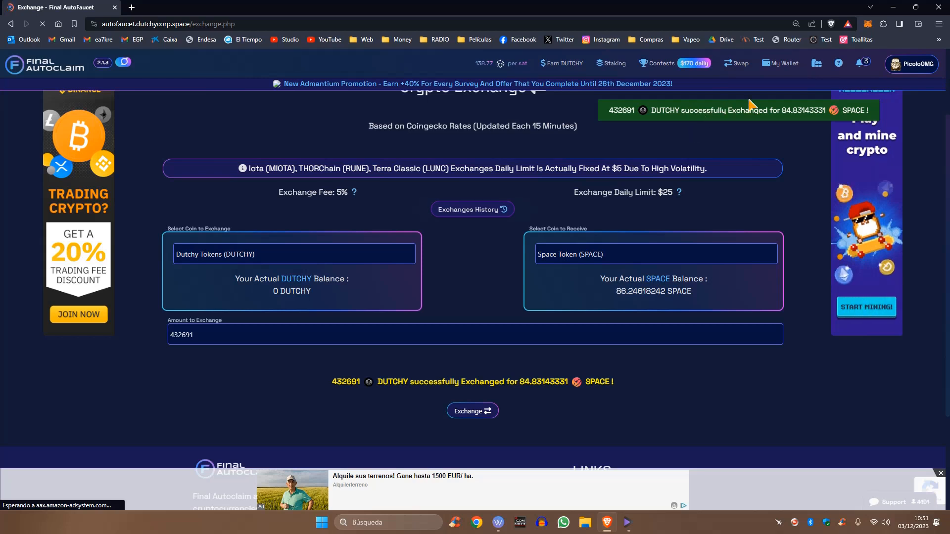
mouse_move(784, 63)
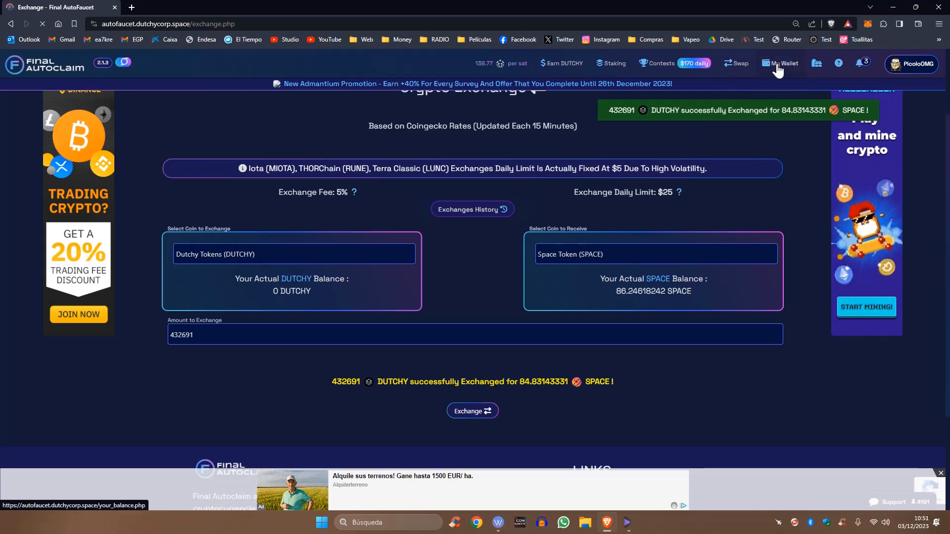
Review the wallet balances page listing every coin, then the help and support options.
left_click(784, 64)
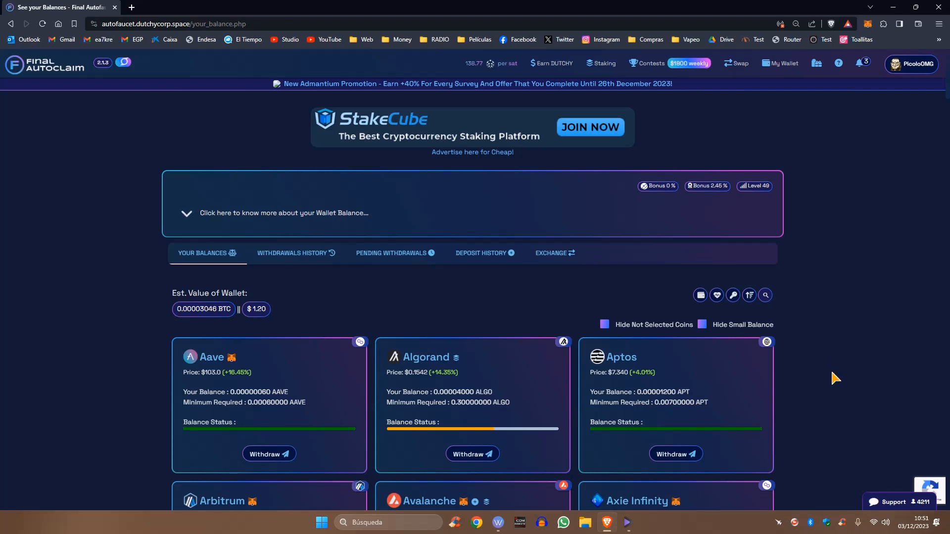
mouse_move(827, 370)
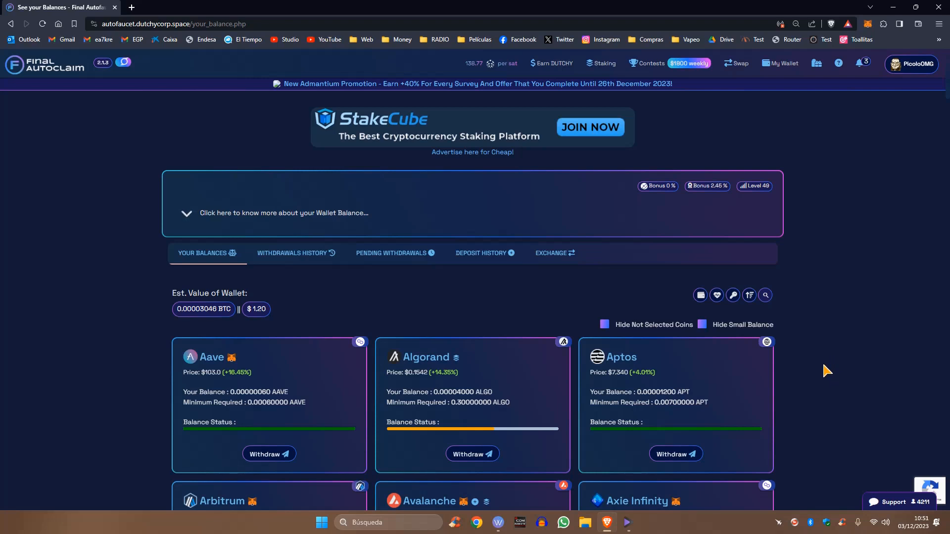
mouse_move(856, 377)
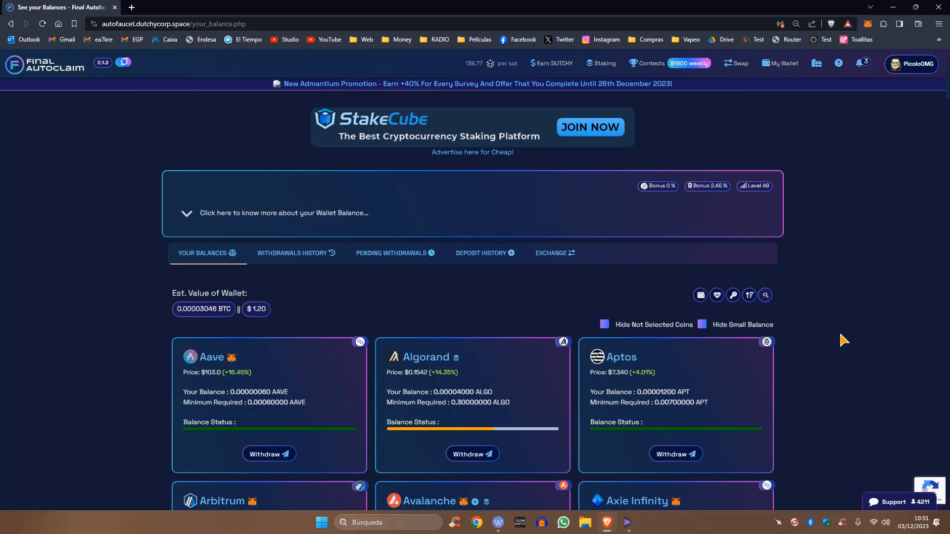
mouse_move(821, 303)
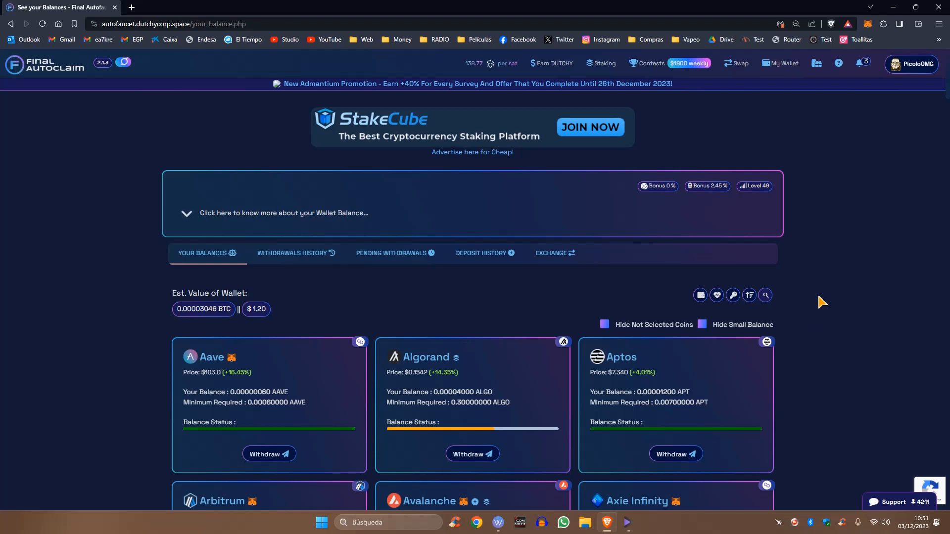
mouse_move(826, 226)
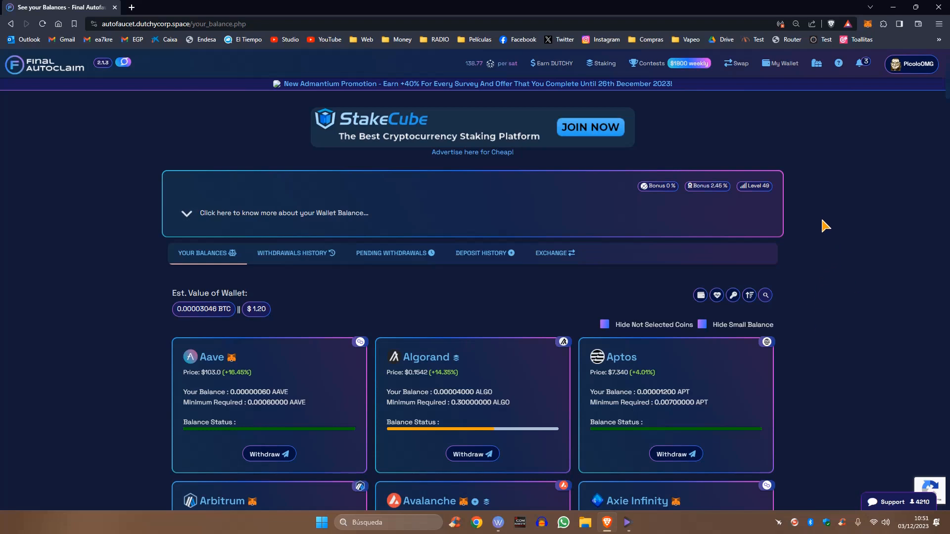
mouse_move(823, 255)
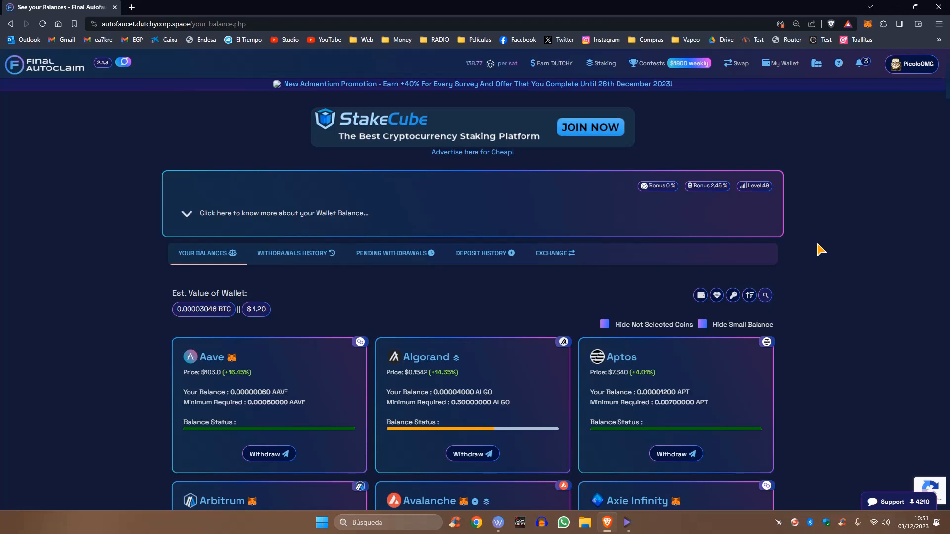
mouse_move(825, 249)
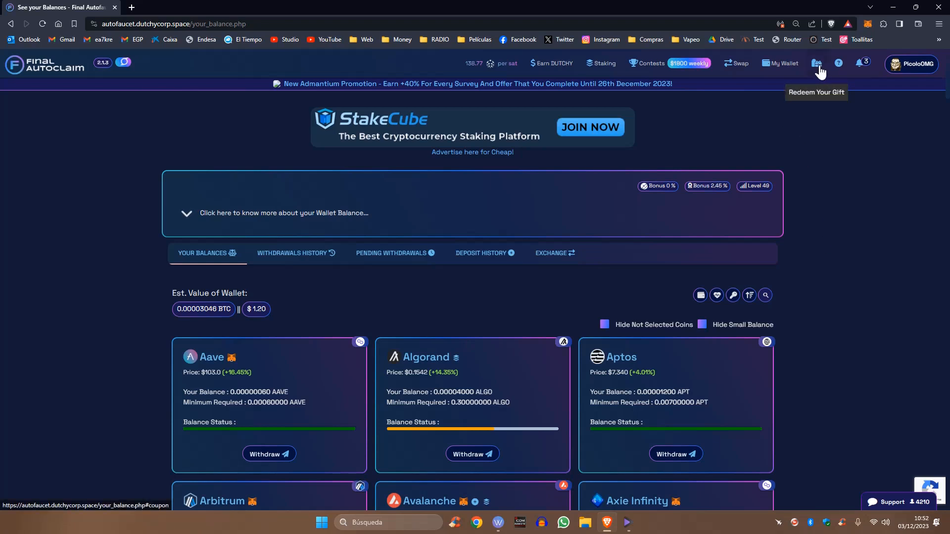
left_click(838, 63)
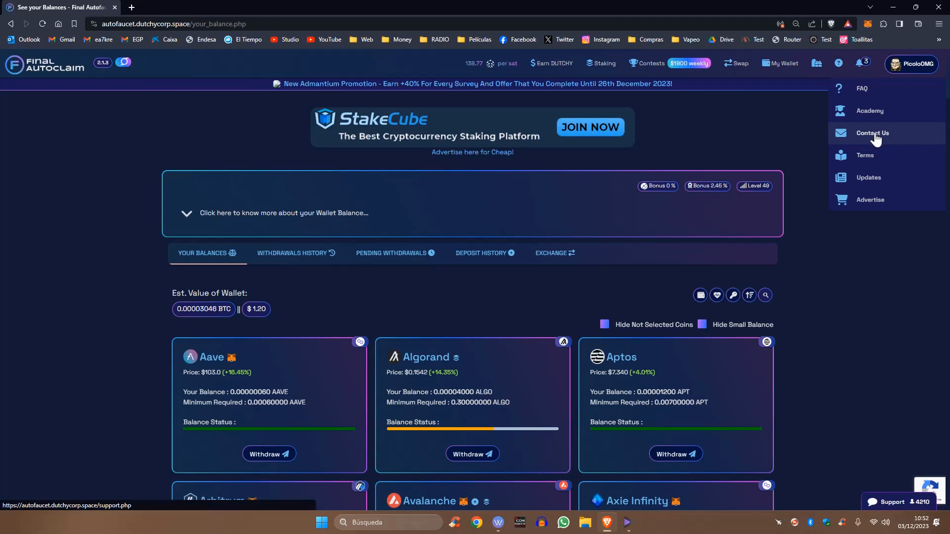
mouse_move(851, 303)
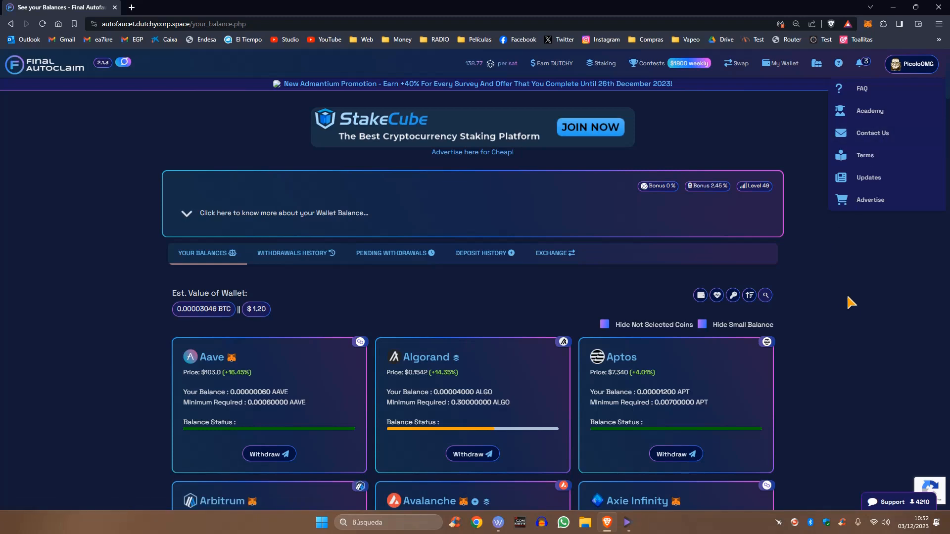
mouse_move(856, 298)
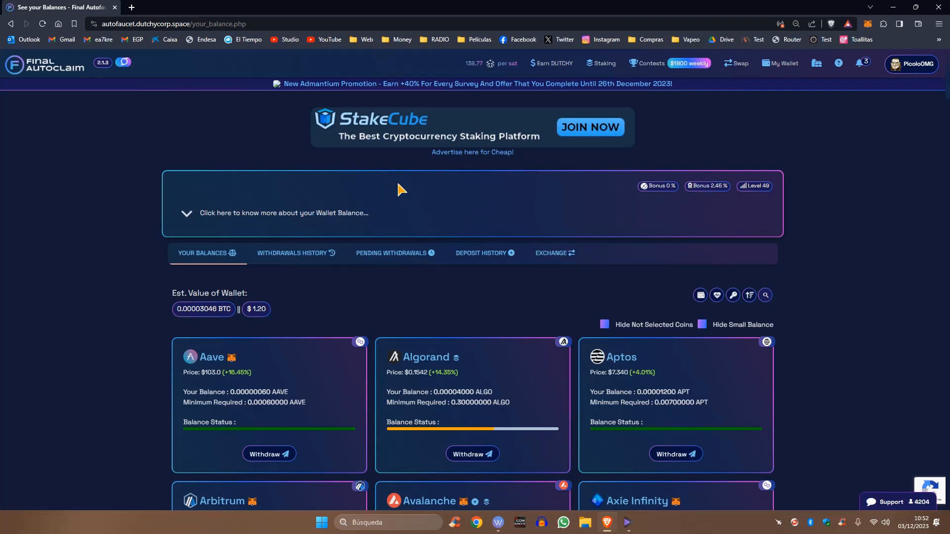
mouse_move(834, 241)
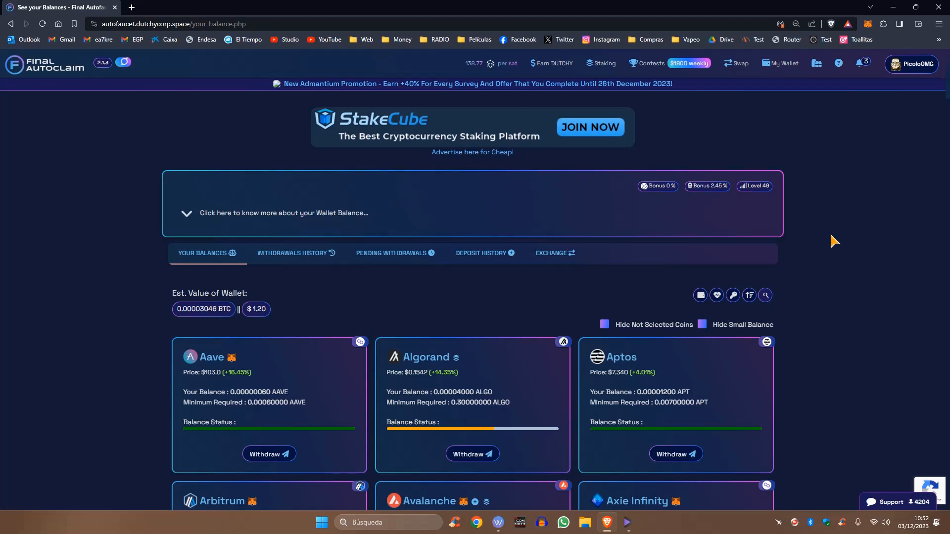
mouse_move(843, 228)
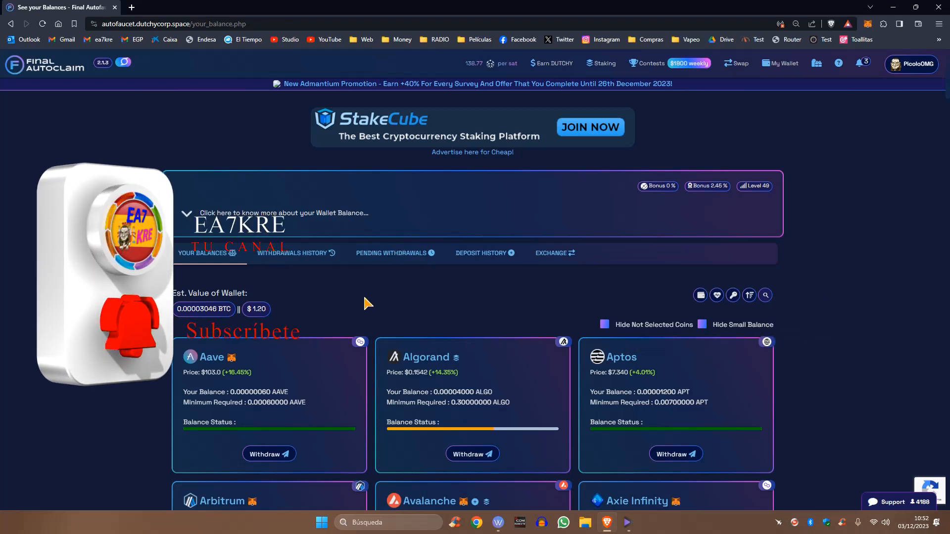
mouse_move(749, 294)
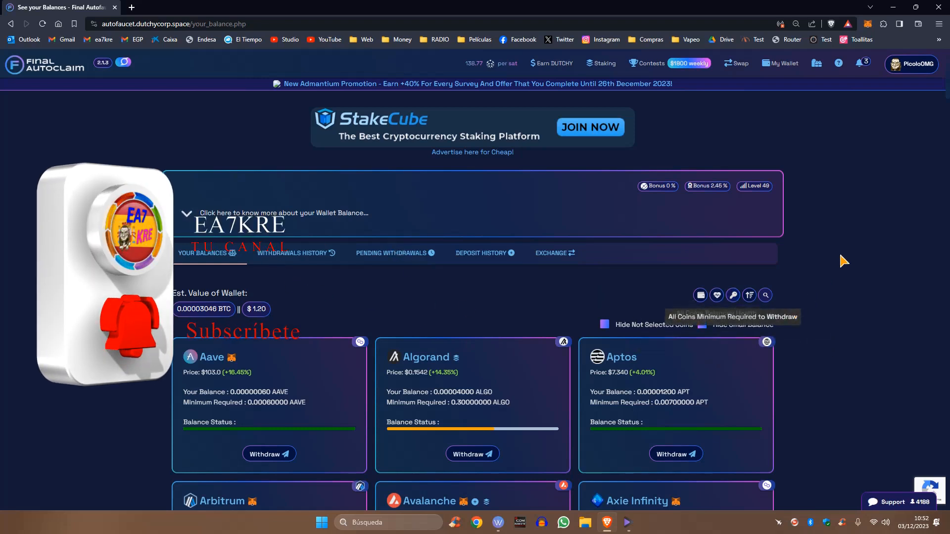
mouse_move(872, 233)
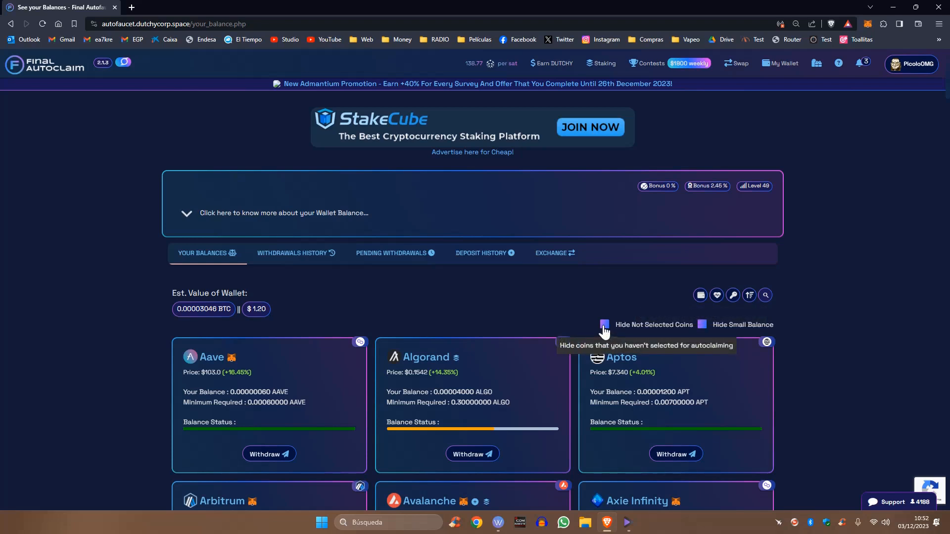
Hide not-selected coins so only Cardano, Litecoin and Space Token show, then view earning methods.
left_click(603, 324)
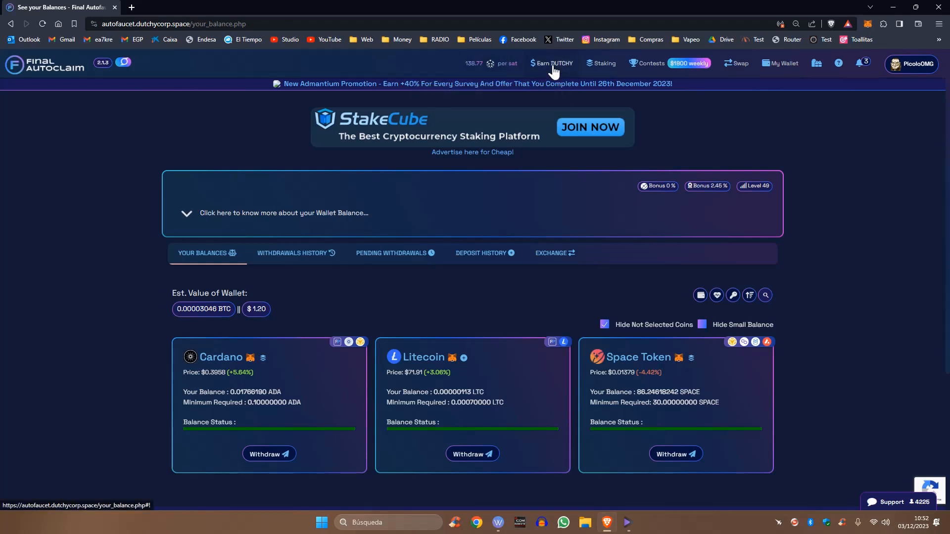
left_click(552, 63)
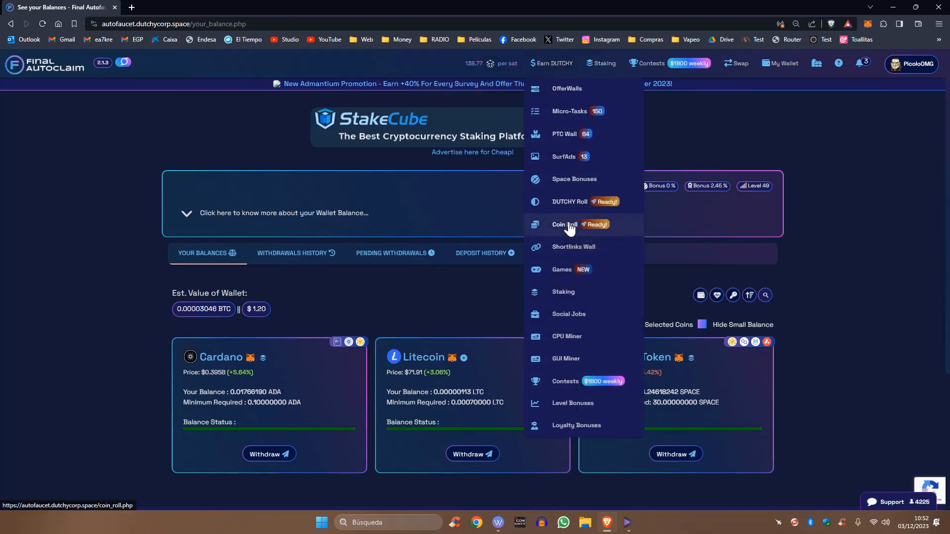
mouse_move(868, 221)
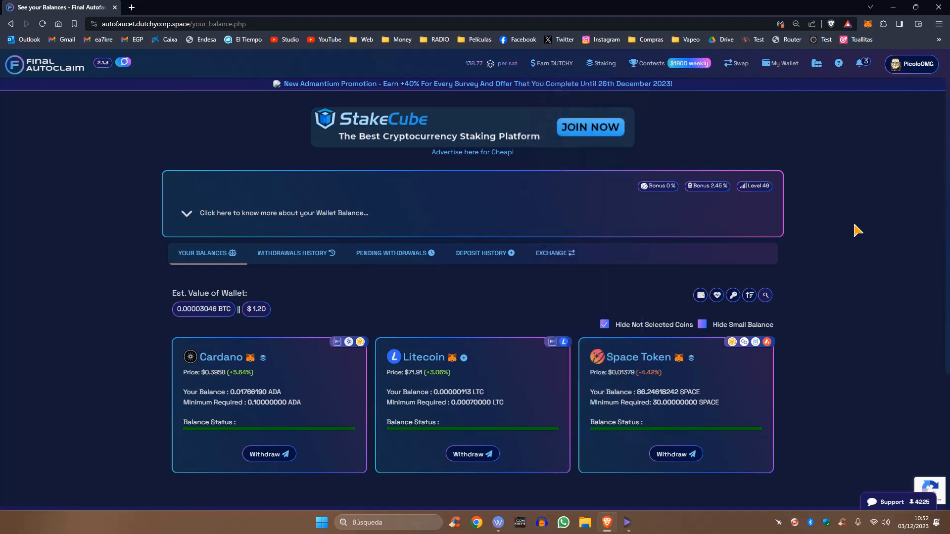
mouse_move(210, 409)
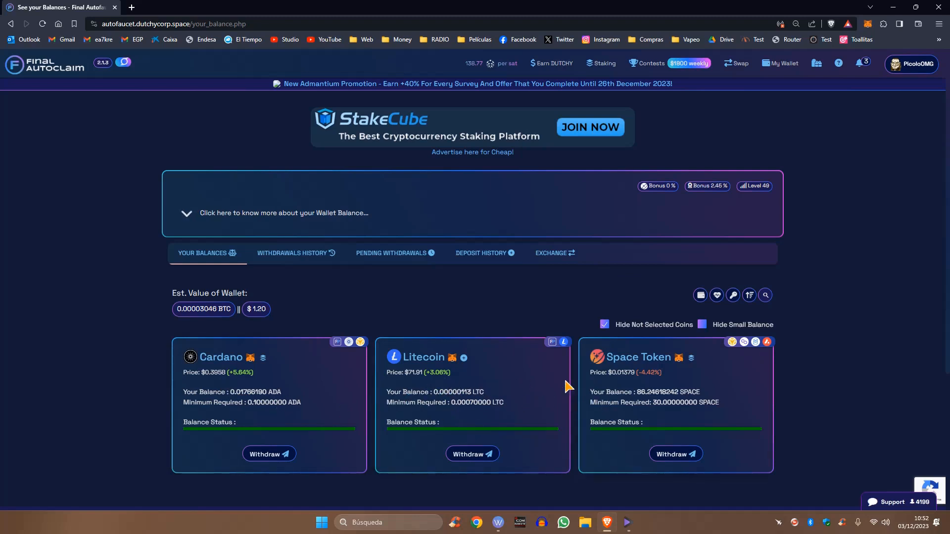
mouse_move(872, 321)
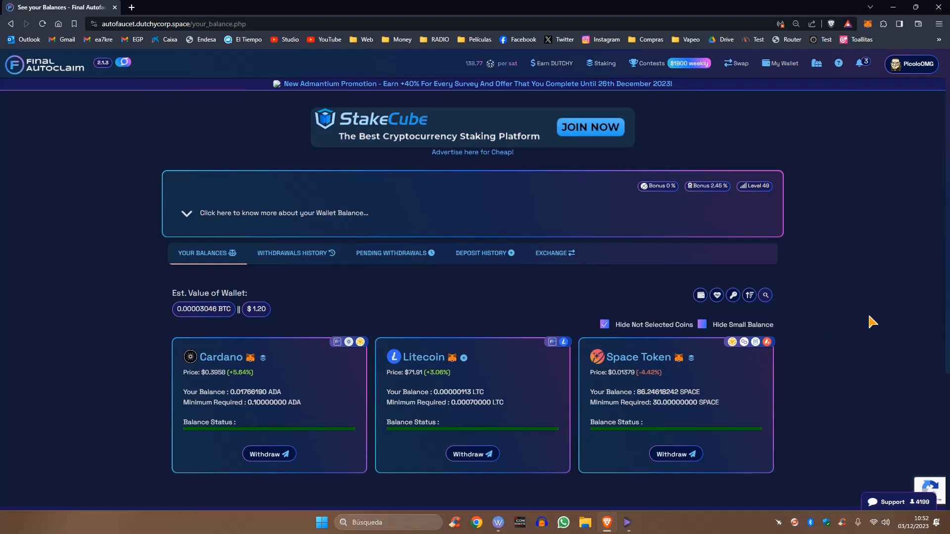
mouse_move(902, 330)
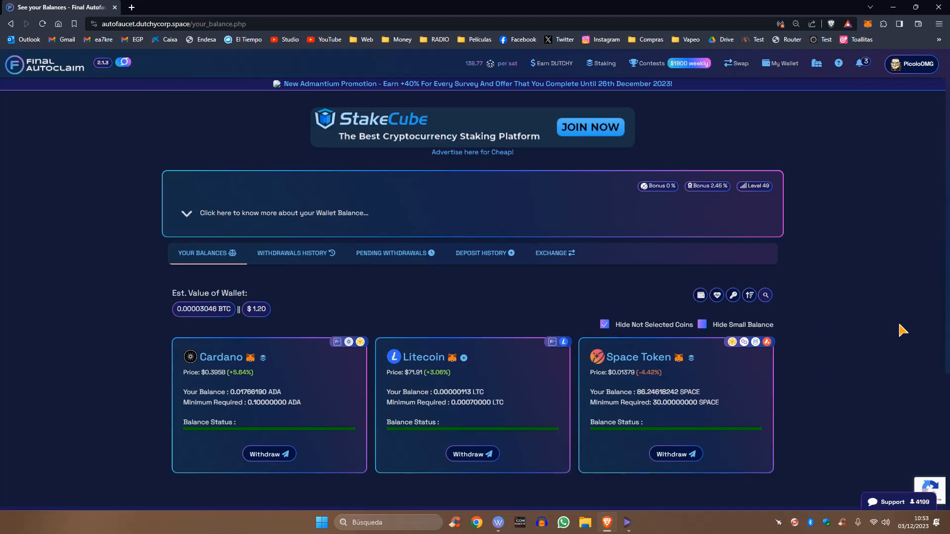
mouse_move(835, 376)
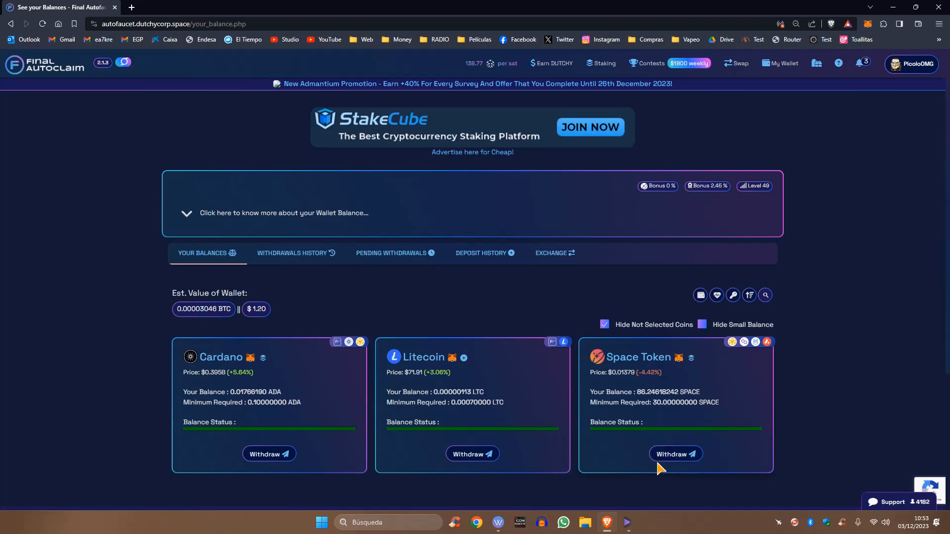
mouse_move(675, 454)
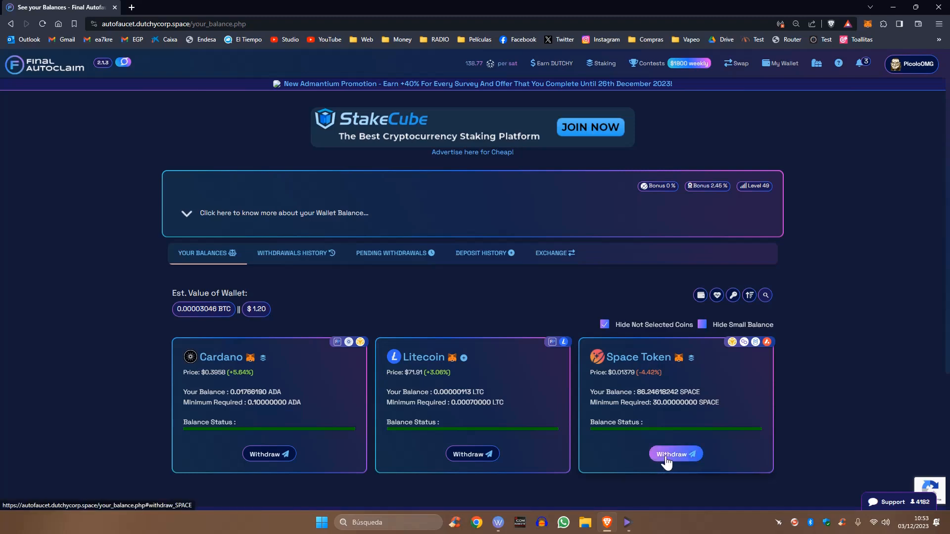
Start a SPACE withdrawal and try the Fantom Opera, Avalanche C-Chain and Polygon PoS networks.
left_click(674, 454)
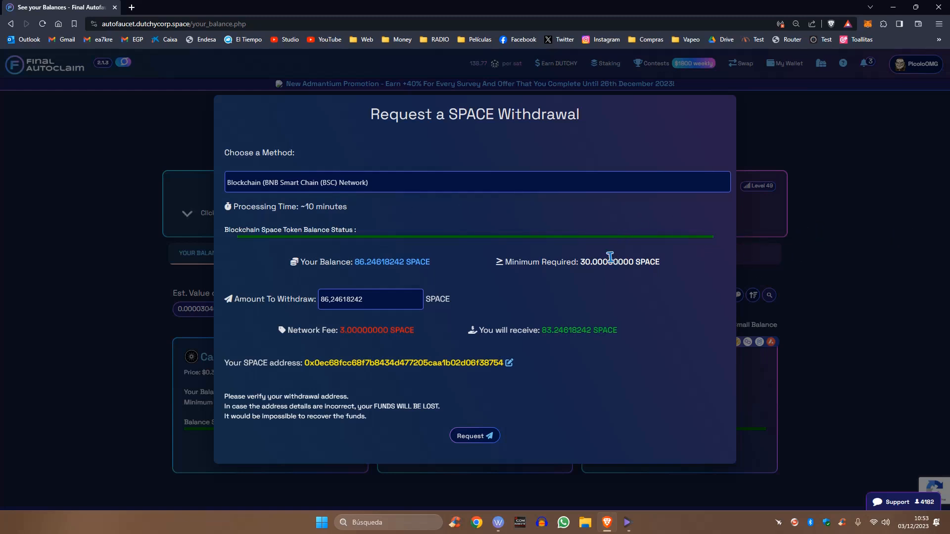
mouse_move(416, 220)
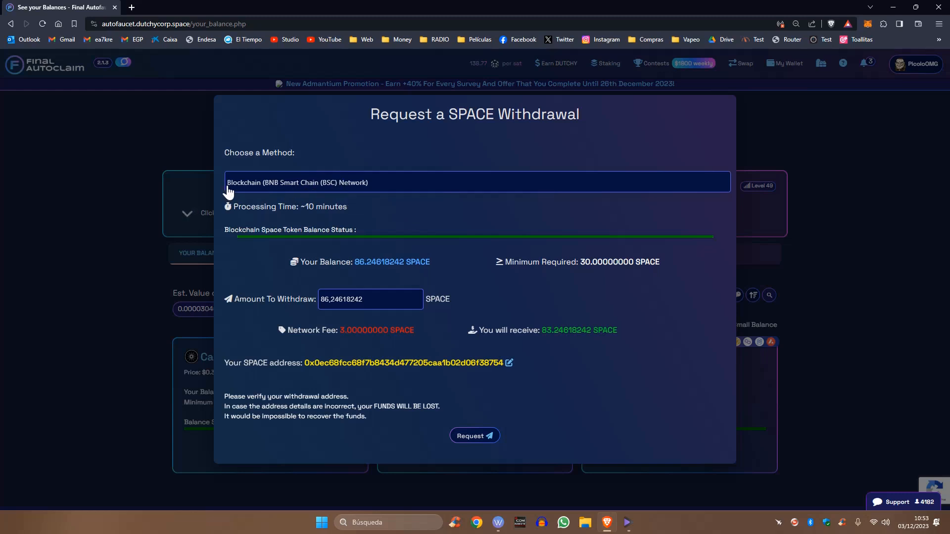
mouse_move(282, 188)
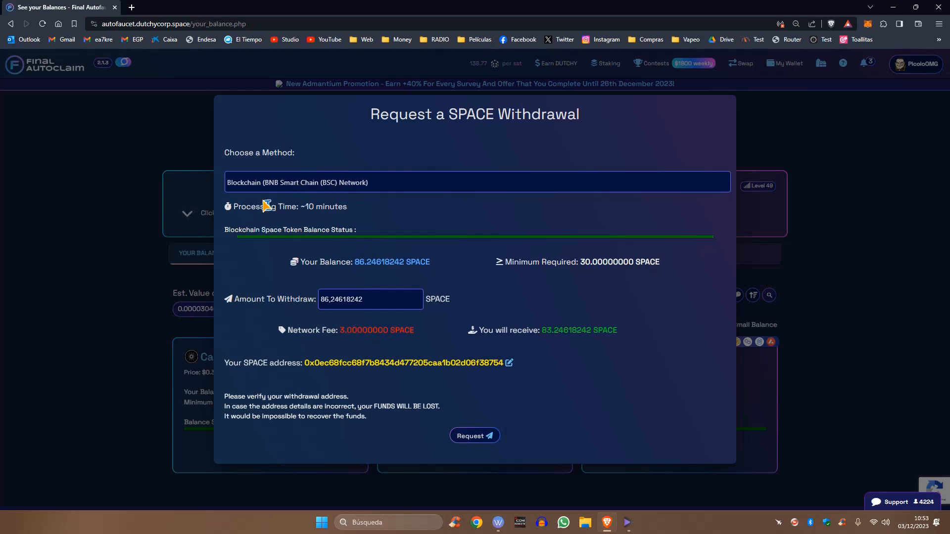
mouse_move(310, 185)
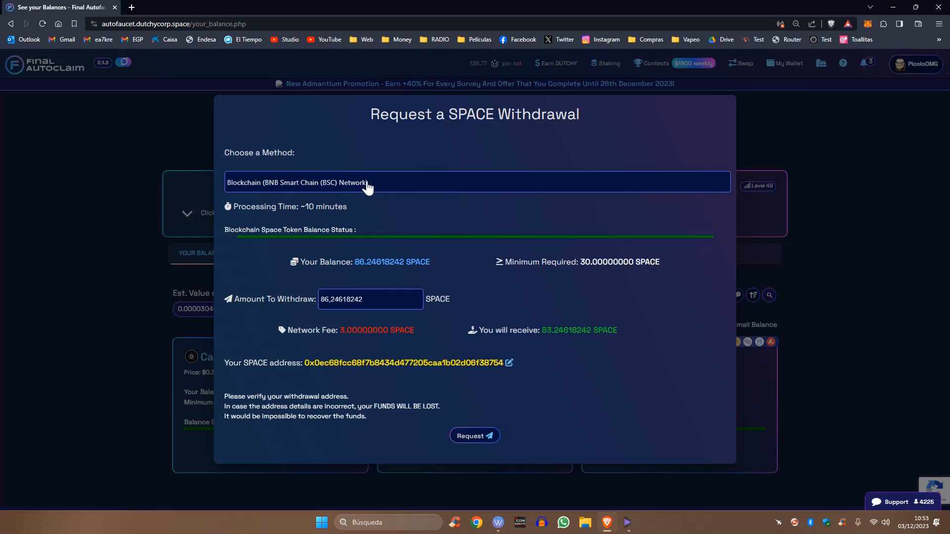
mouse_move(340, 332)
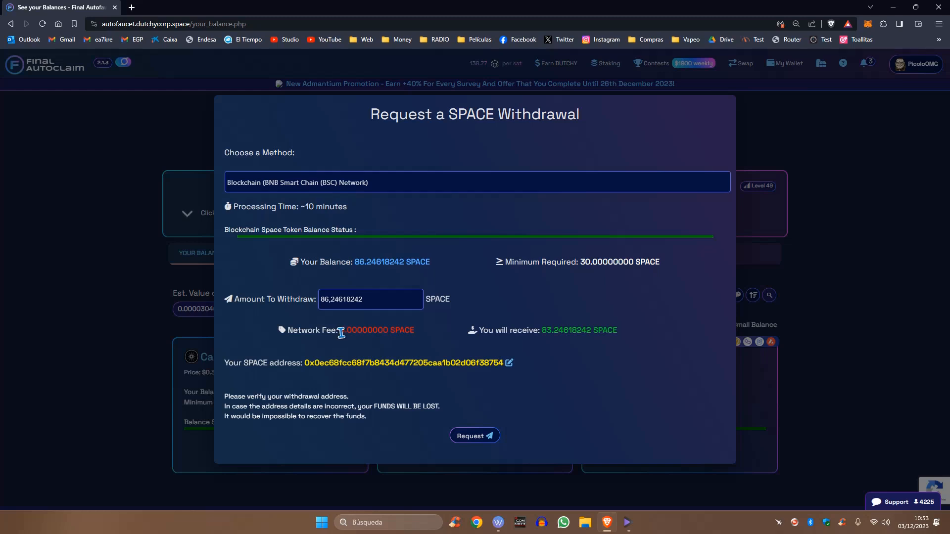
mouse_move(399, 187)
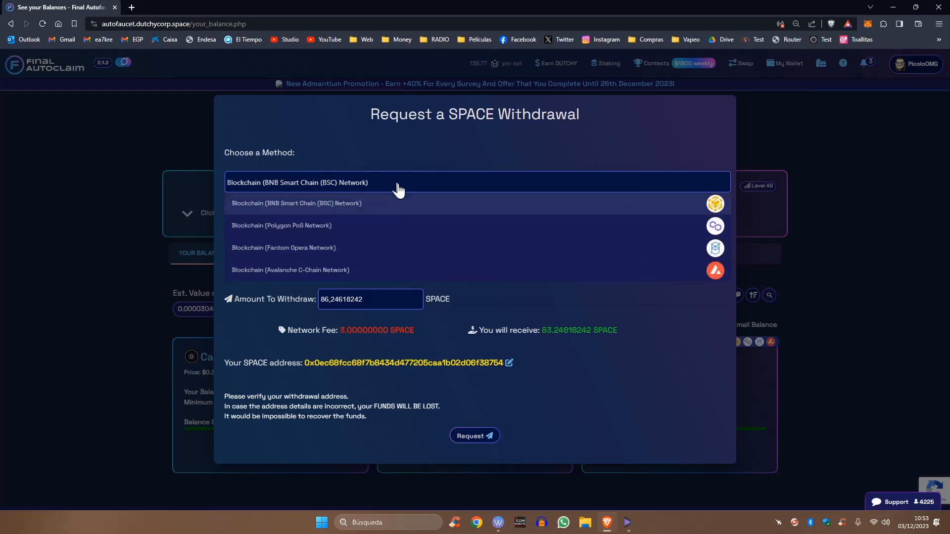
left_click(282, 248)
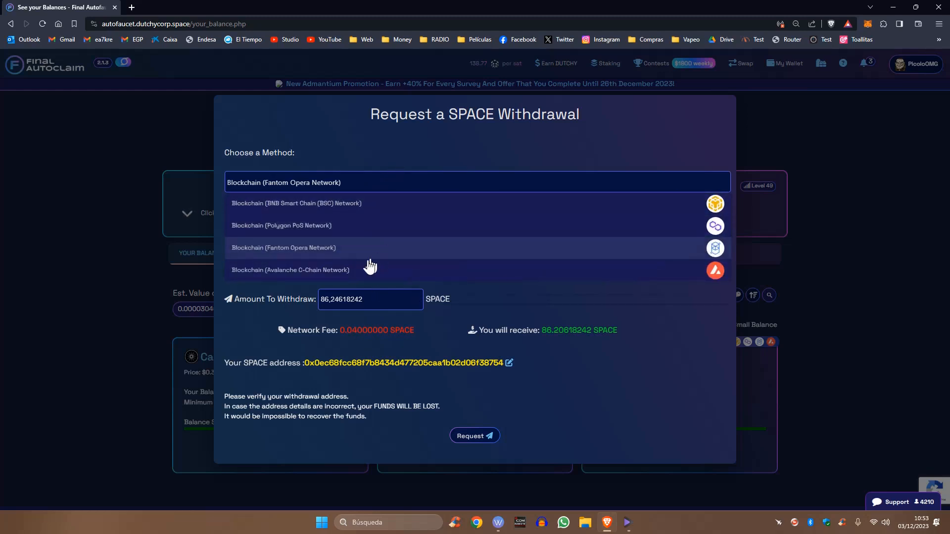
left_click(289, 269)
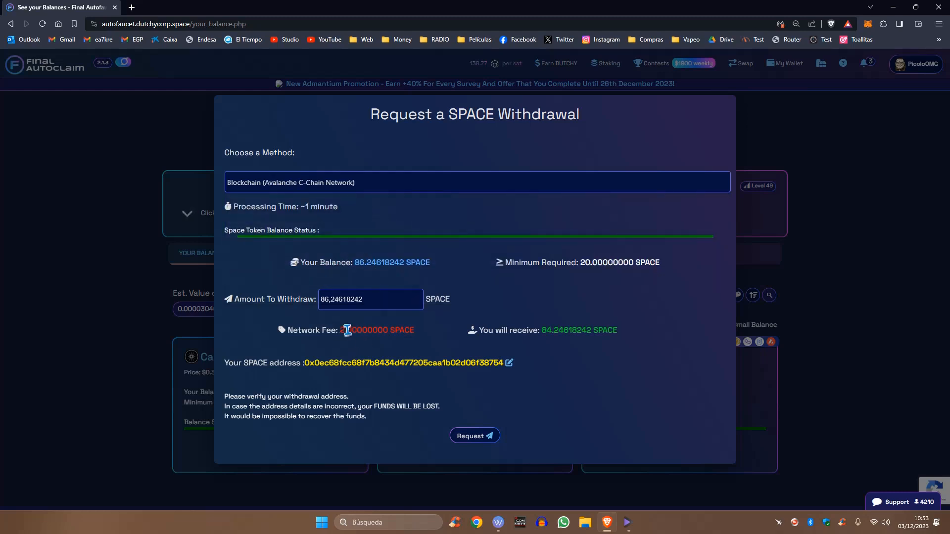
left_click(476, 182)
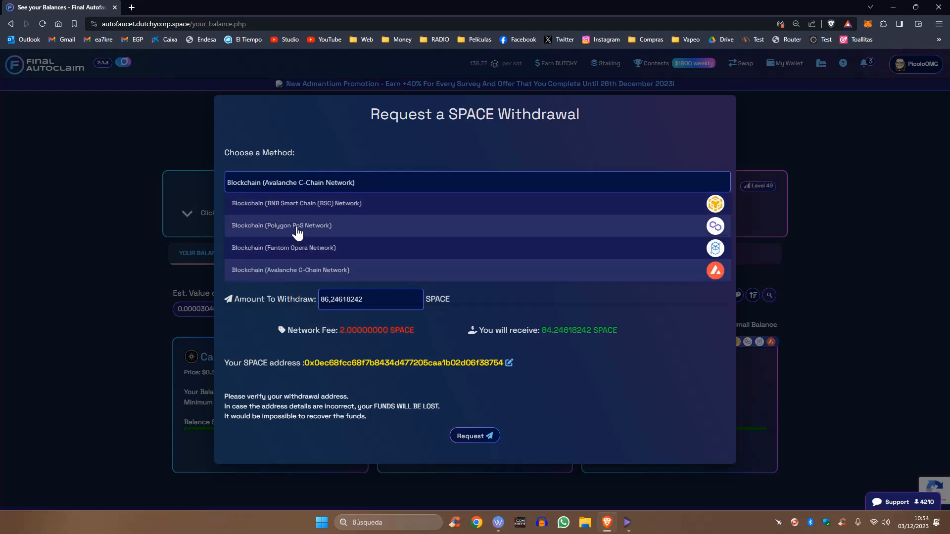
left_click(281, 225)
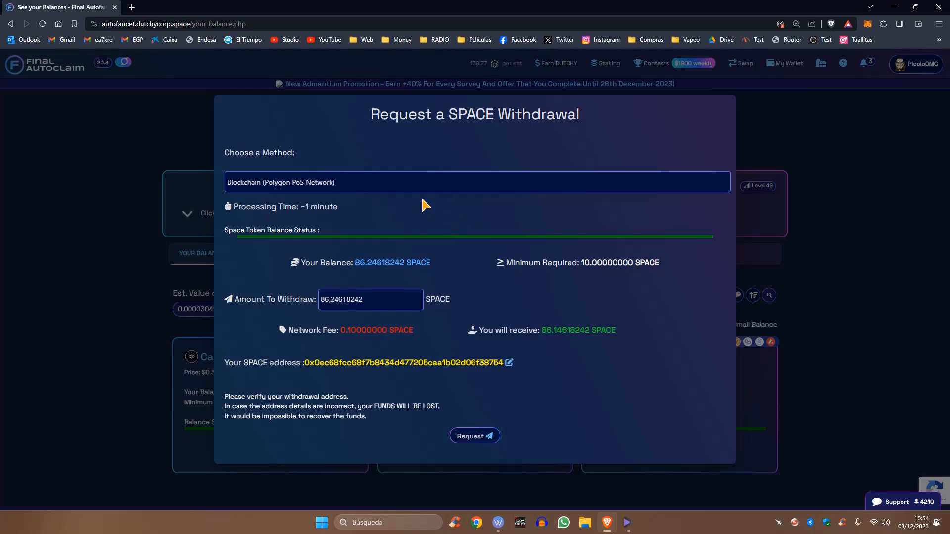
mouse_move(379, 208)
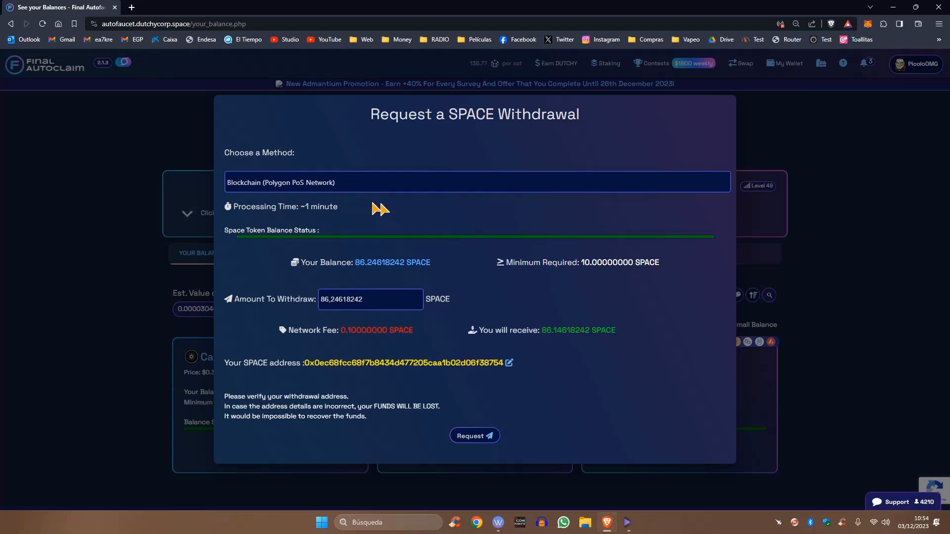
mouse_move(362, 345)
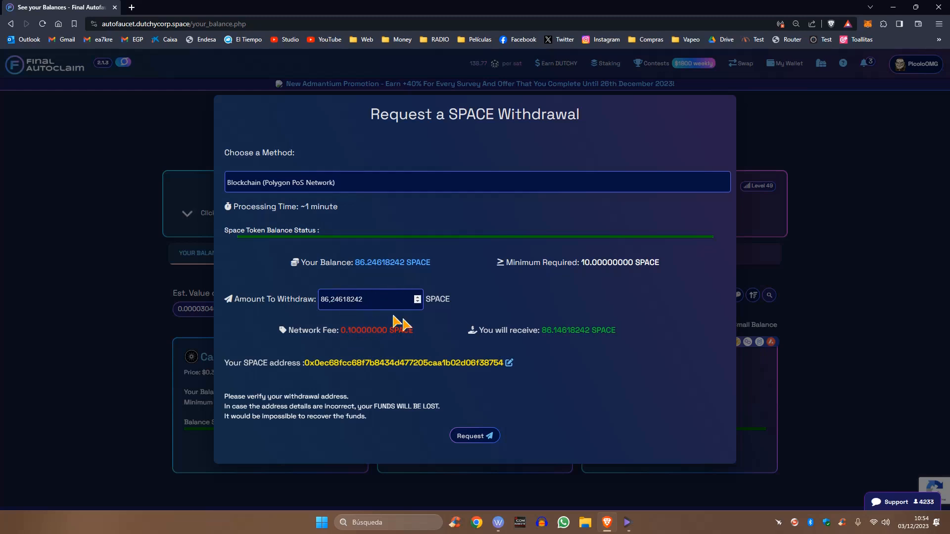
Compare Fantom Opera and BNB Smart Chain, then settle on Polygon PoS with 0.1 SPACE fee.
left_click(477, 182)
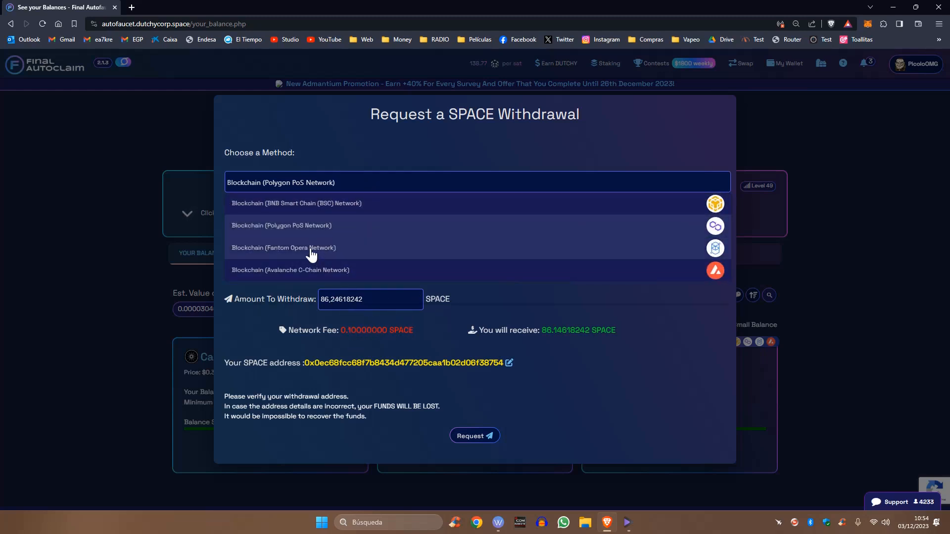
left_click(283, 247)
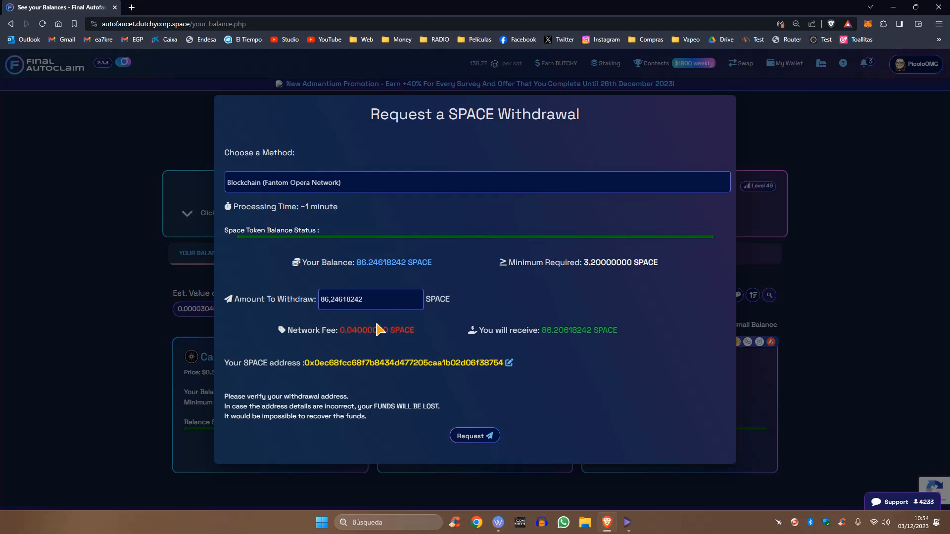
mouse_move(356, 187)
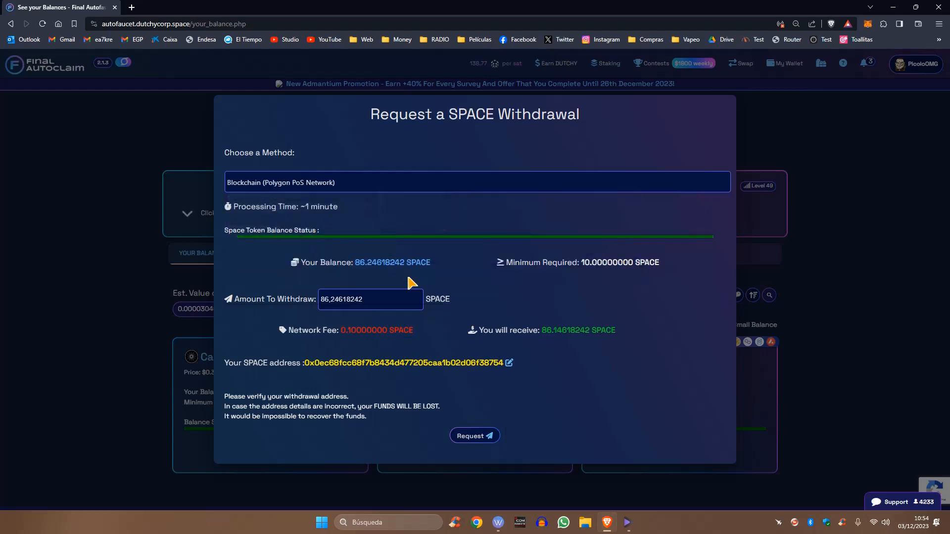
mouse_move(360, 214)
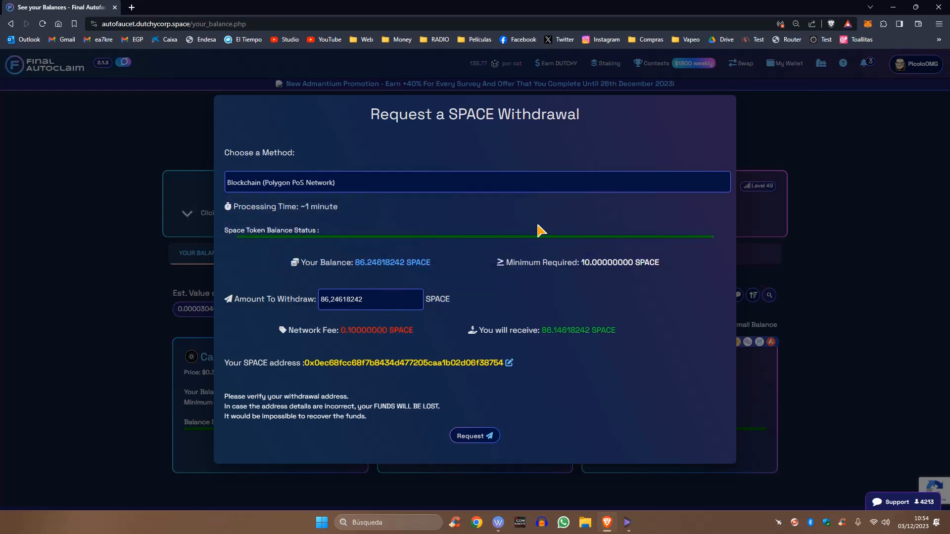
left_click(477, 182)
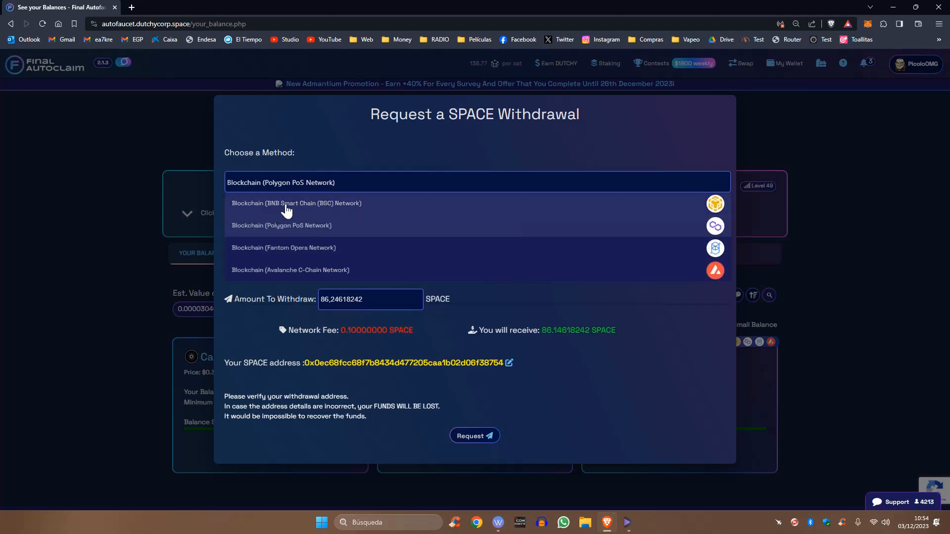
left_click(295, 203)
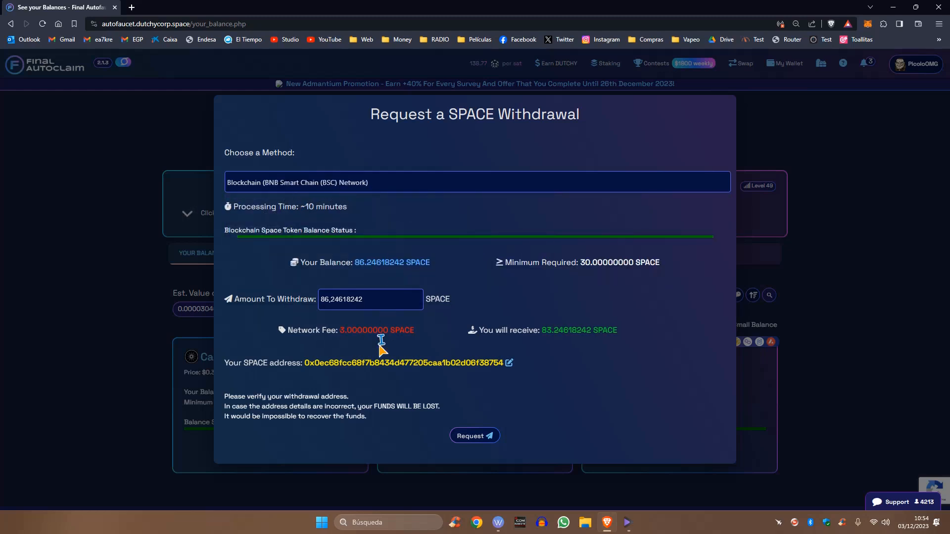
mouse_move(380, 186)
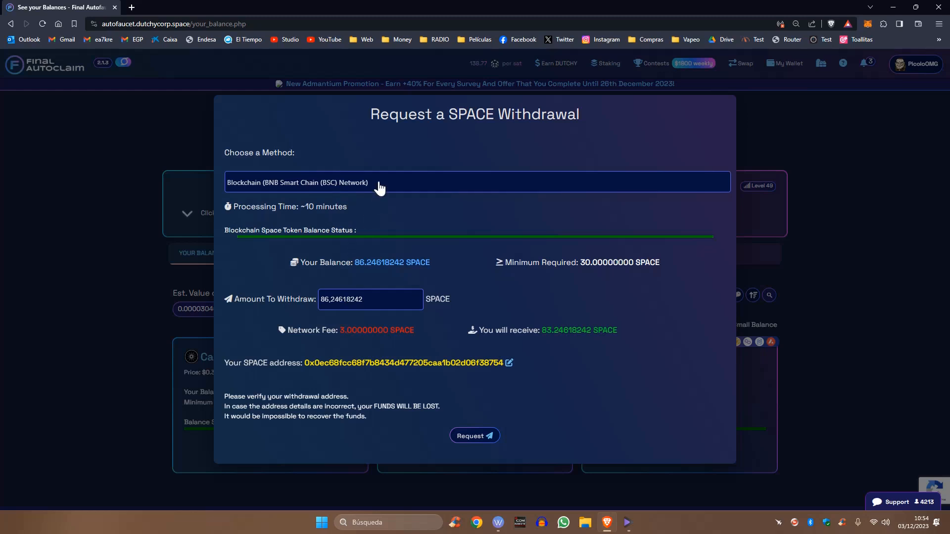
left_click(476, 182)
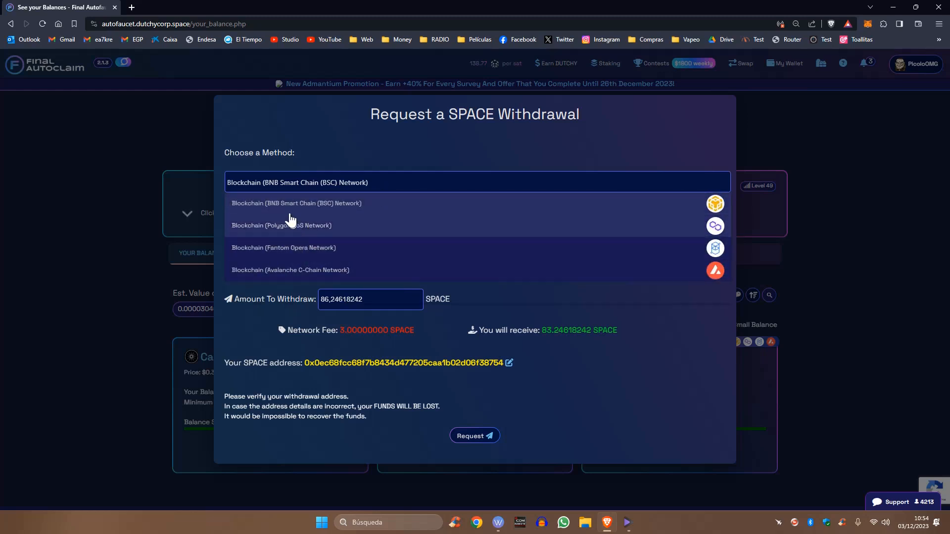
left_click(282, 226)
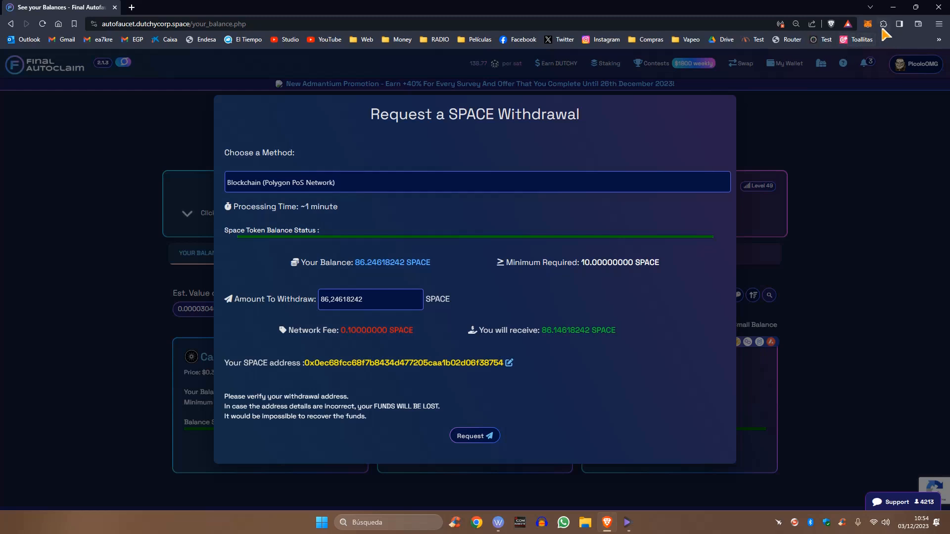
left_click(866, 24)
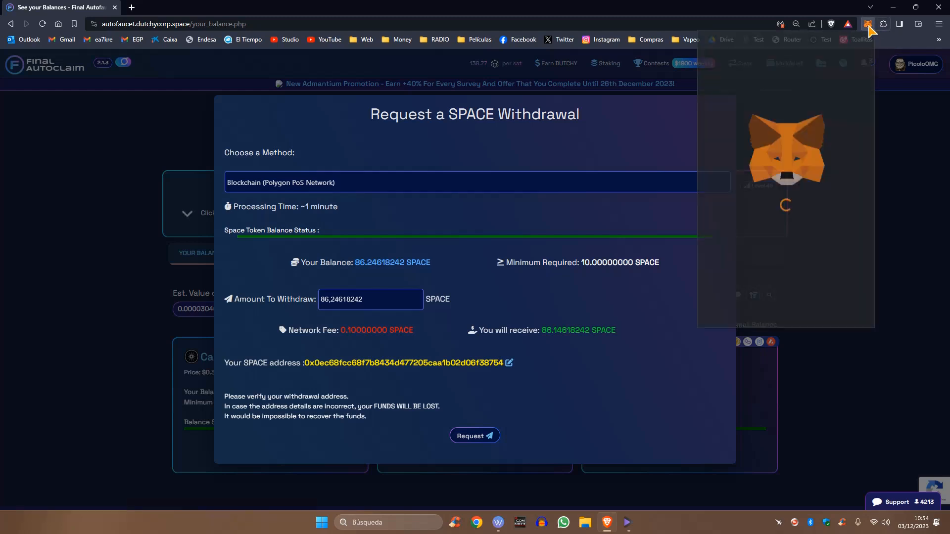
left_click(867, 24)
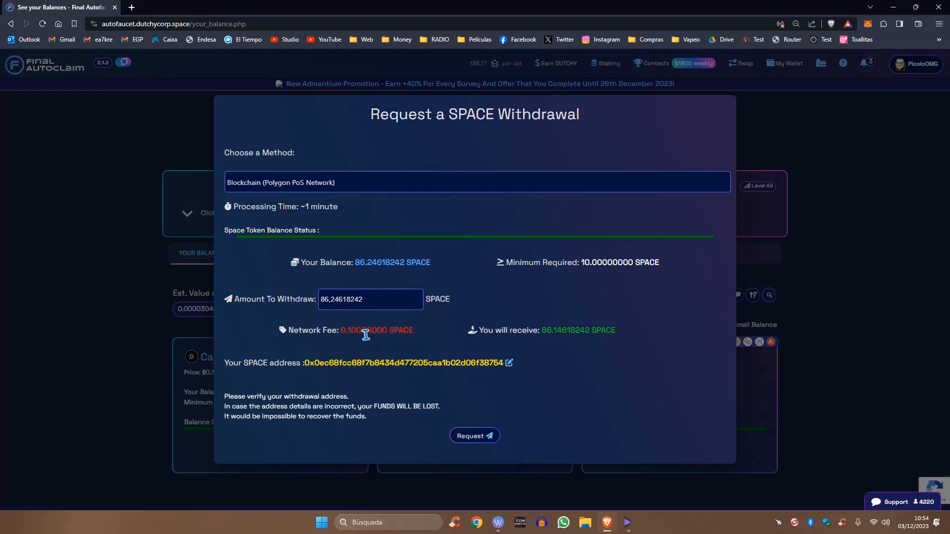
mouse_move(358, 185)
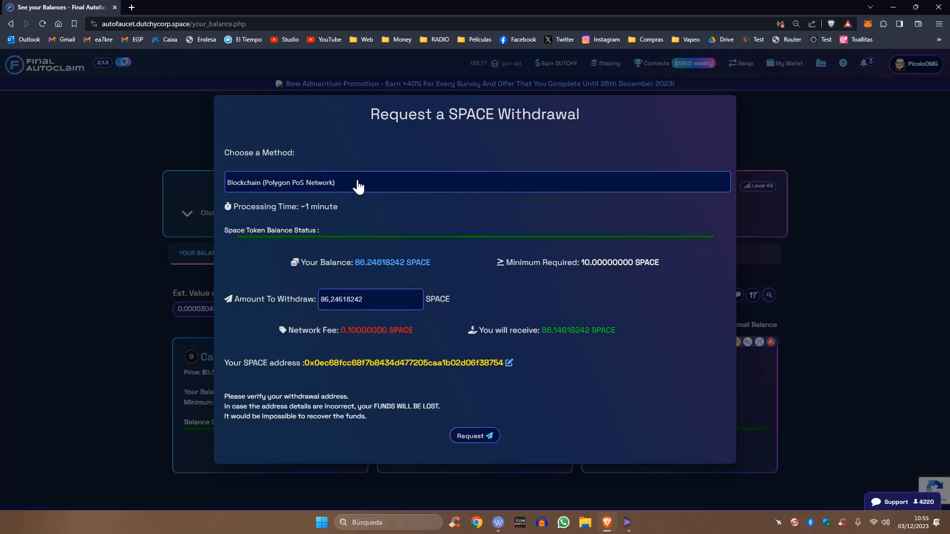
left_click(476, 182)
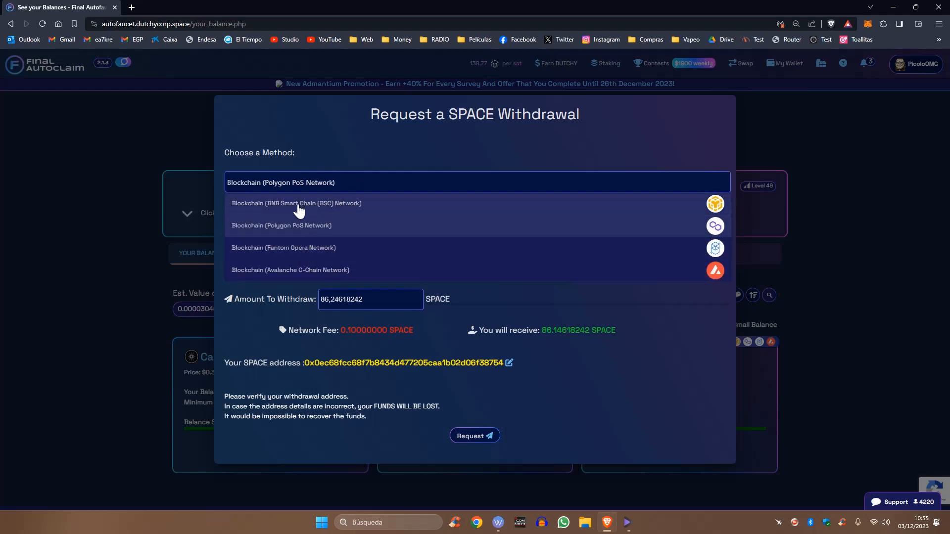
left_click(281, 226)
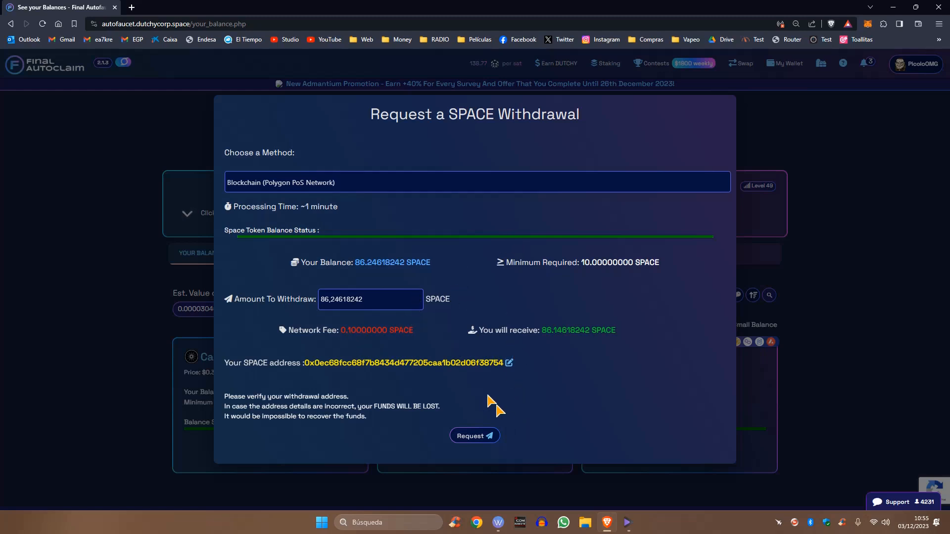
mouse_move(454, 320)
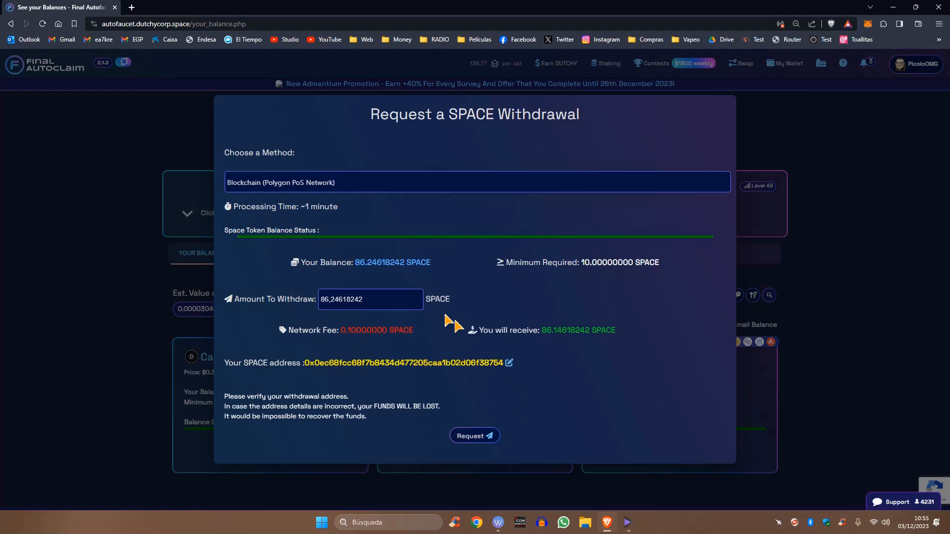
mouse_move(436, 385)
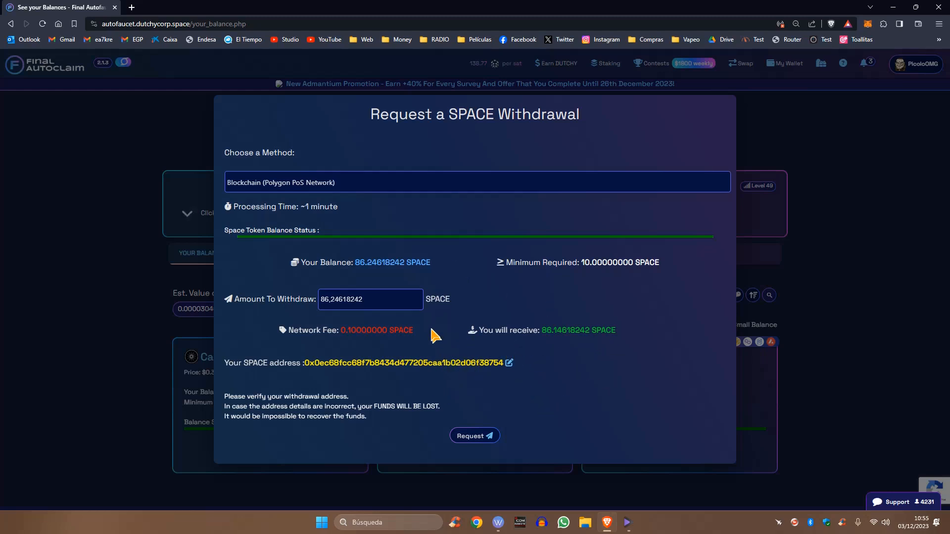
mouse_move(400, 394)
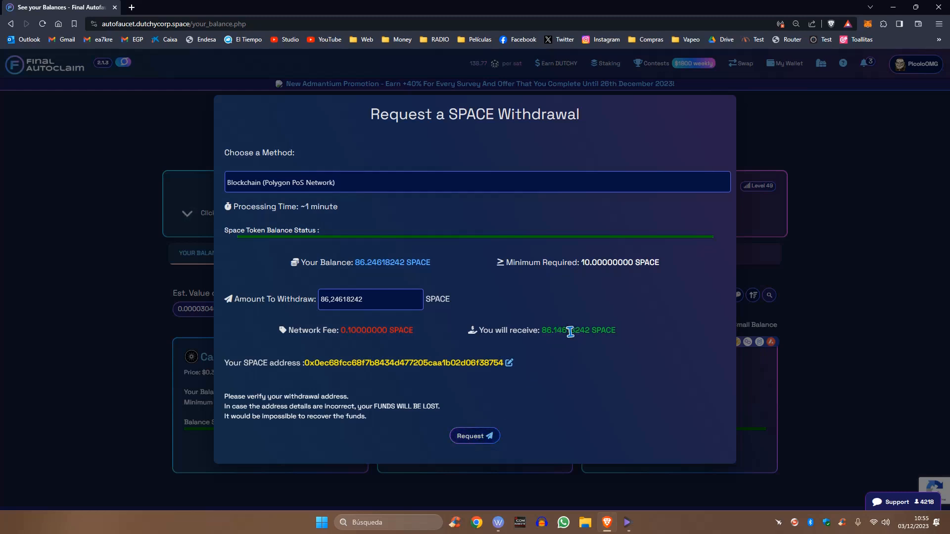
mouse_move(505, 399)
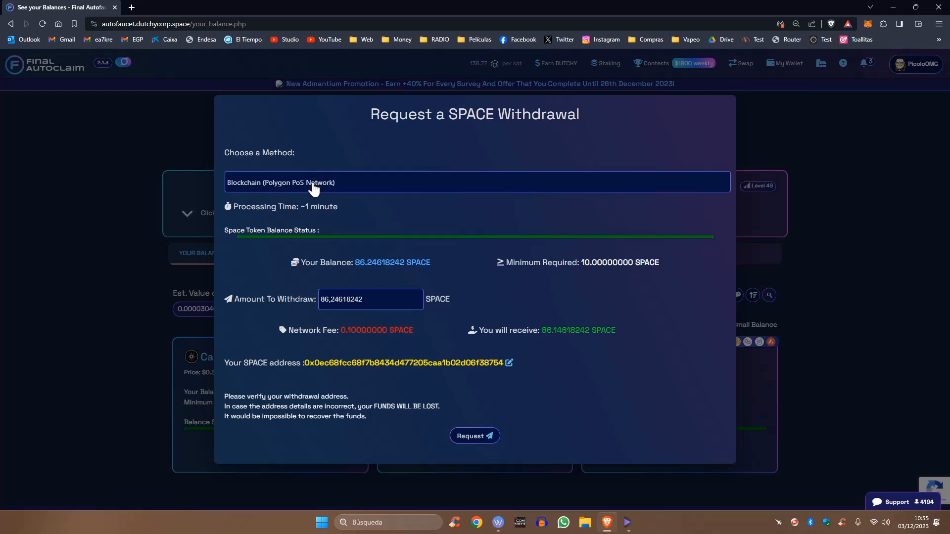
mouse_move(346, 188)
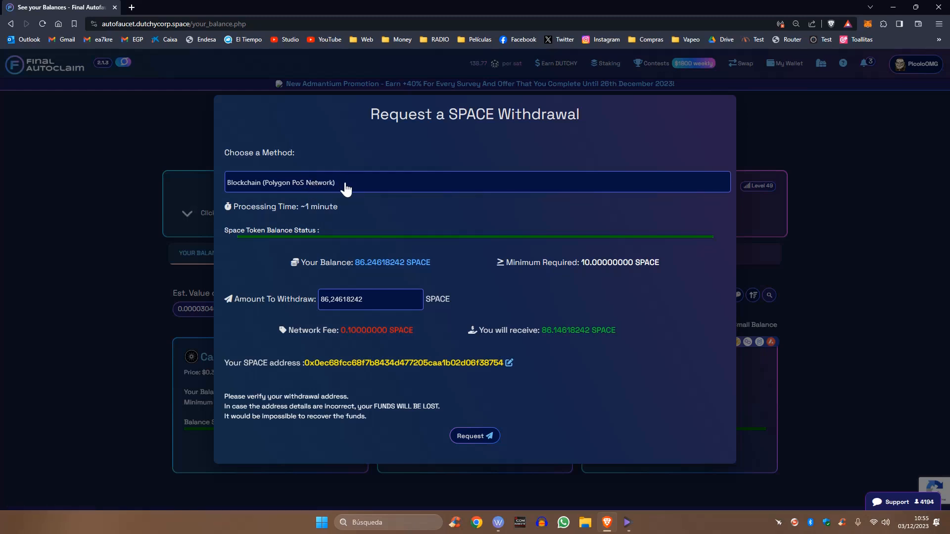
mouse_move(474, 435)
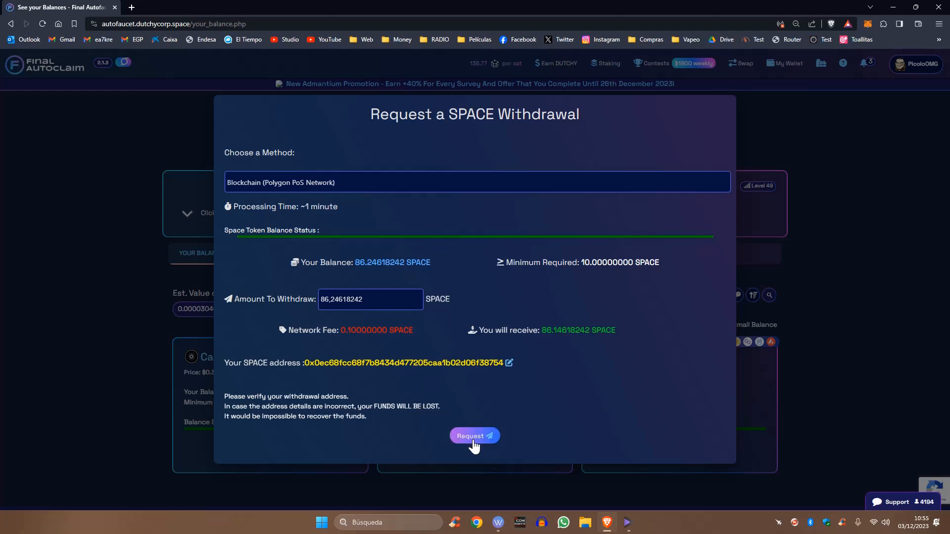
Submit the 86.24618242 SPACE withdrawal request over Polygon PoS.
left_click(474, 435)
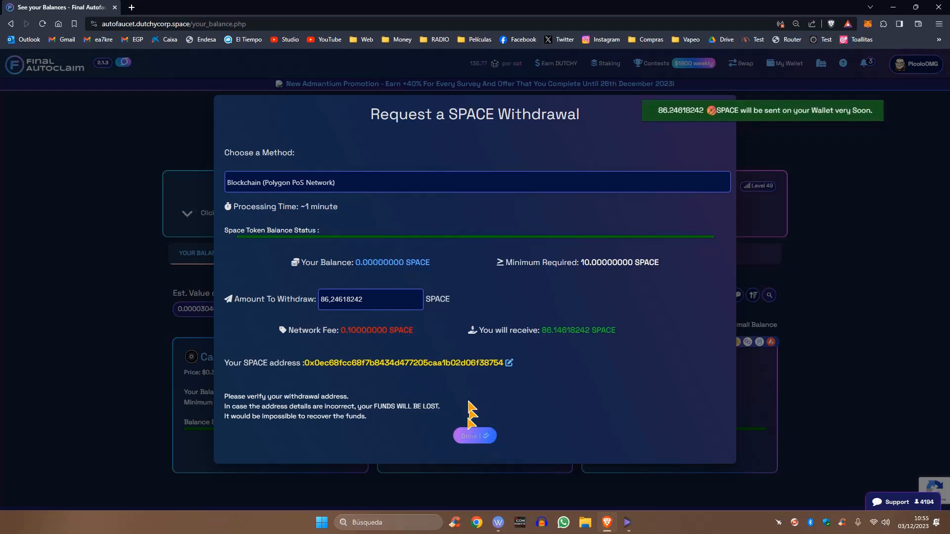
mouse_move(811, 138)
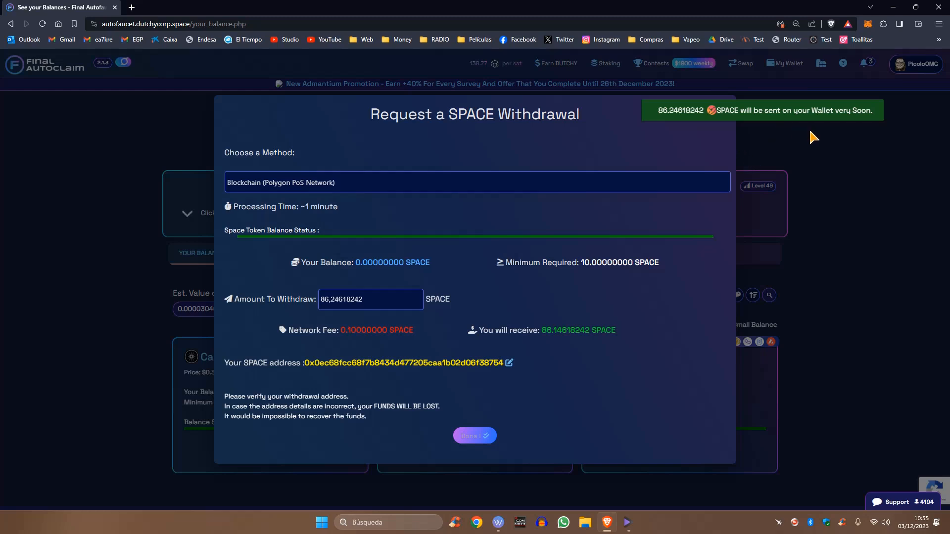
mouse_move(688, 131)
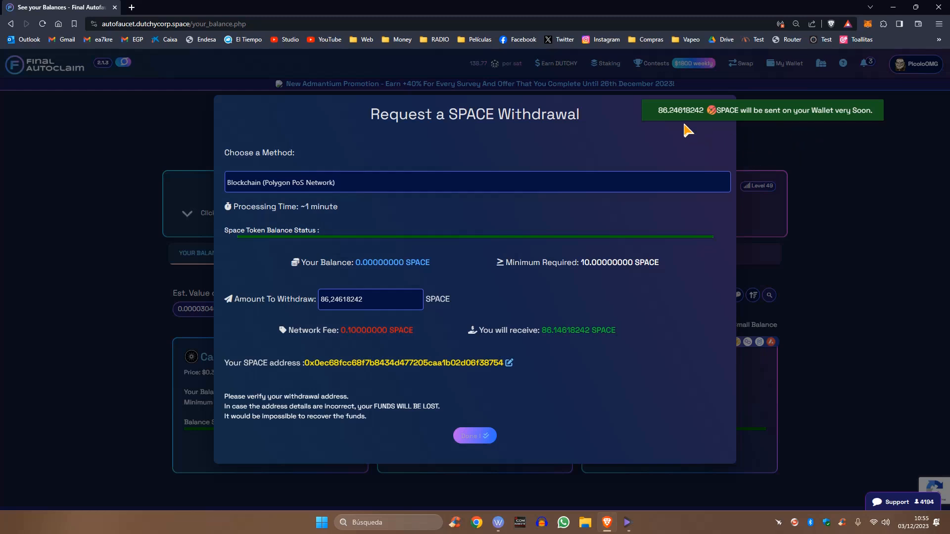
mouse_move(871, 185)
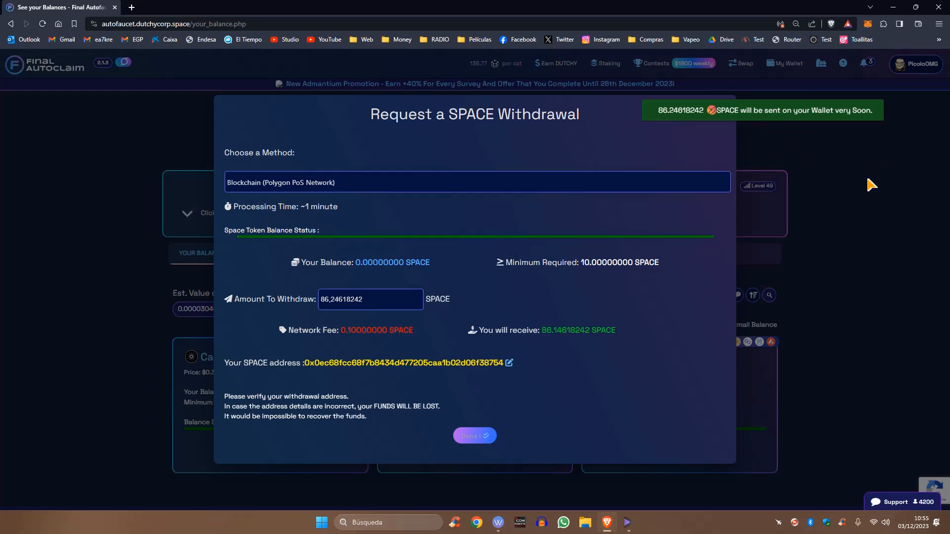
mouse_move(851, 174)
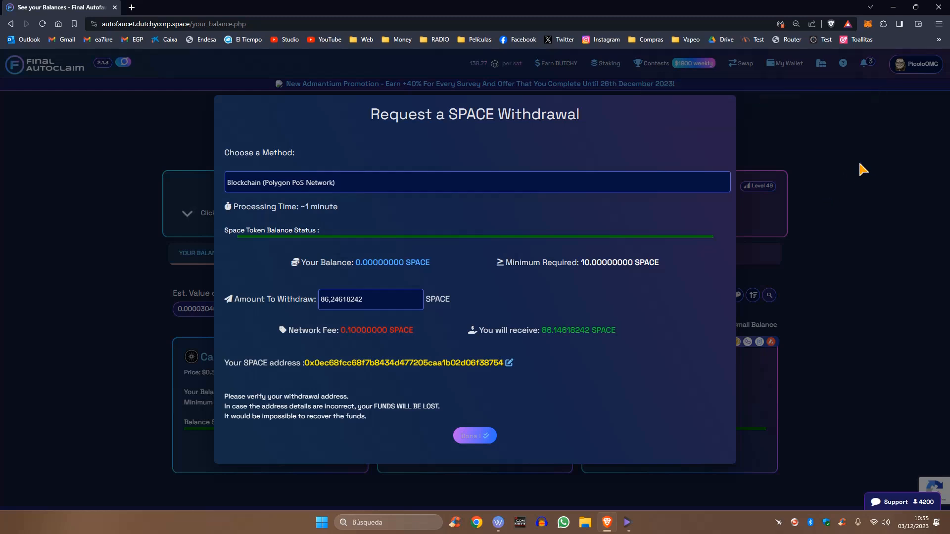
mouse_move(785, 146)
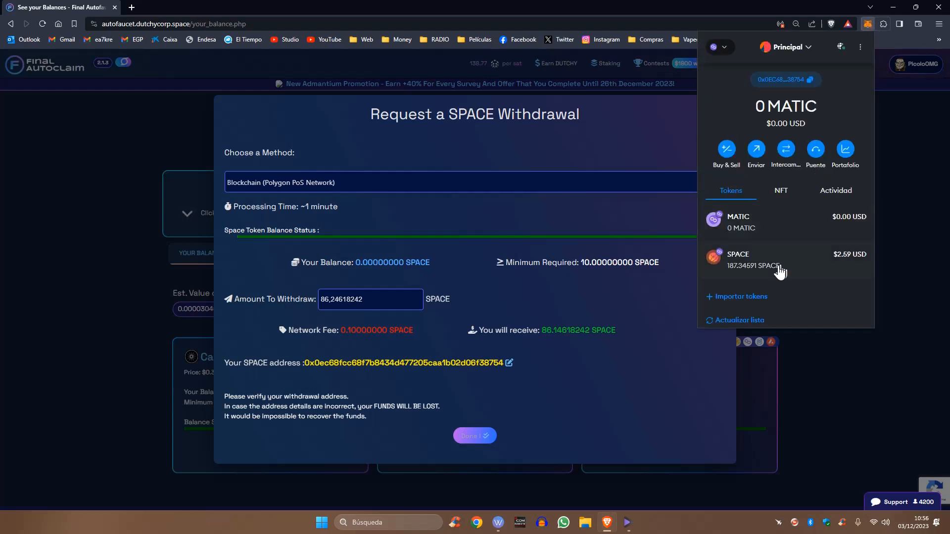
mouse_move(746, 280)
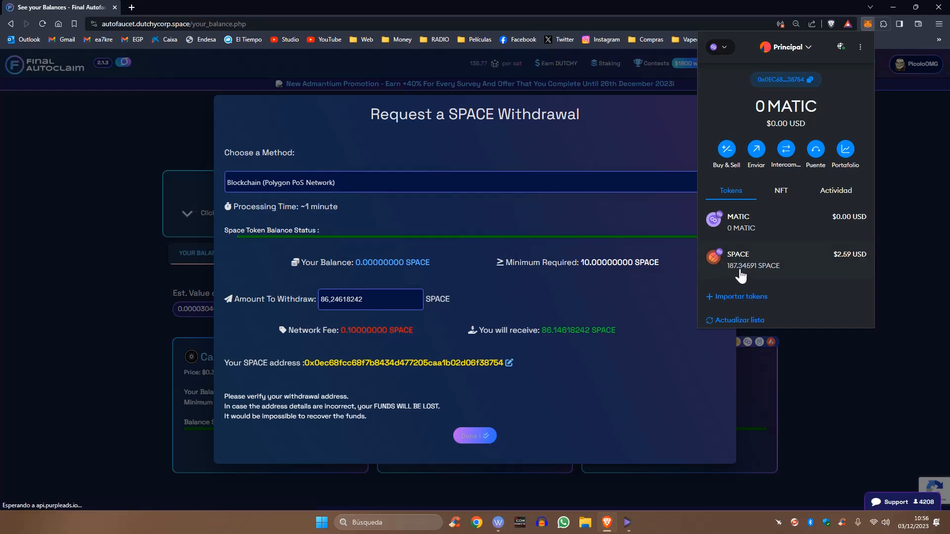
mouse_move(548, 322)
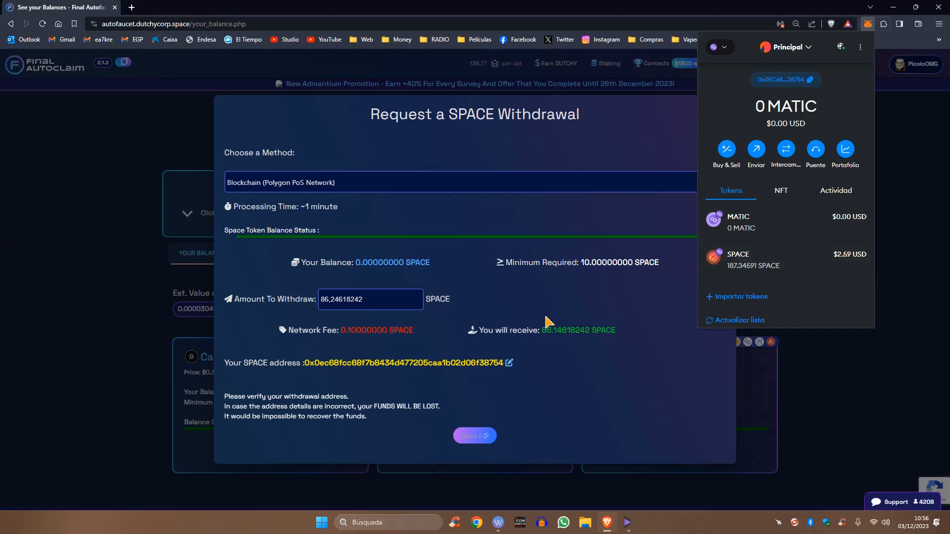
mouse_move(569, 346)
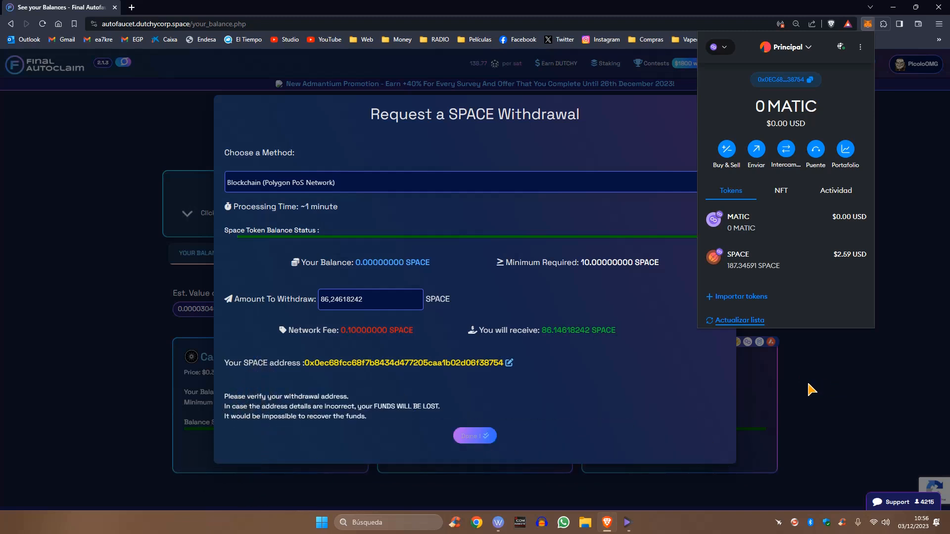
mouse_move(821, 414)
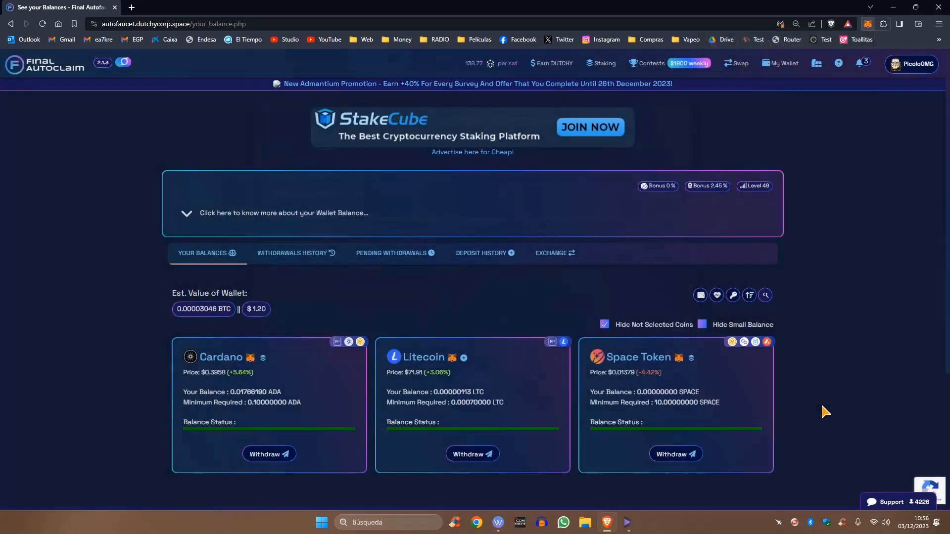
mouse_move(605, 156)
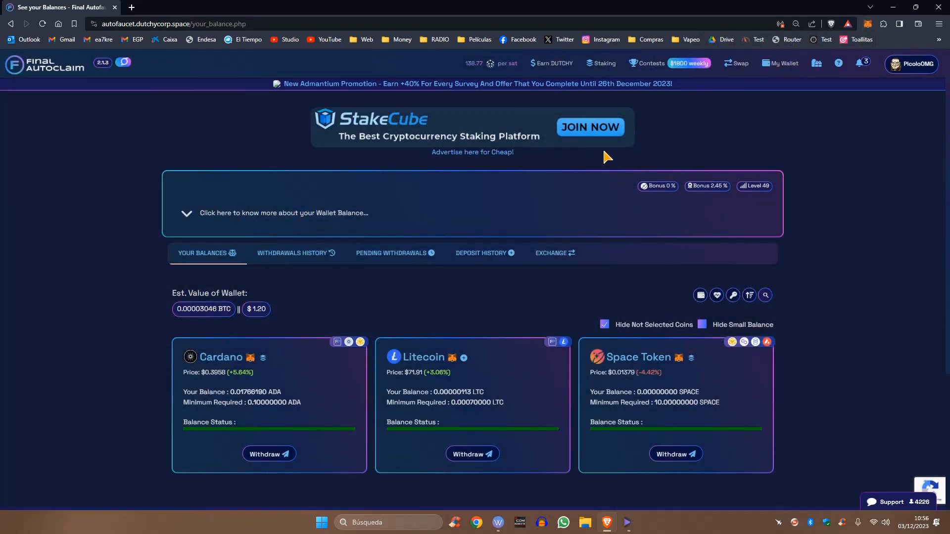
mouse_move(676, 148)
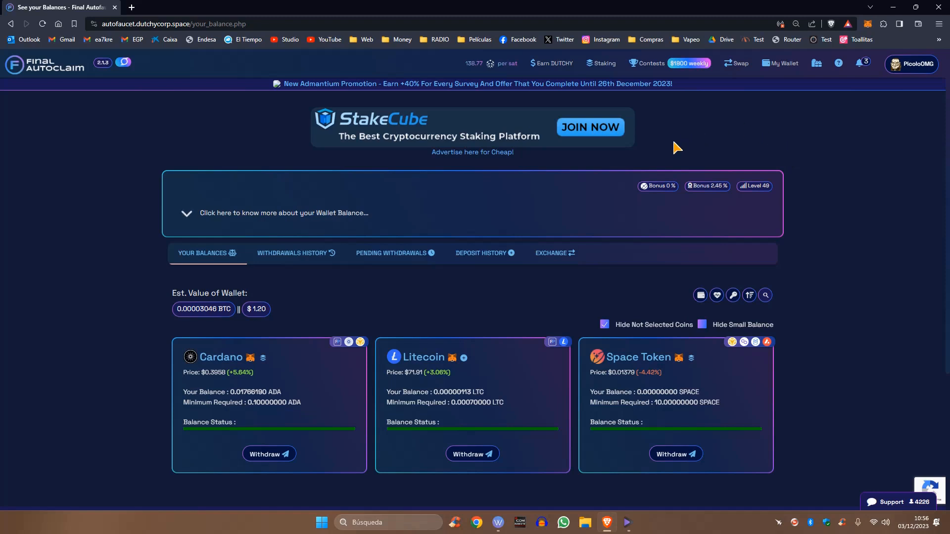
mouse_move(676, 141)
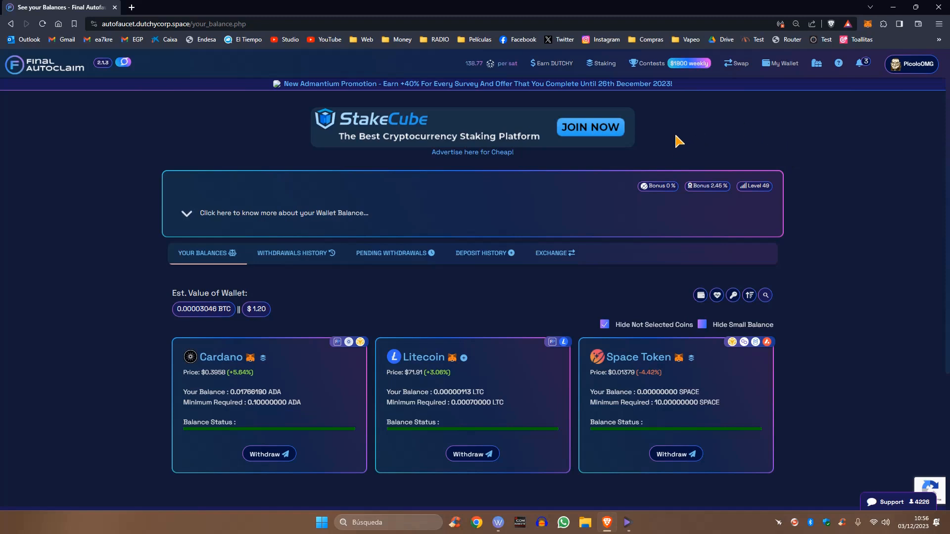
mouse_move(682, 129)
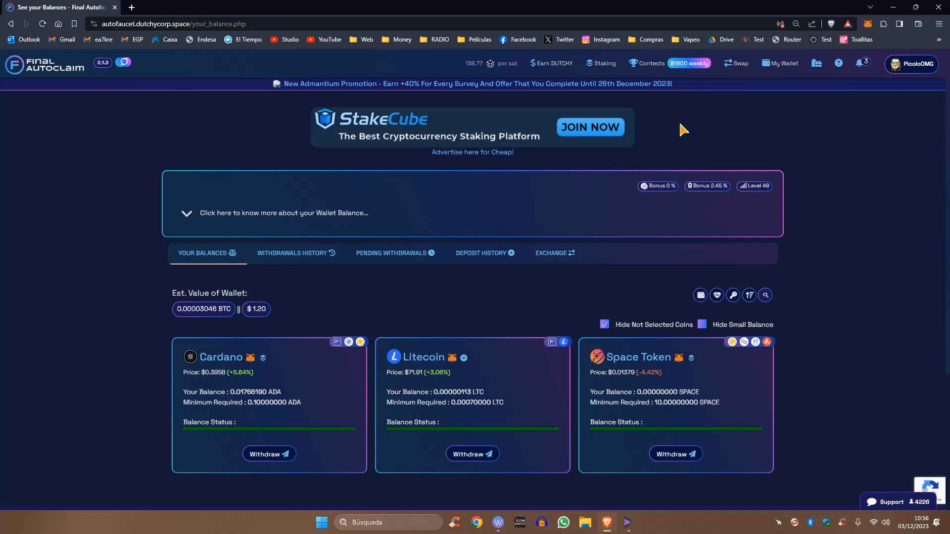
mouse_move(602, 64)
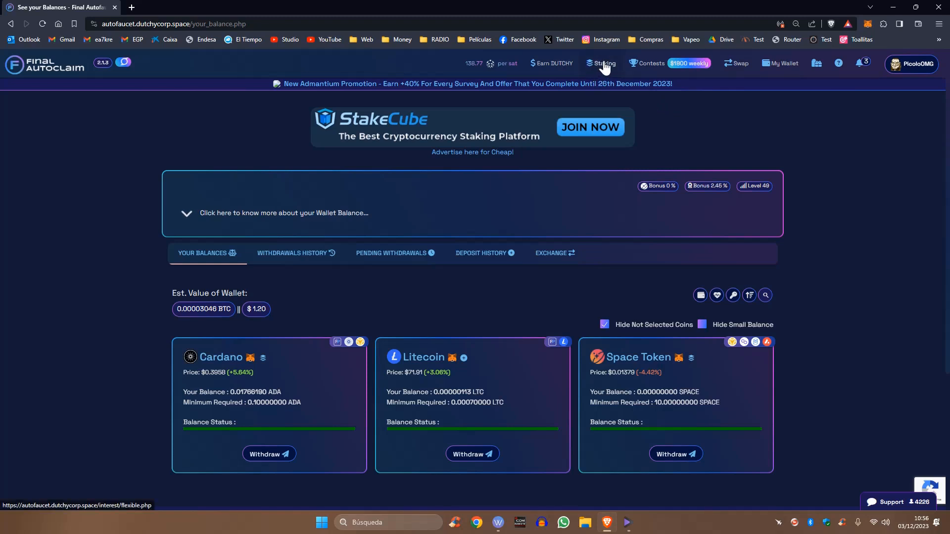
mouse_move(603, 67)
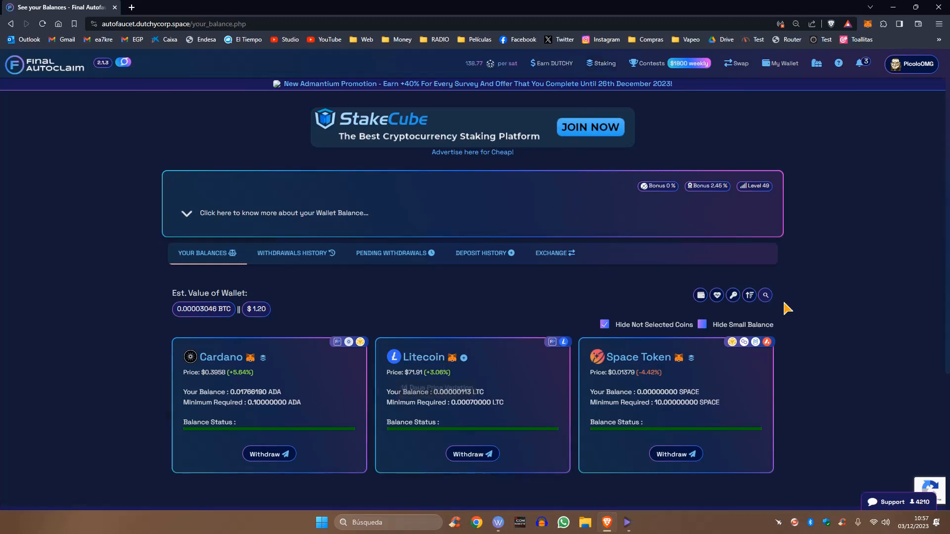
mouse_move(842, 273)
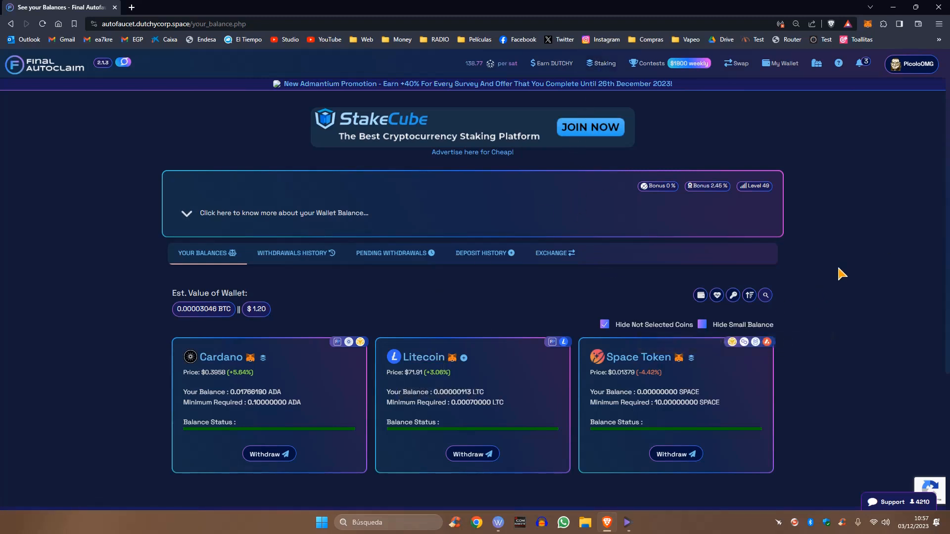
mouse_move(523, 195)
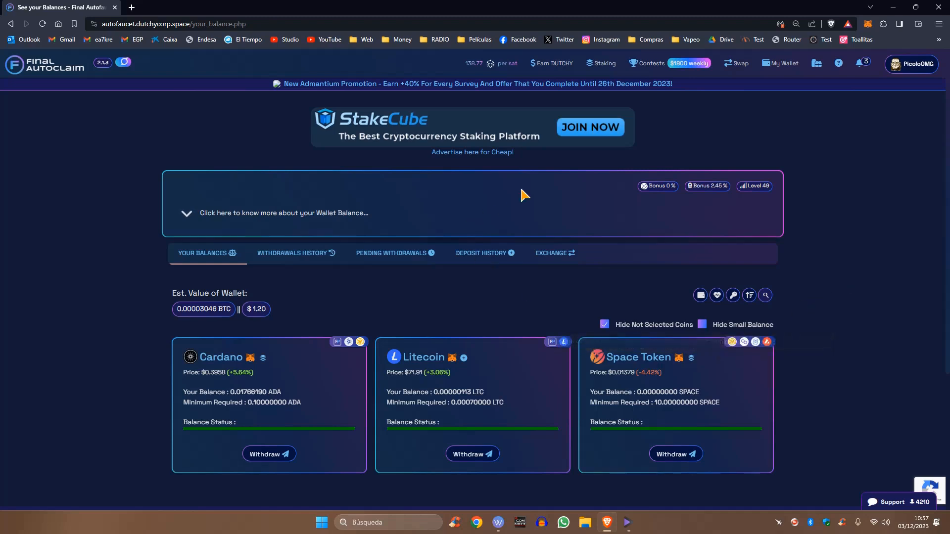
mouse_move(369, 235)
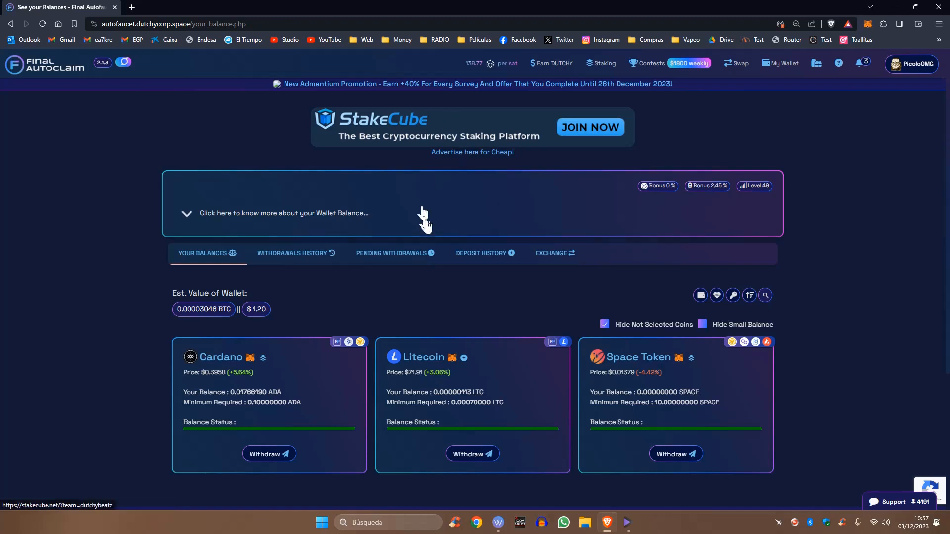
mouse_move(604, 110)
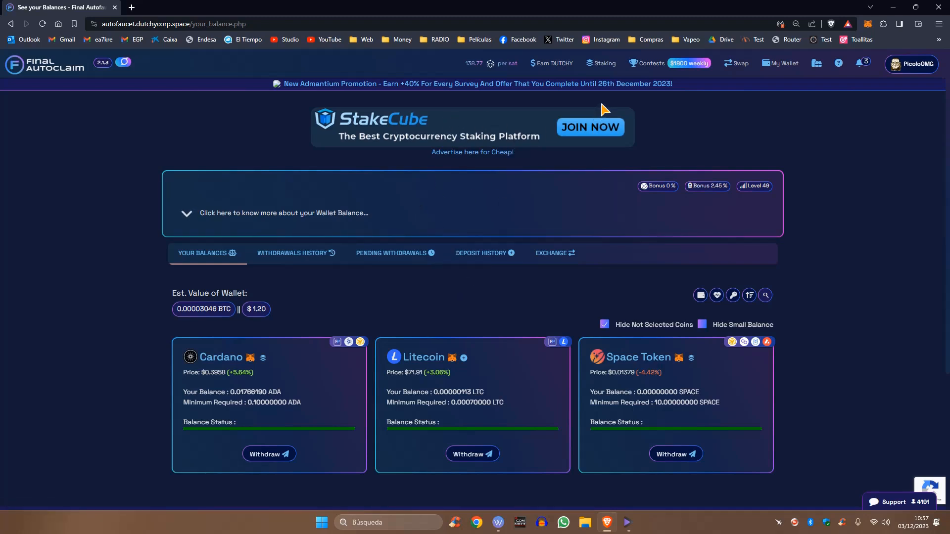
mouse_move(805, 193)
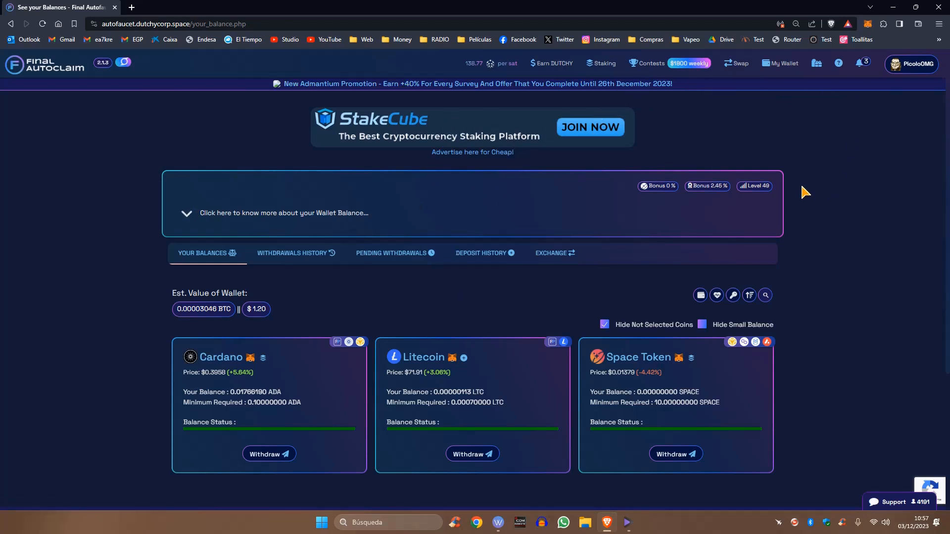
mouse_move(538, 97)
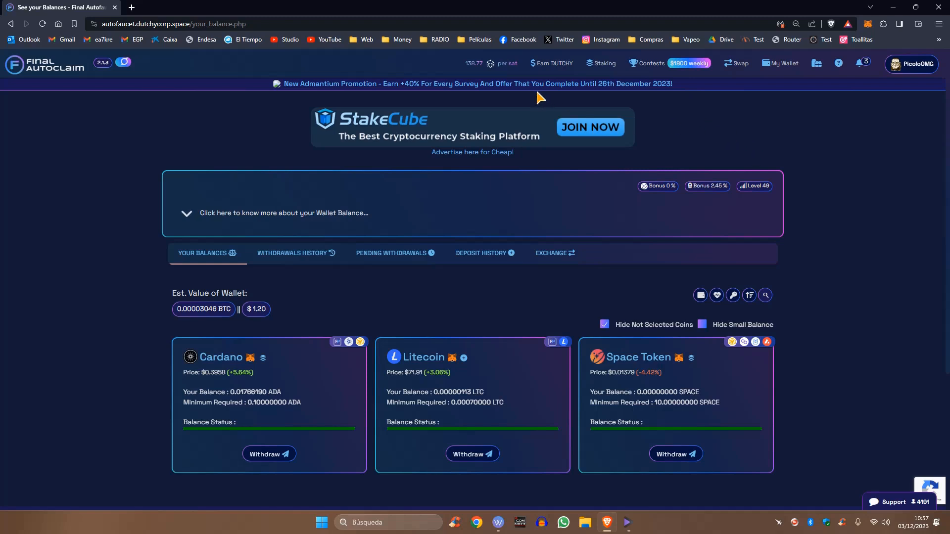
mouse_move(859, 132)
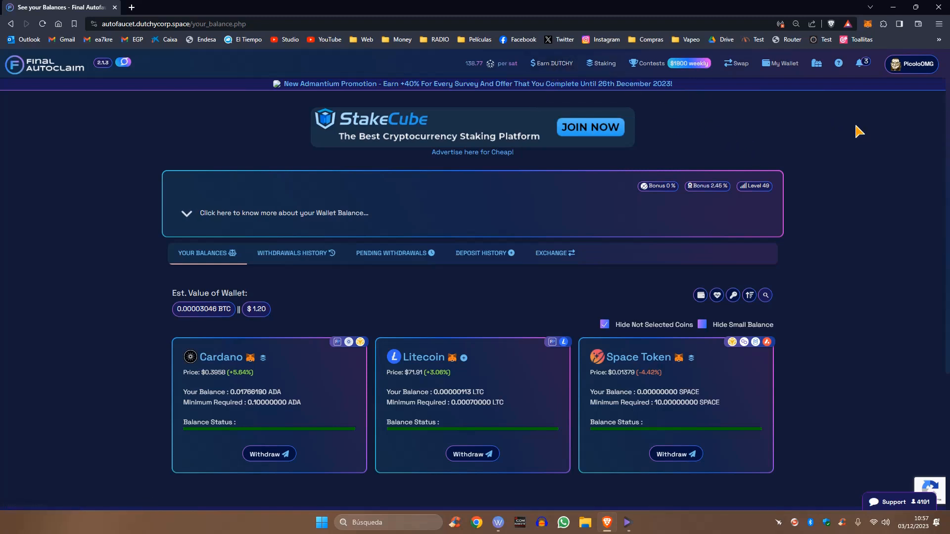
Go to the OfferWalls page from the Earn DUTCHY menu and view the offer wall cards.
left_click(551, 63)
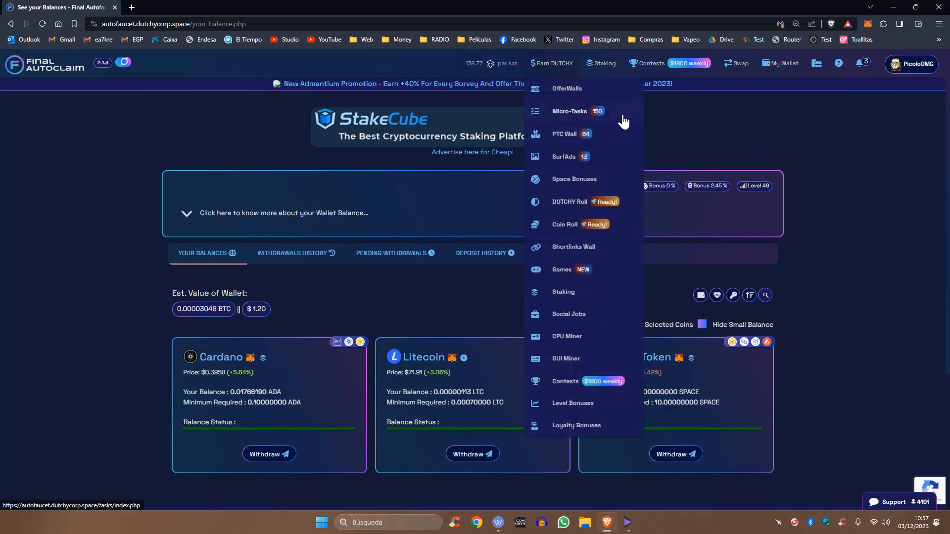
mouse_move(566, 88)
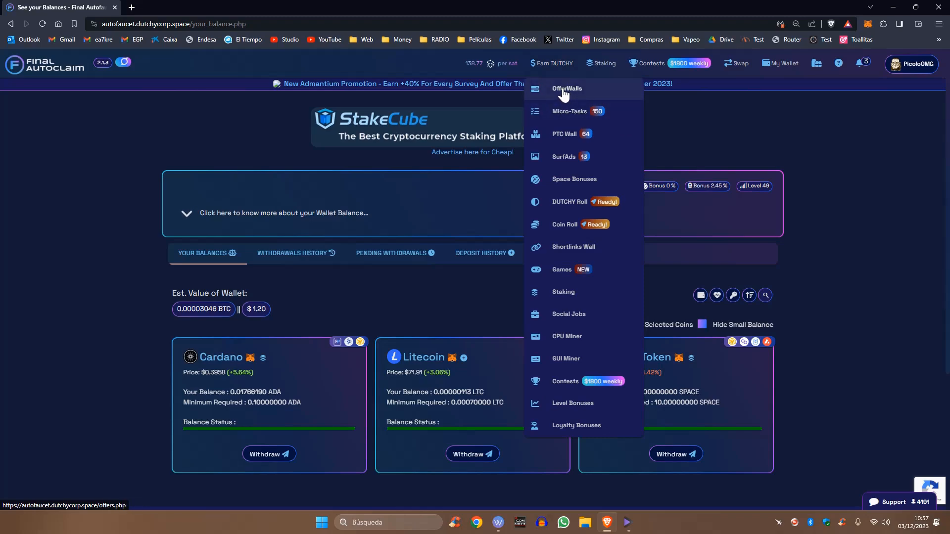
left_click(566, 88)
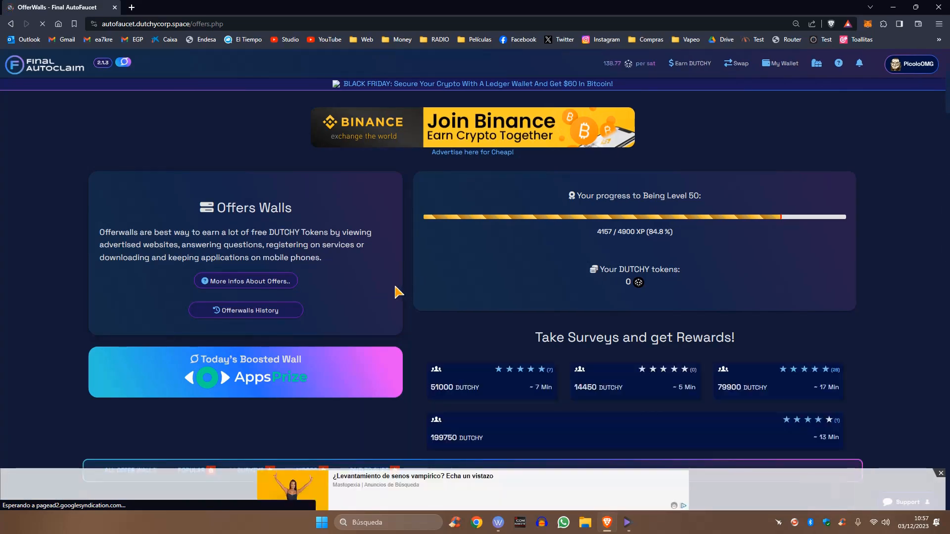
scroll("down", 3)
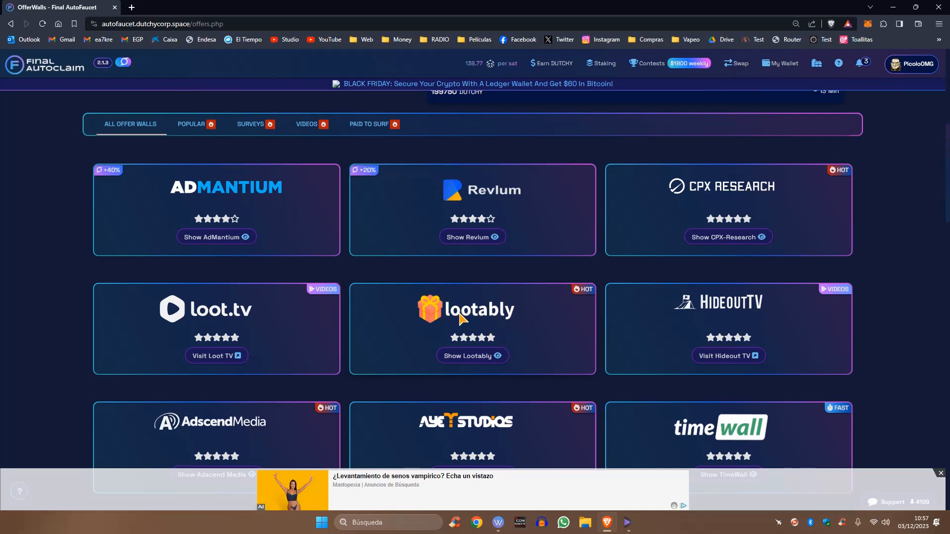
mouse_move(488, 328)
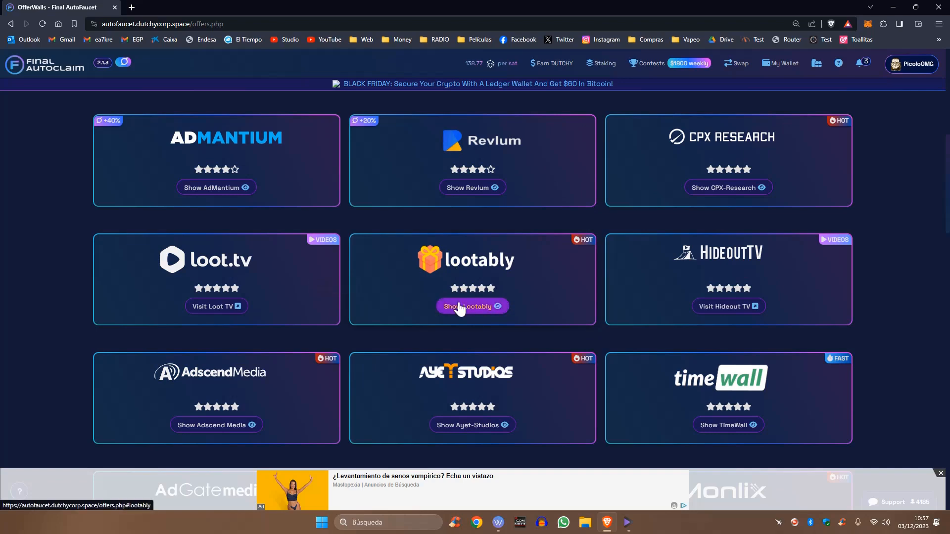
left_click(472, 306)
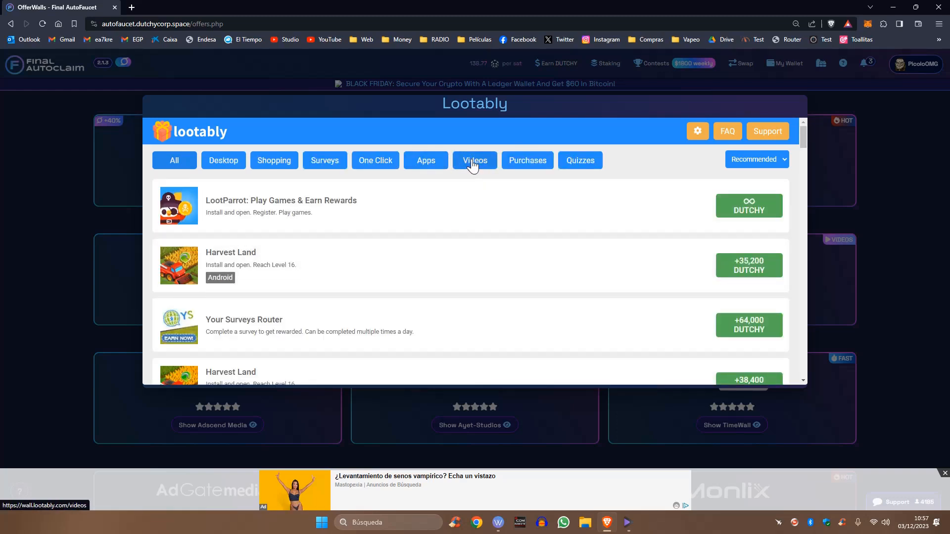
left_click(474, 160)
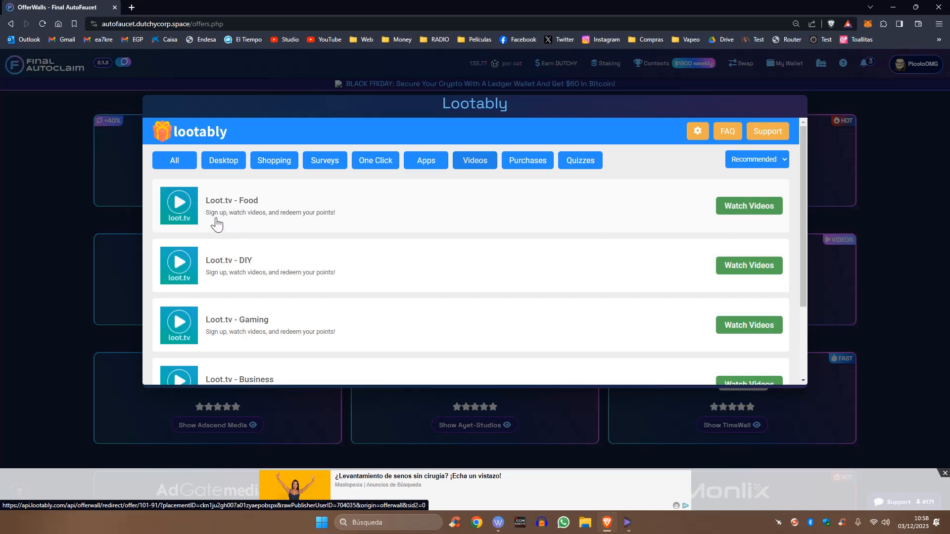
mouse_move(224, 217)
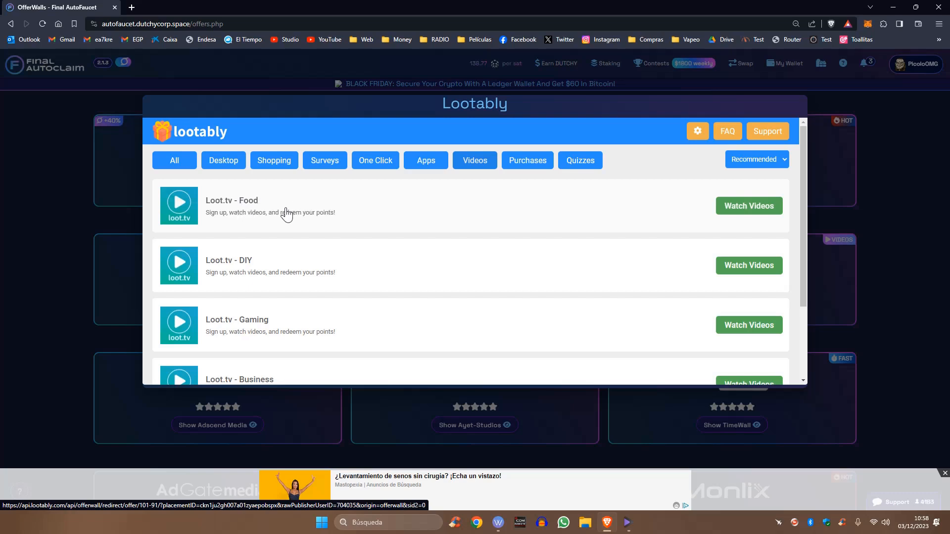
mouse_move(248, 214)
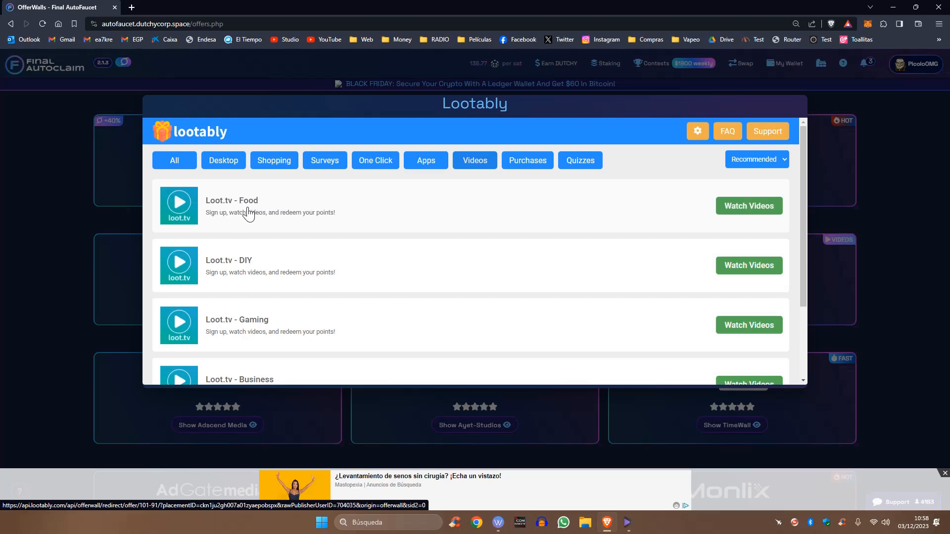
mouse_move(267, 217)
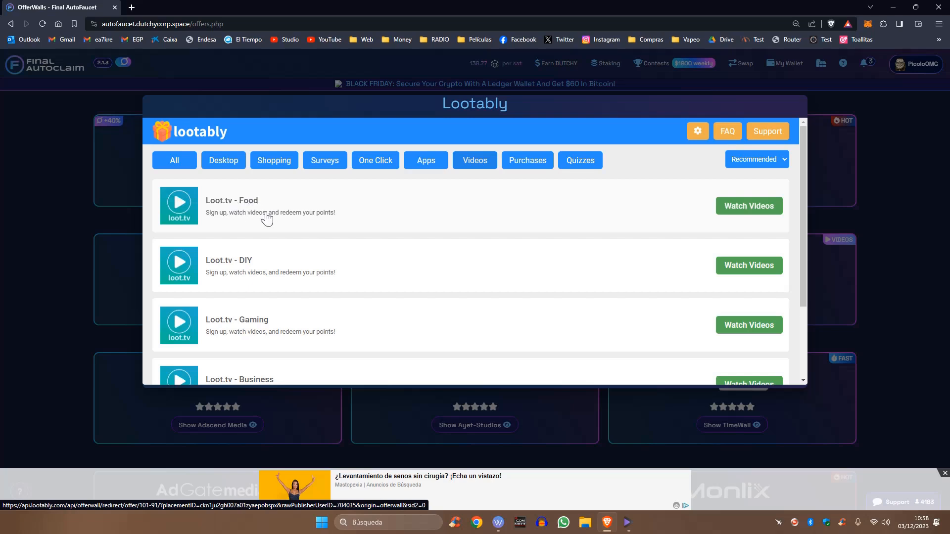
mouse_move(260, 211)
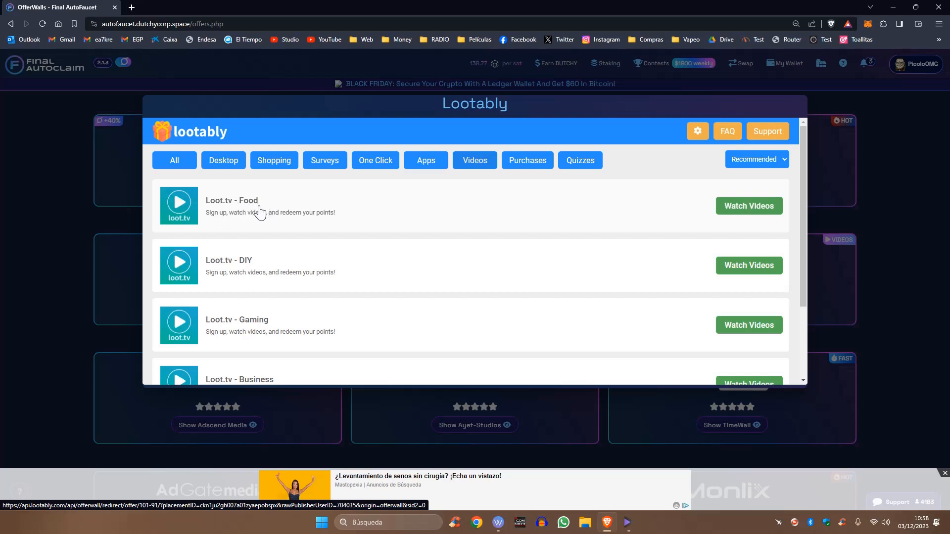
mouse_move(253, 216)
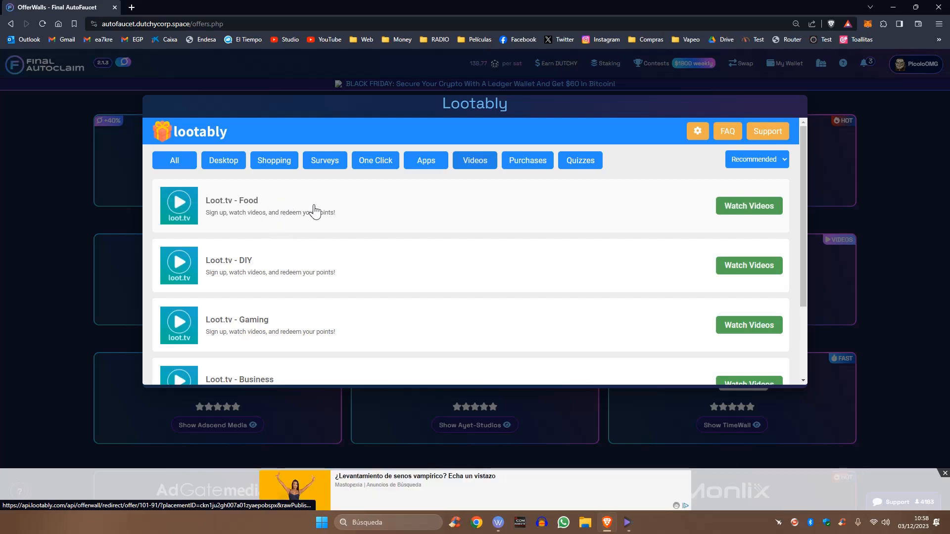
mouse_move(289, 213)
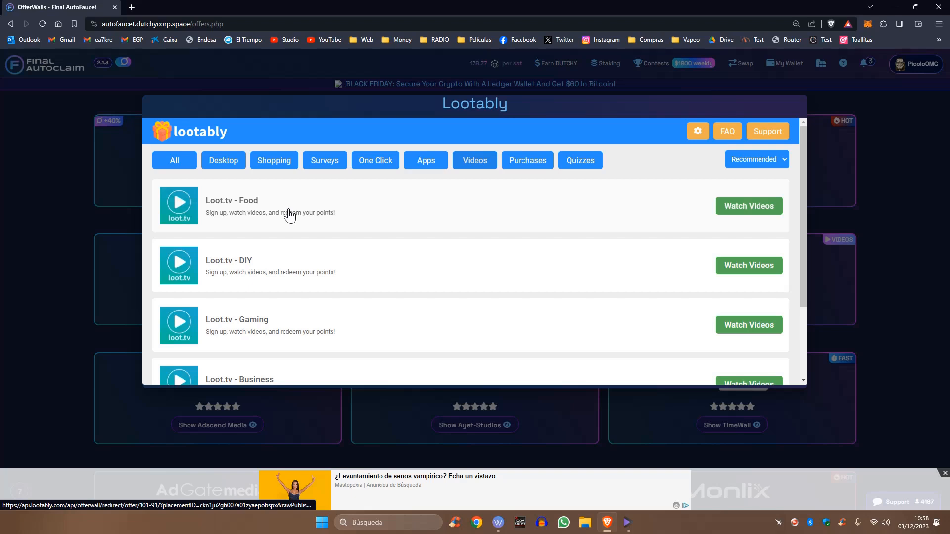
mouse_move(303, 222)
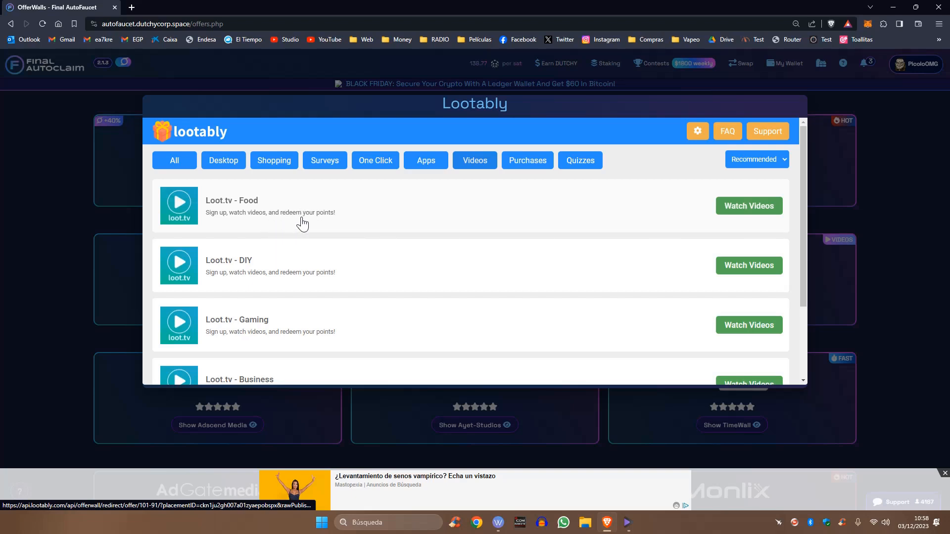
mouse_move(408, 188)
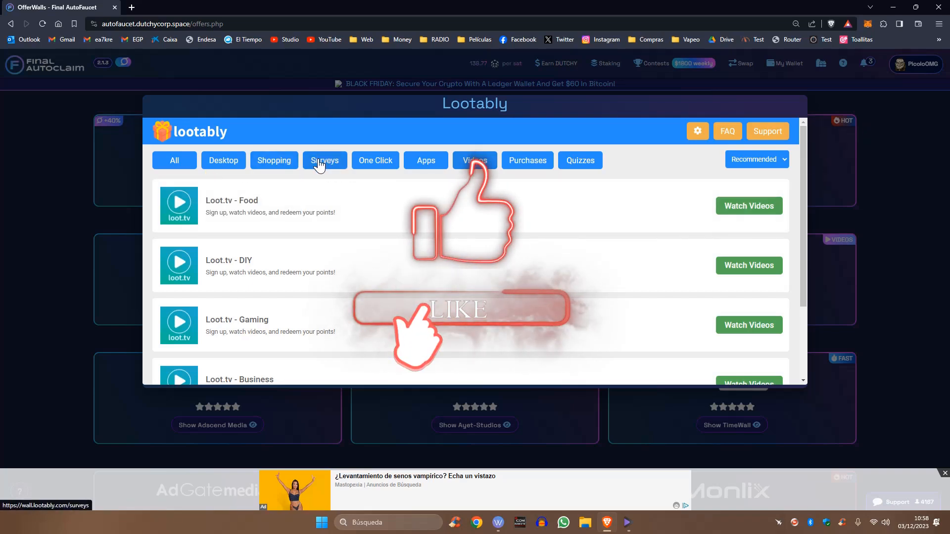
left_click(324, 160)
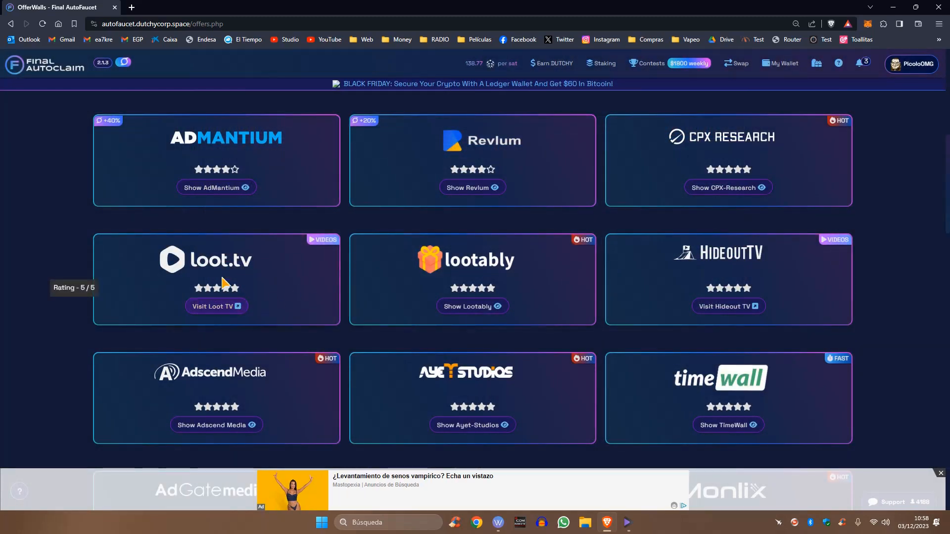
mouse_move(745, 253)
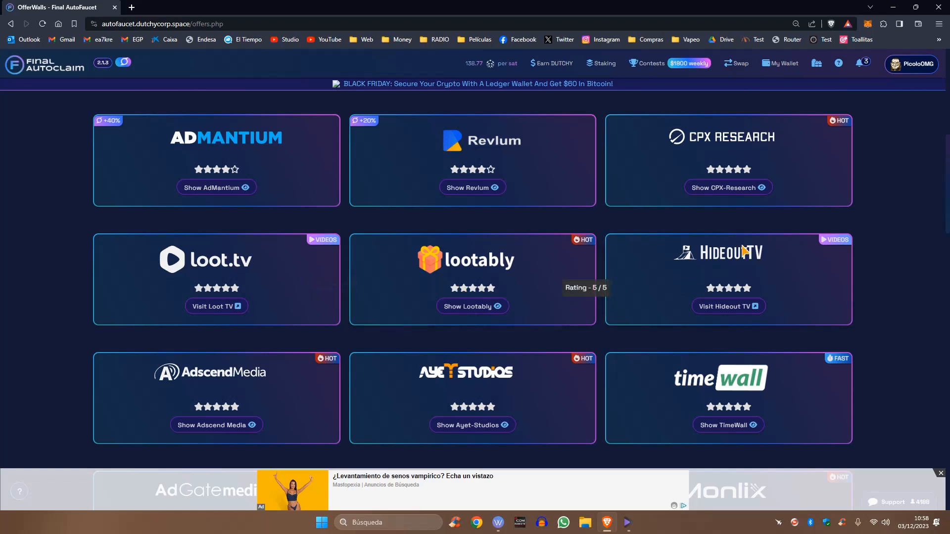
Show the CPX Research survey wall with its DUTCHY rewards and durations.
left_click(727, 187)
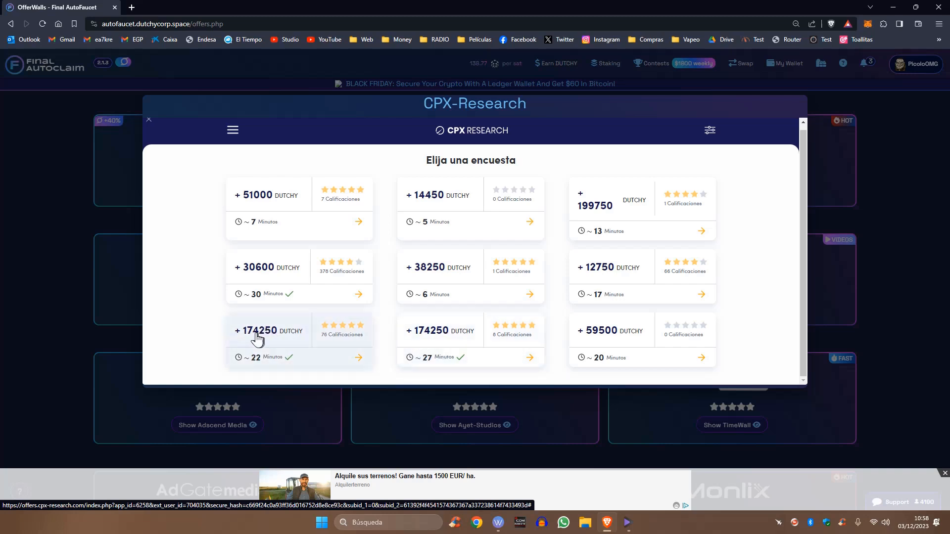
mouse_move(287, 342)
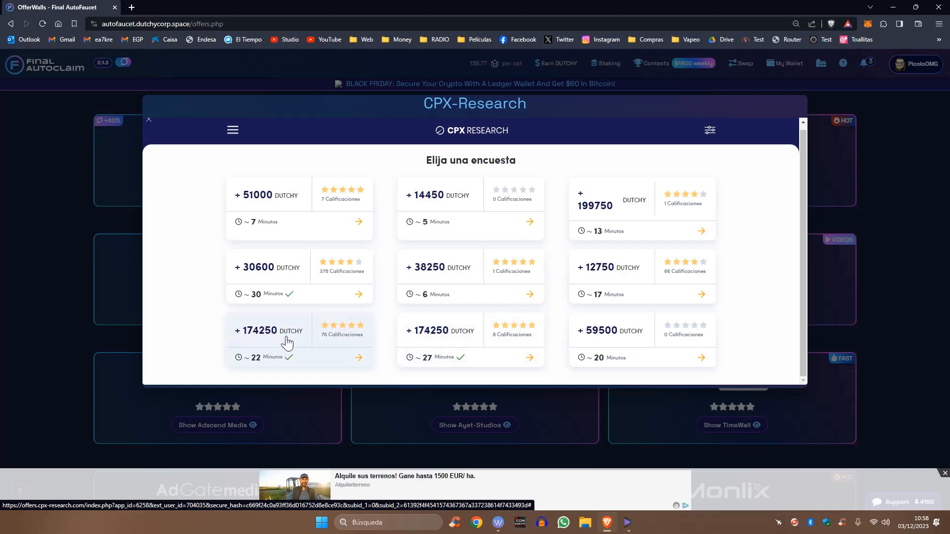
mouse_move(460, 303)
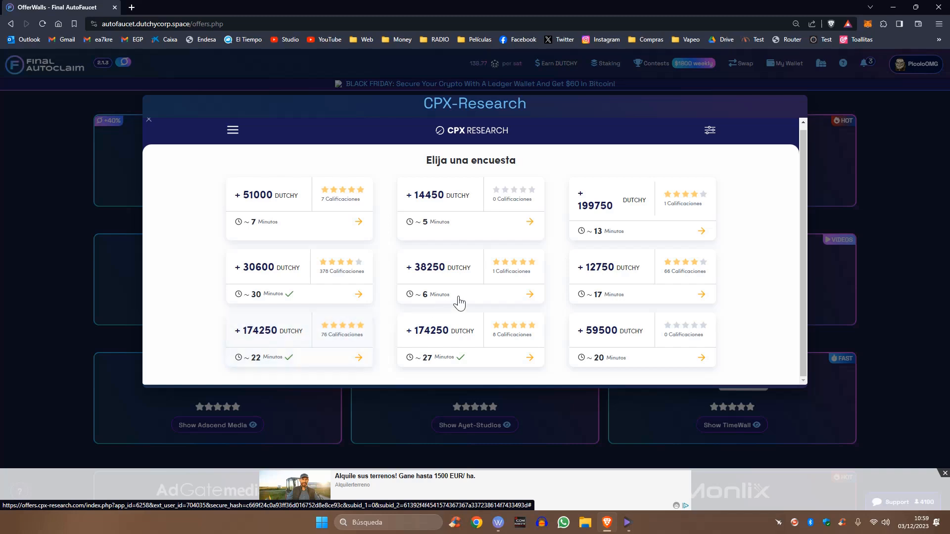
mouse_move(596, 215)
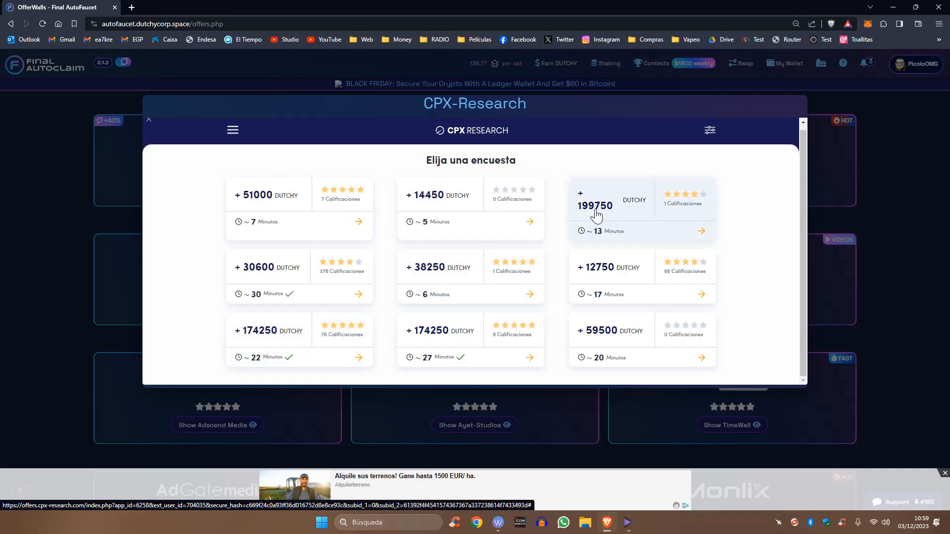
mouse_move(599, 238)
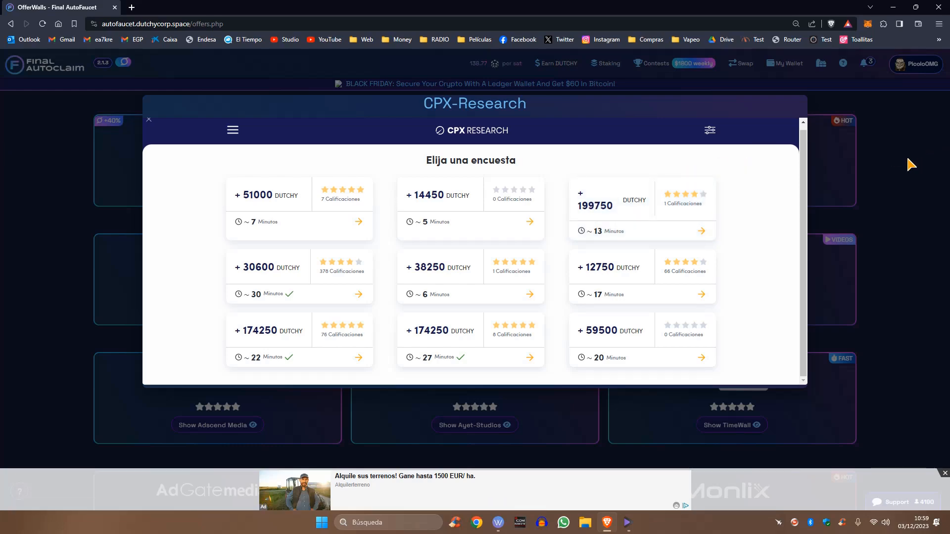
Close the CPX Research survey wall and bring up the Earn DUTCHY earning methods.
left_click(149, 120)
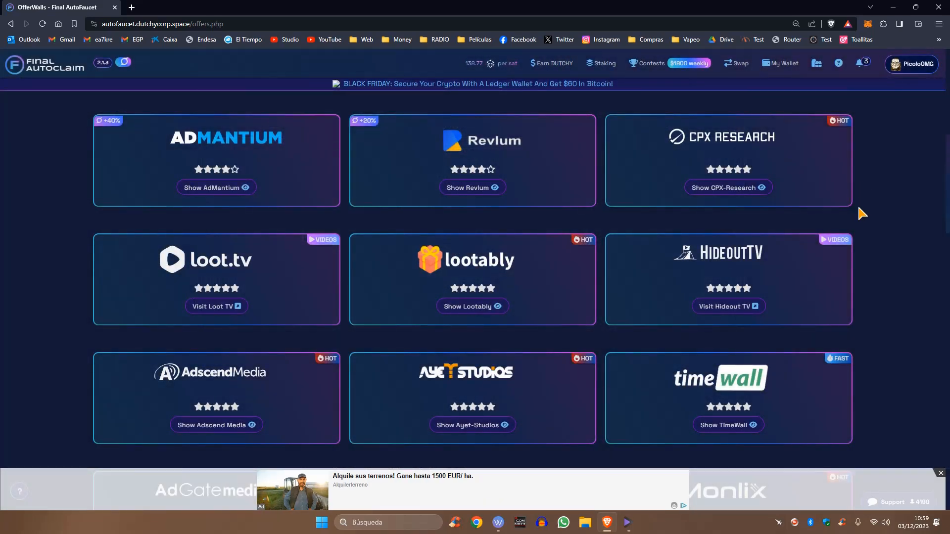
mouse_move(912, 195)
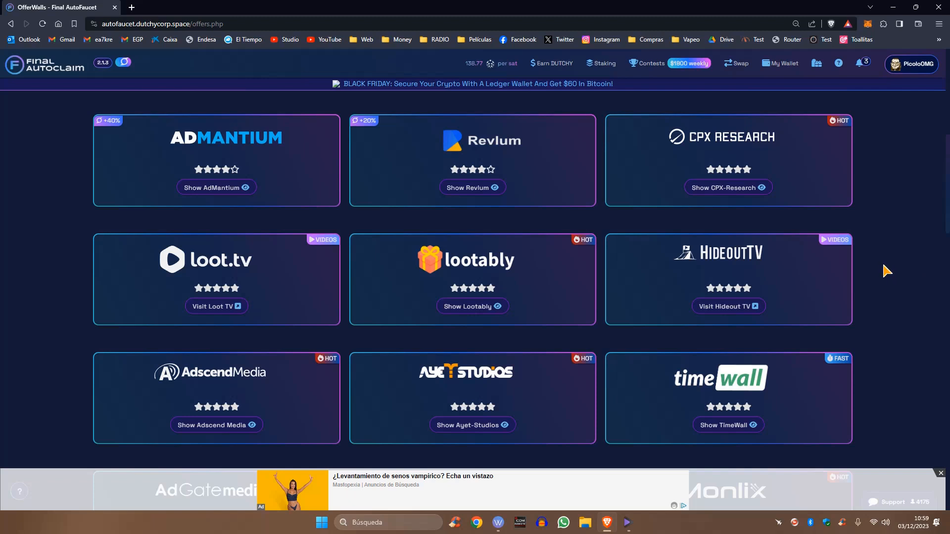
mouse_move(489, 295)
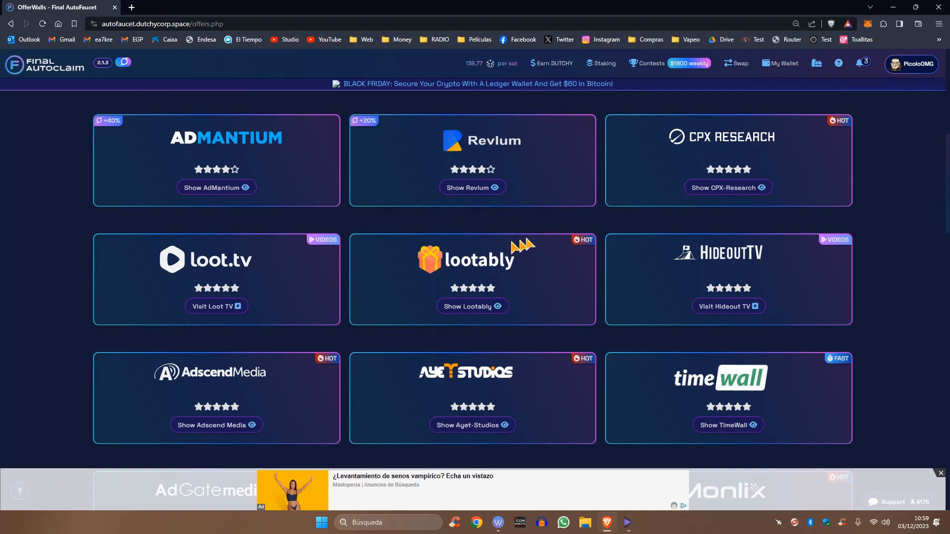
mouse_move(432, 232)
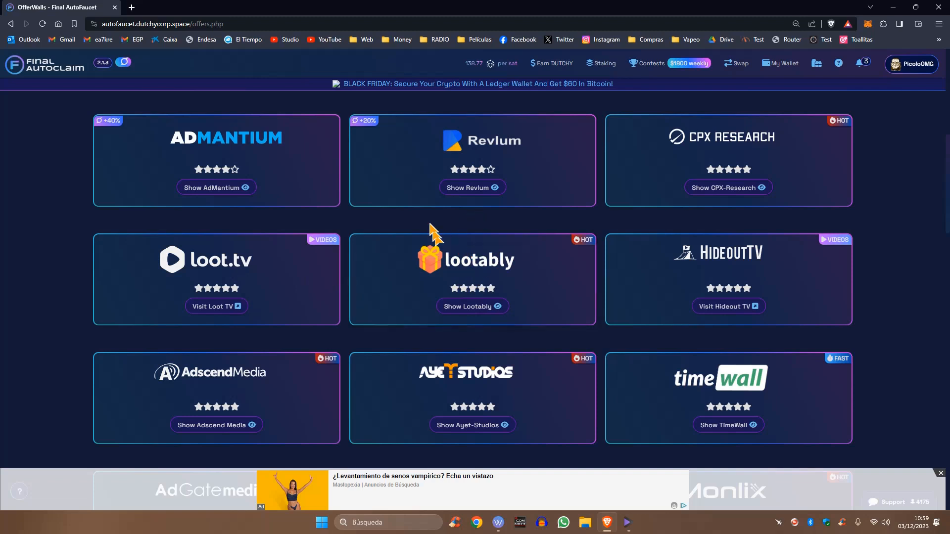
mouse_move(909, 169)
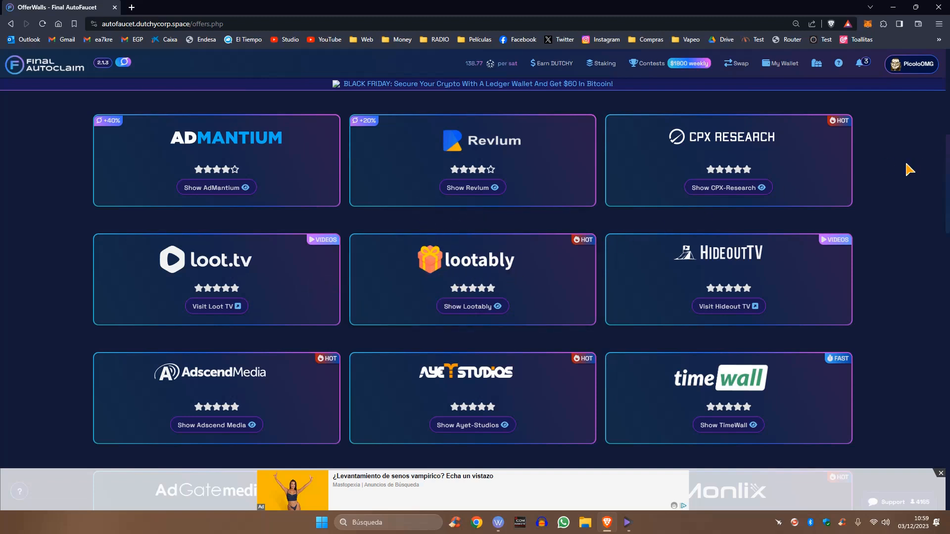
mouse_move(626, 119)
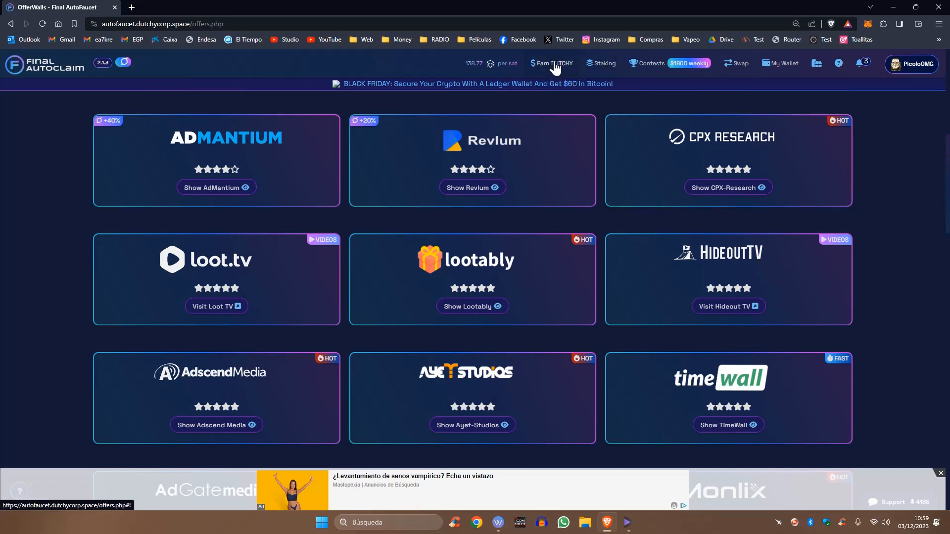
left_click(551, 63)
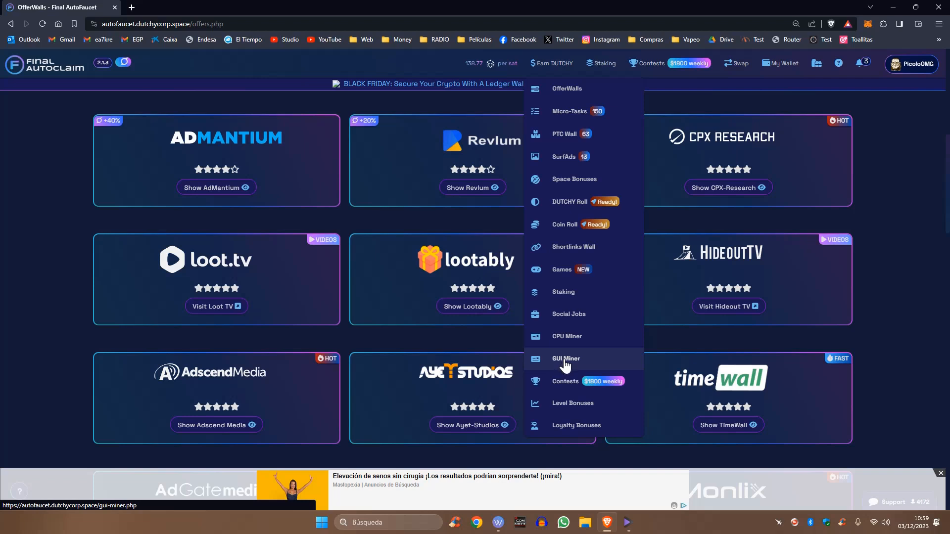
mouse_move(573, 351)
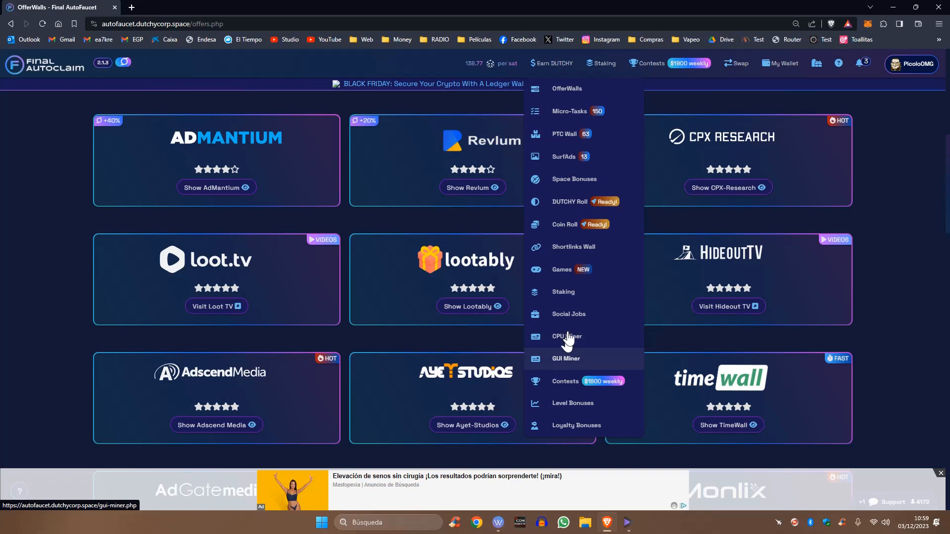
mouse_move(566, 336)
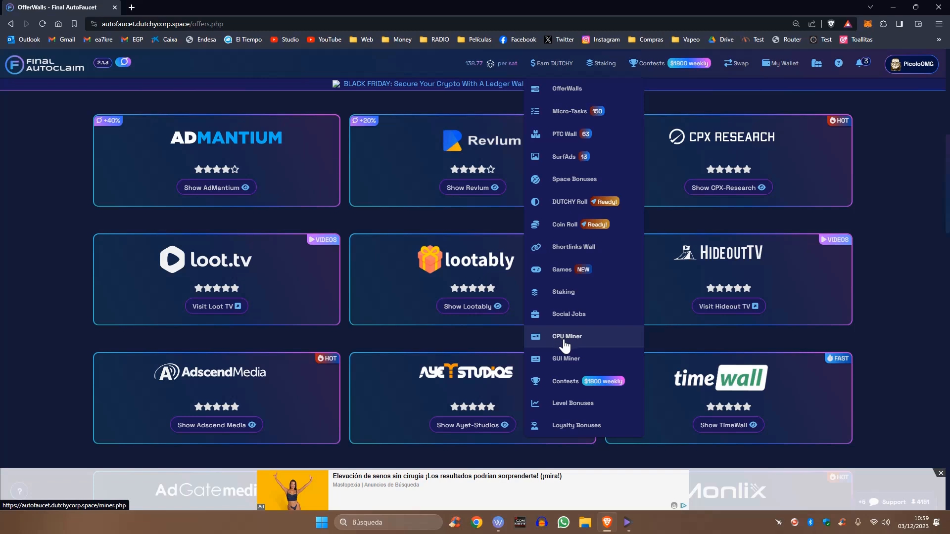
mouse_move(562, 363)
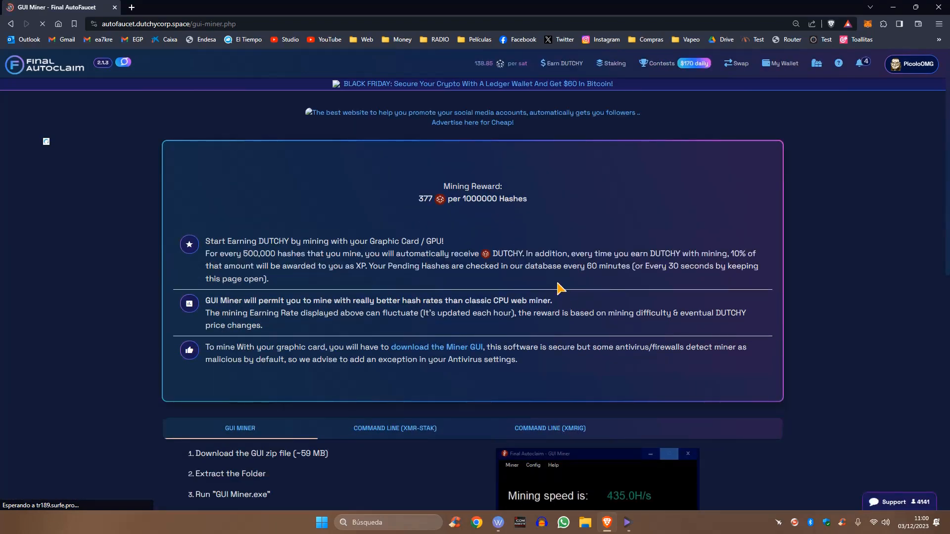
Scroll the GUI Miner page down to the hashes and paid DUTCHY stats table.
scroll("down", 3)
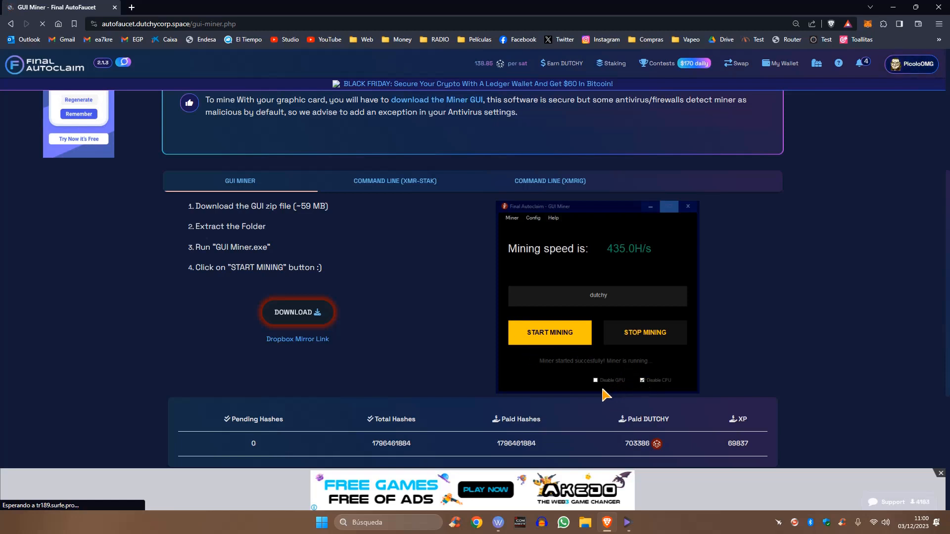
mouse_move(436, 262)
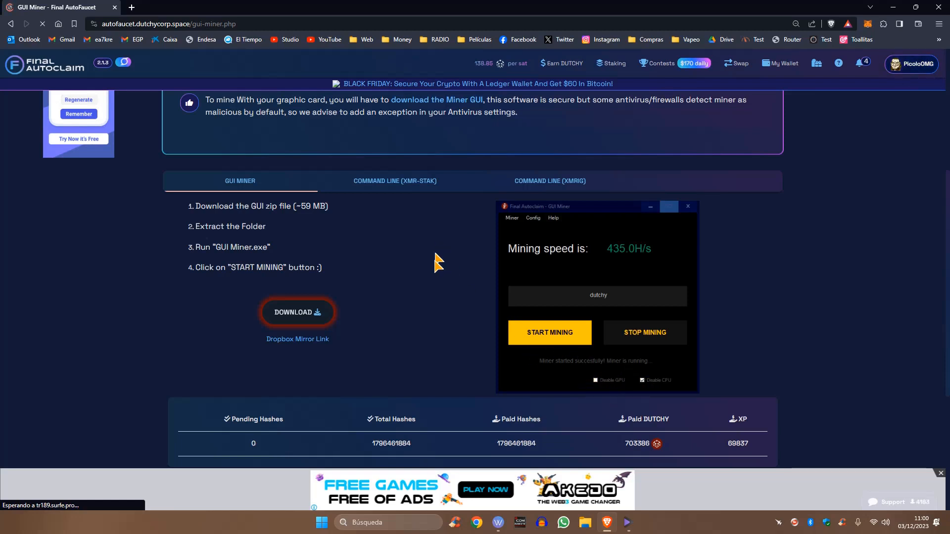
mouse_move(566, 263)
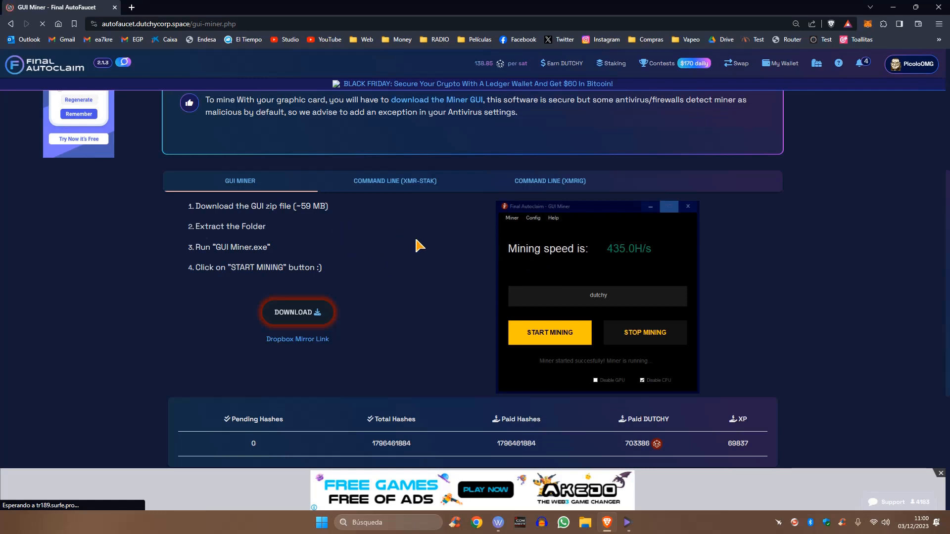
mouse_move(408, 256)
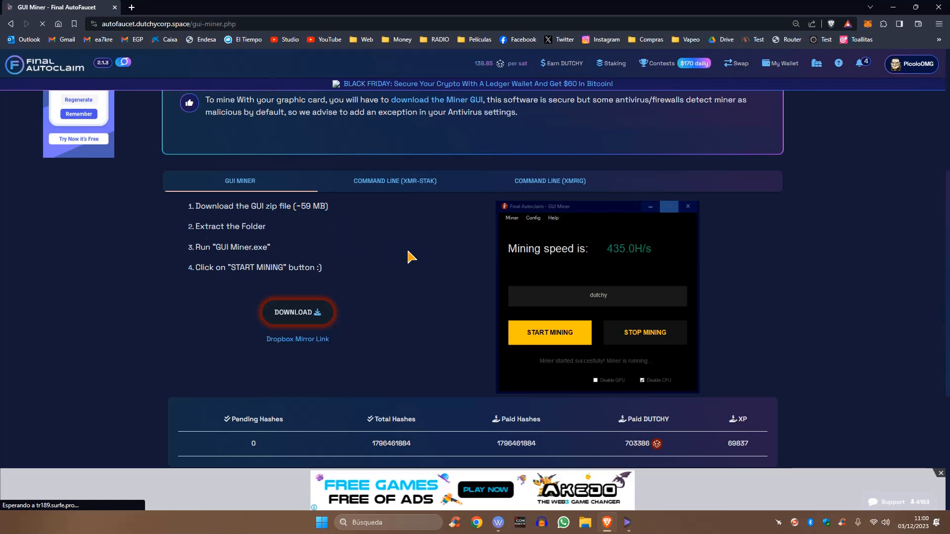
mouse_move(388, 266)
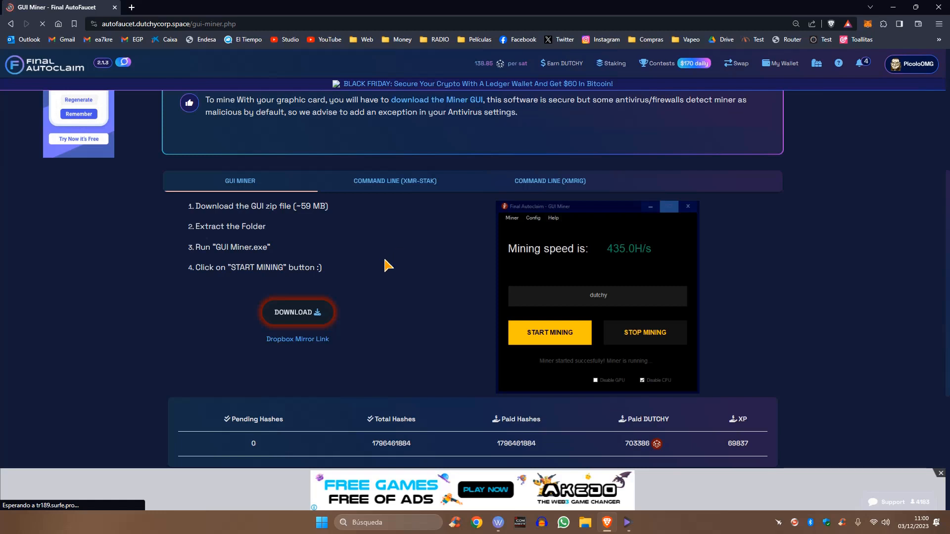
mouse_move(380, 269)
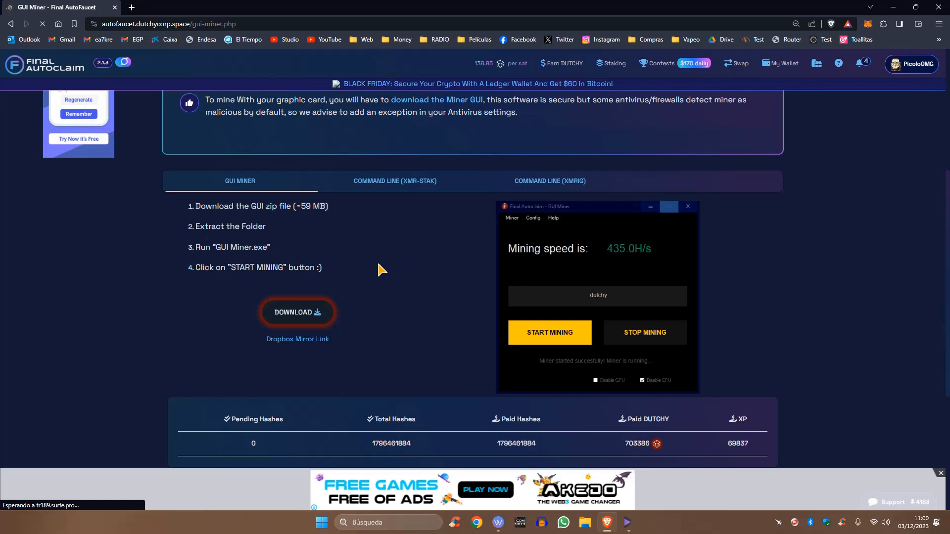
mouse_move(399, 295)
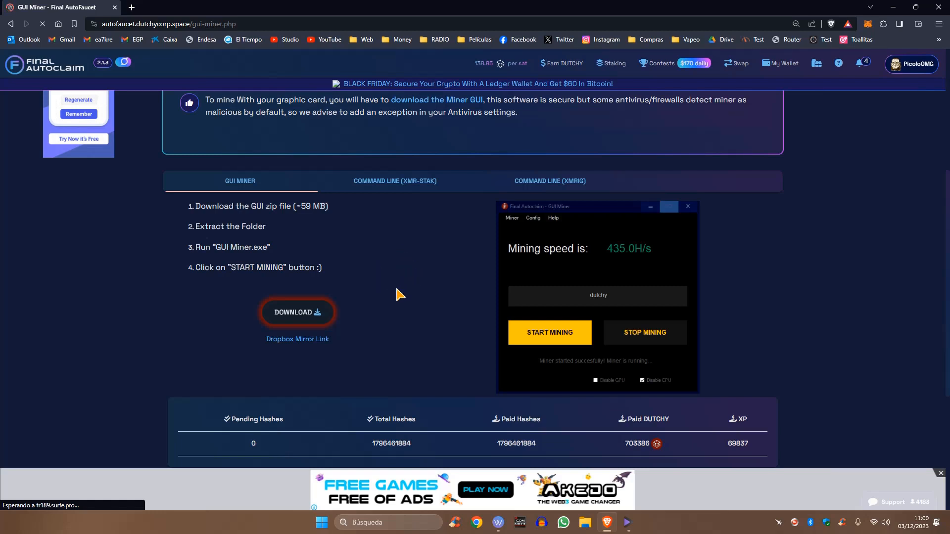
mouse_move(390, 277)
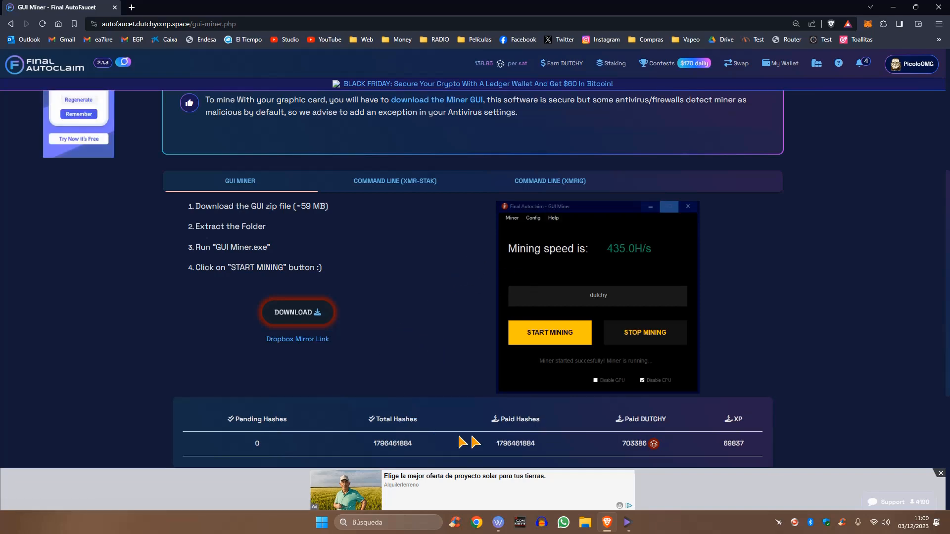
scroll("down", 3)
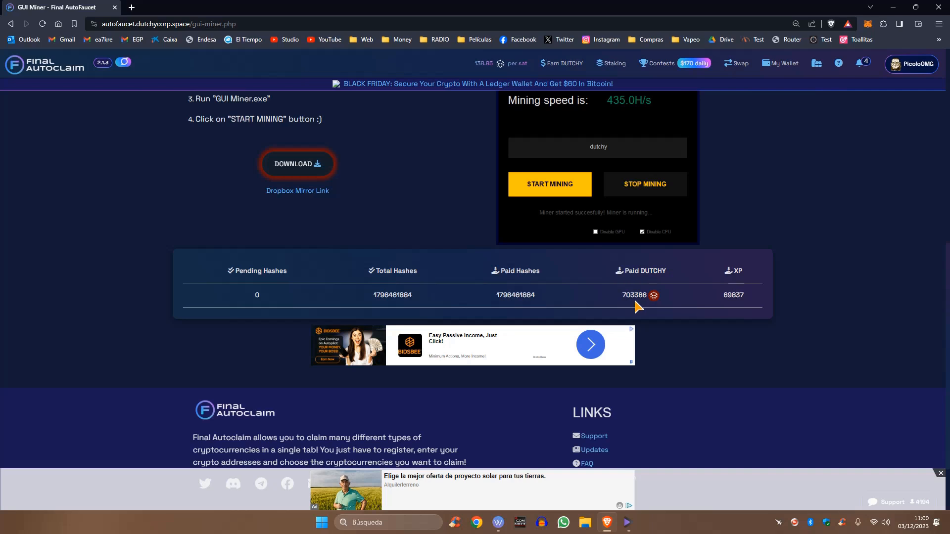
mouse_move(591, 317)
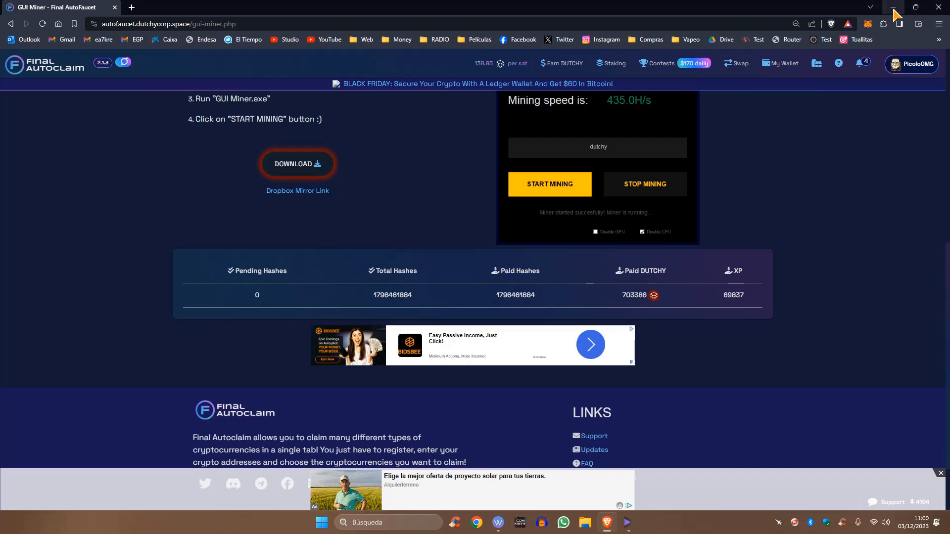
Minimize the browser to reveal the GUI Miner app running at 2700.1 H/s.
left_click(892, 7)
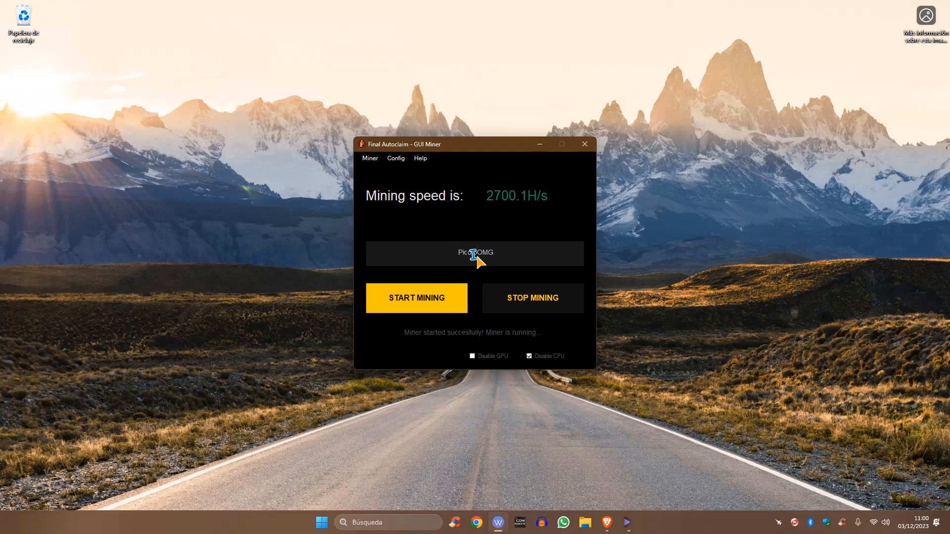
mouse_move(495, 202)
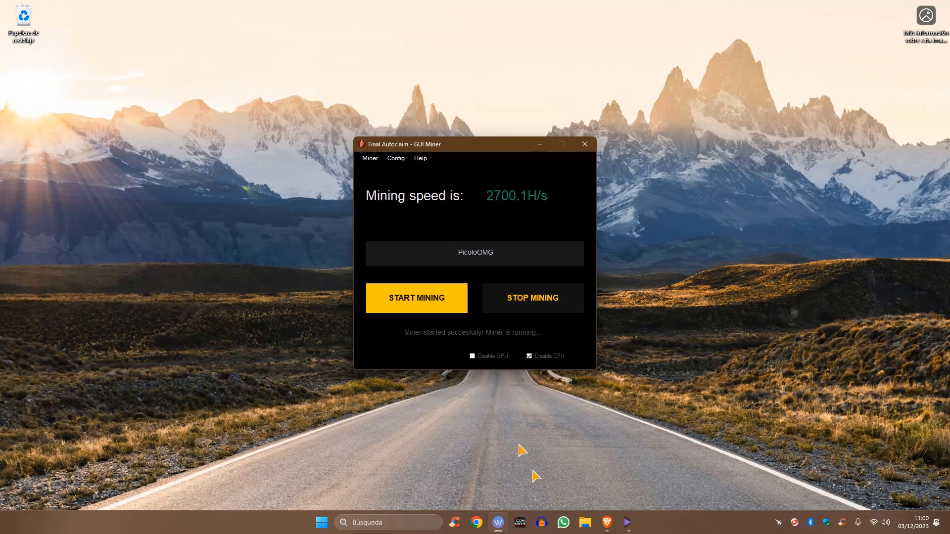
mouse_move(606, 523)
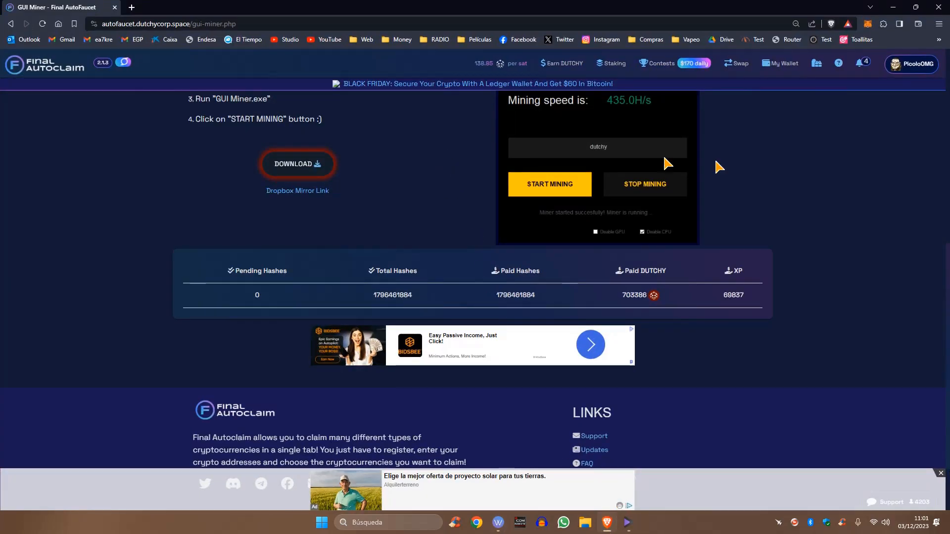
mouse_move(805, 174)
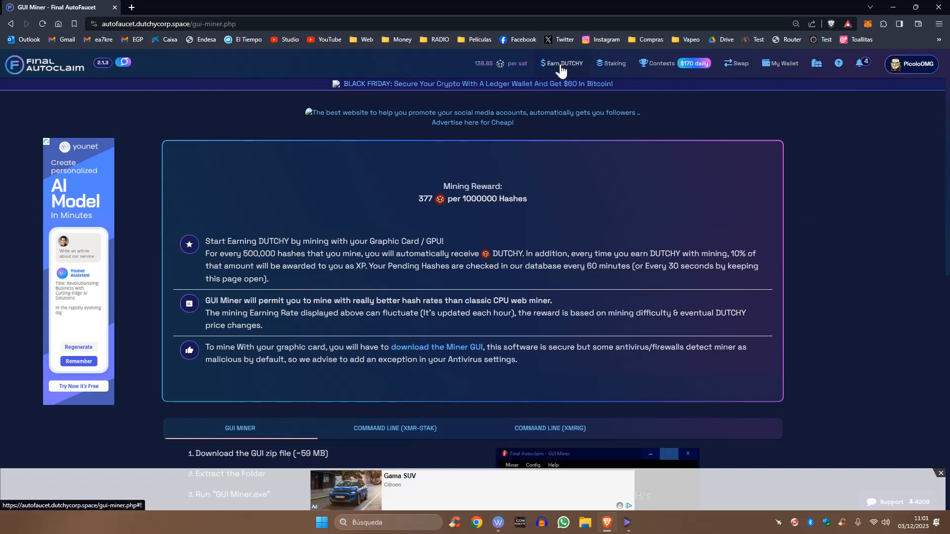
Go to Earn DUTCHY > Micro-Tasks, check the Category filter and browse the 150 listed tasks.
left_click(560, 63)
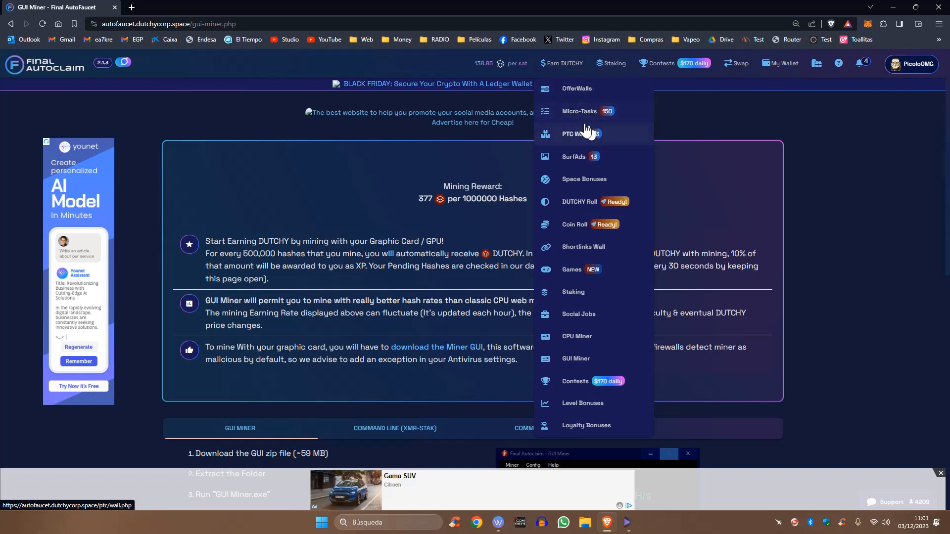
mouse_move(579, 112)
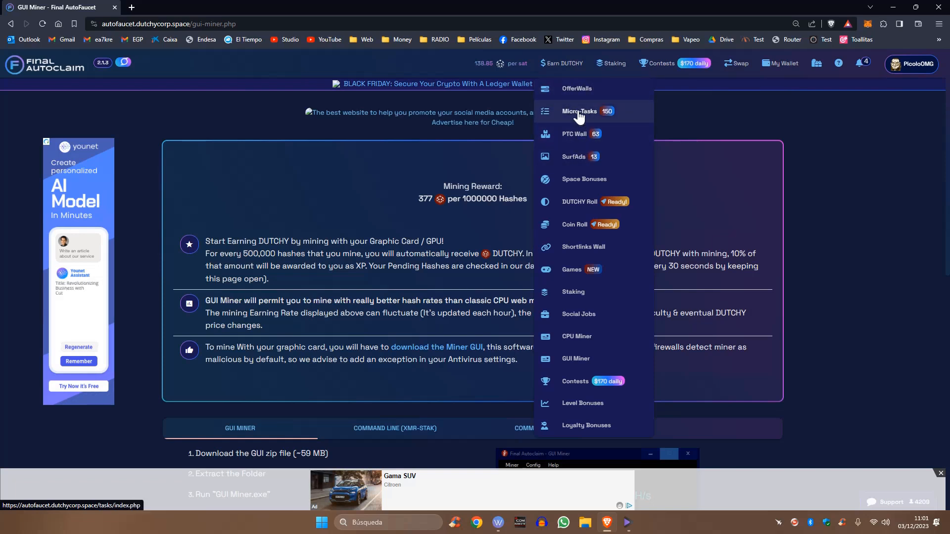
left_click(579, 111)
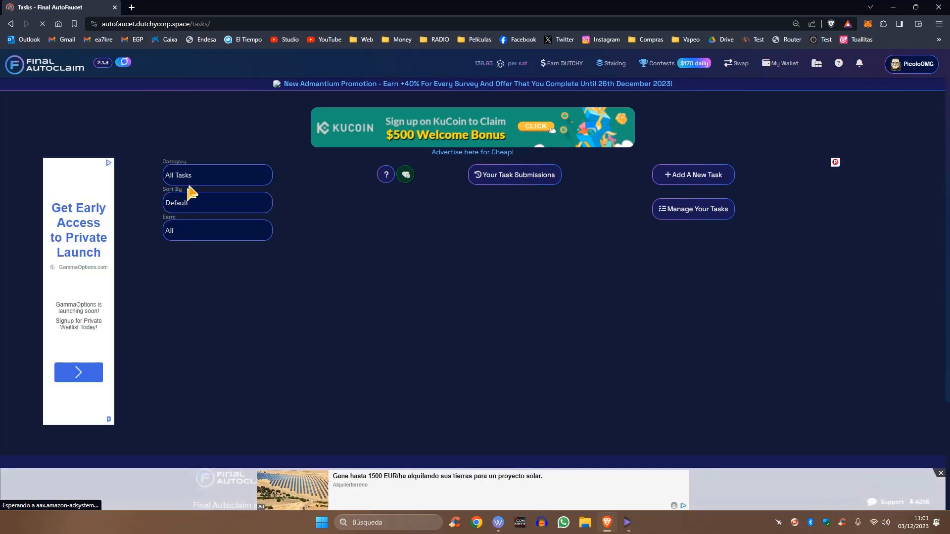
left_click(216, 175)
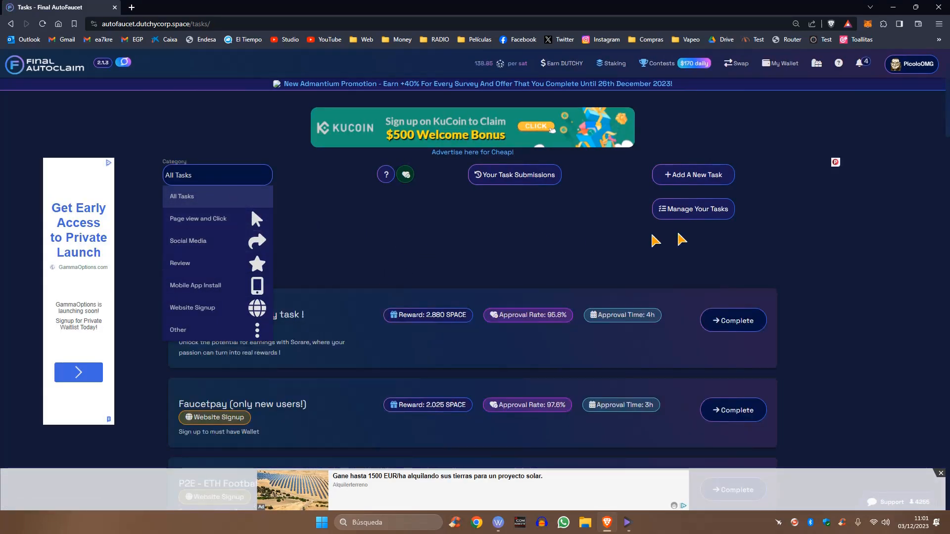
scroll("down", 3)
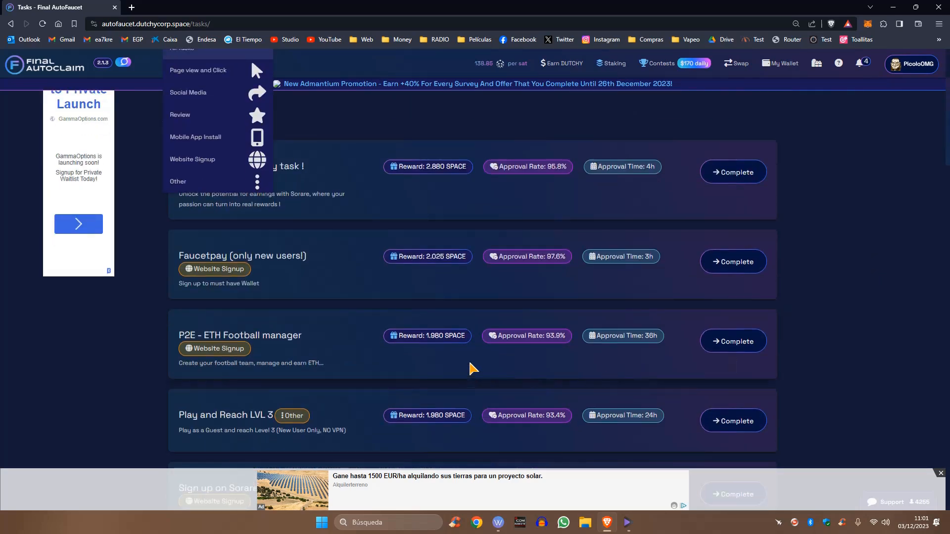
scroll("down", 3)
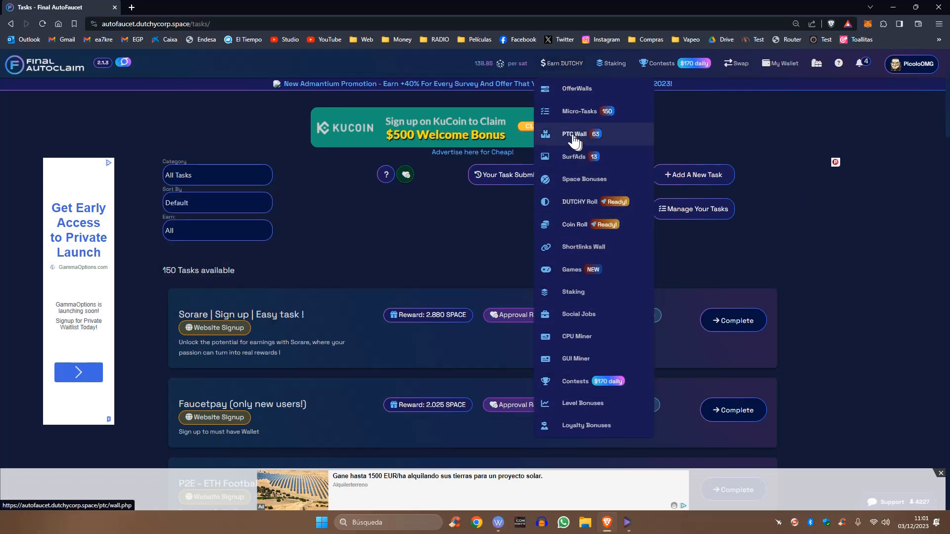
Go to Staking and scroll to the 30% Earn Space Token (SPACE) pool, highlighting its min/max amounts.
left_click(573, 134)
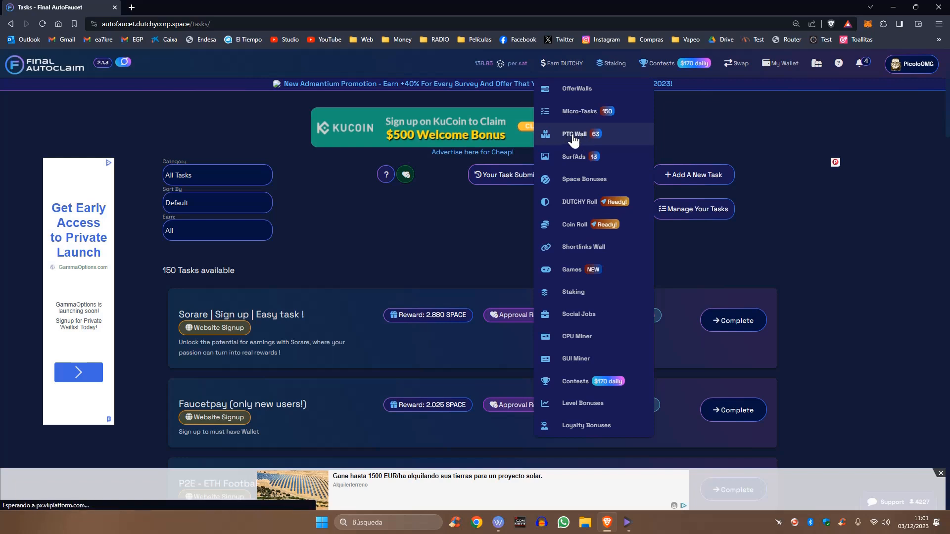
mouse_move(890, 224)
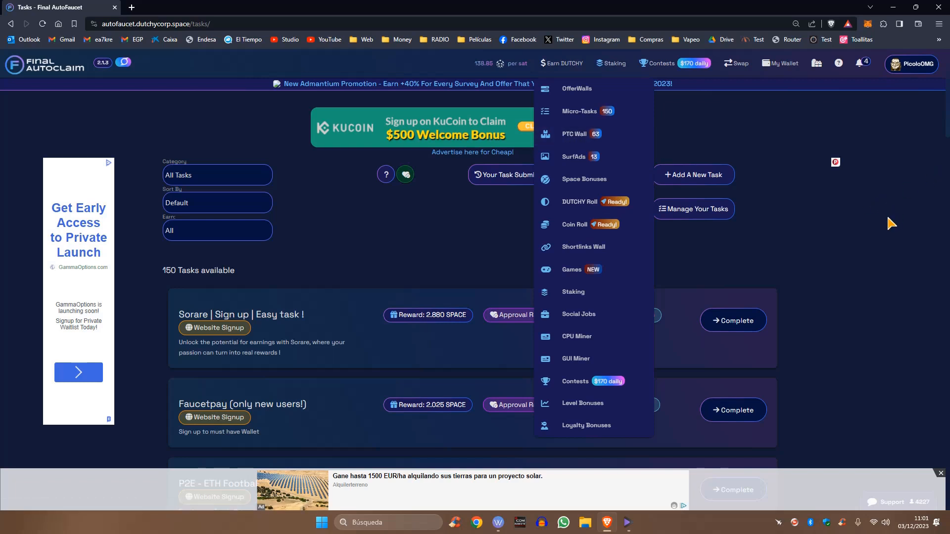
mouse_move(690, 115)
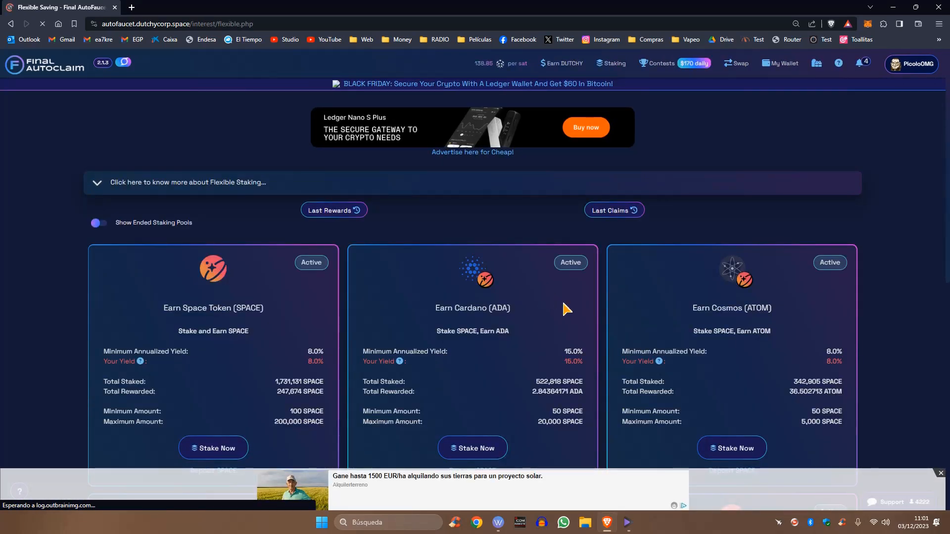
scroll("down", 3)
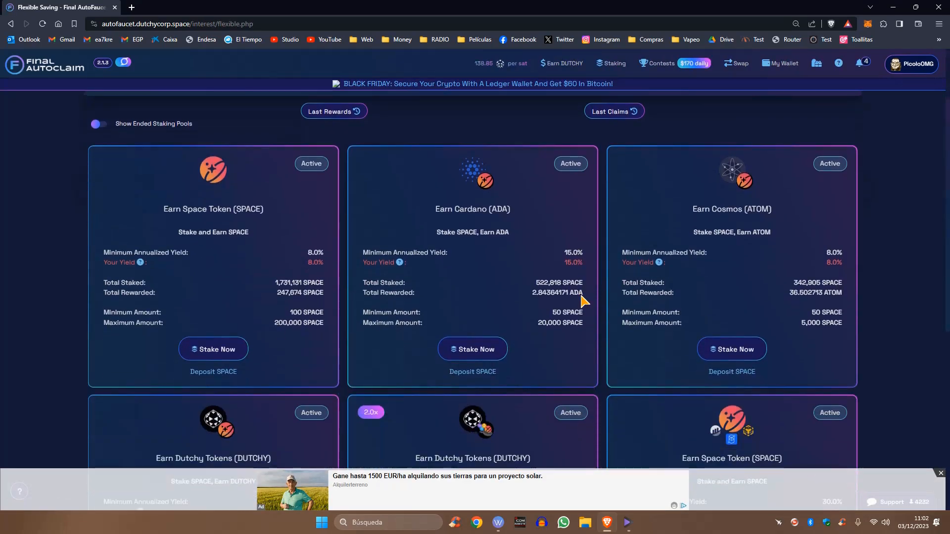
scroll("down", 3)
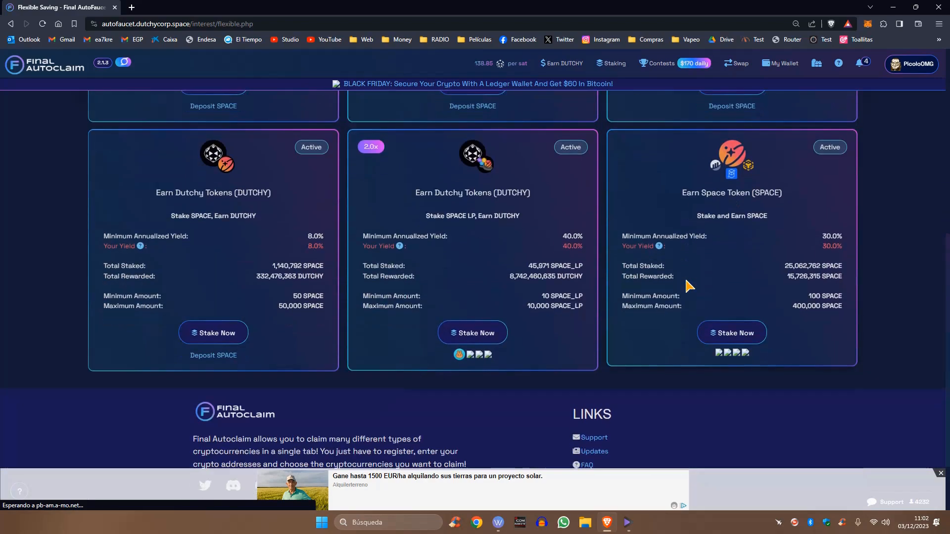
scroll("down", 3)
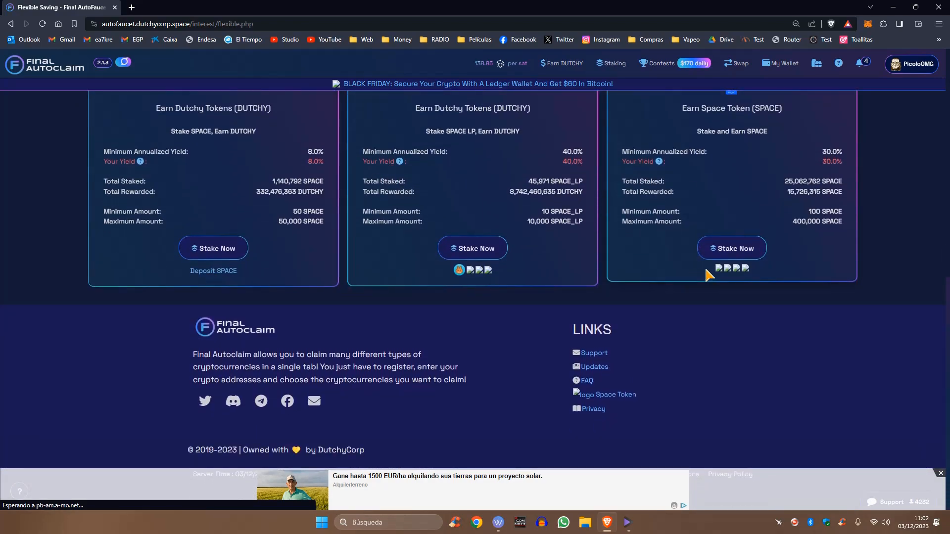
mouse_move(740, 228)
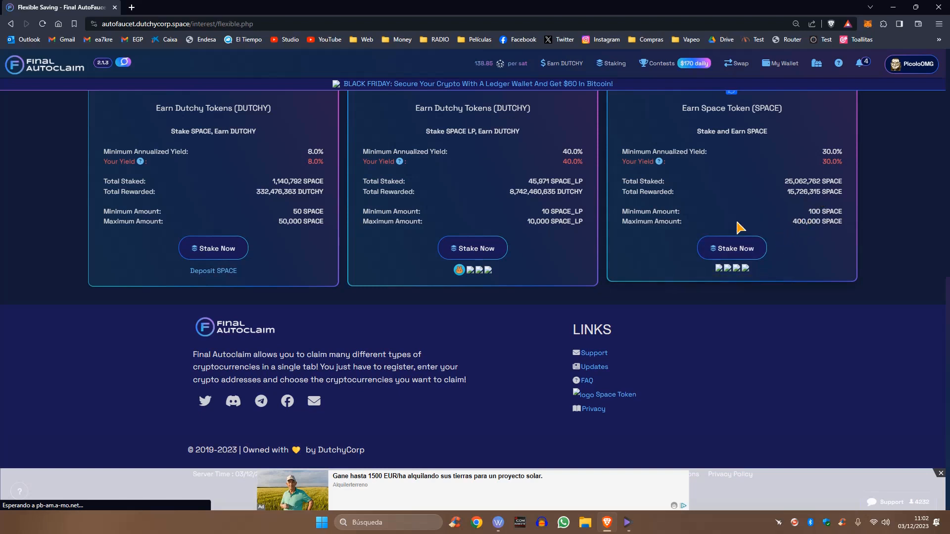
double_click(822, 211)
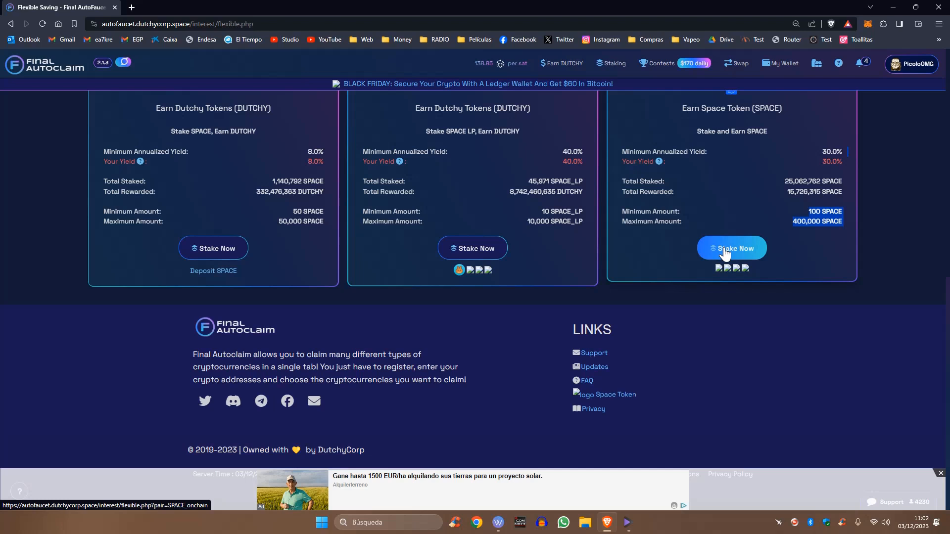
mouse_move(730, 252)
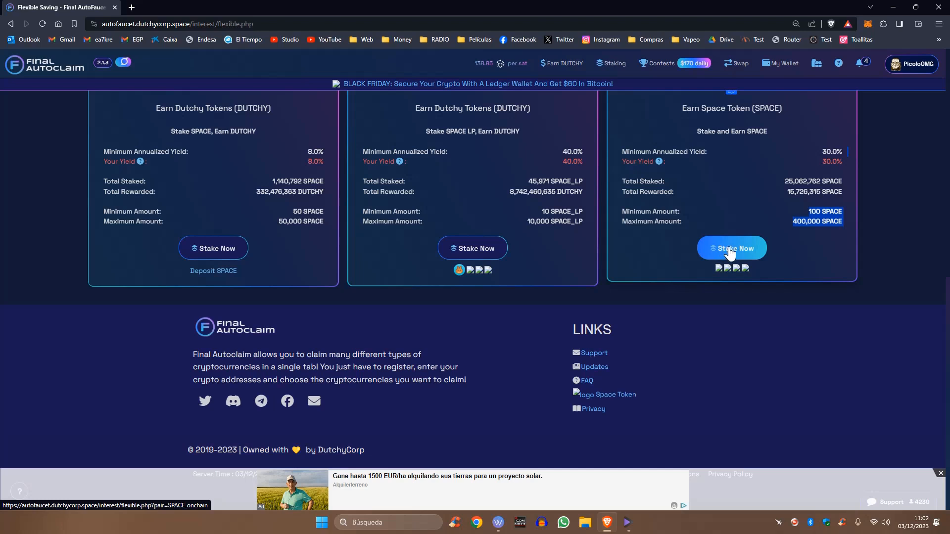
Stake Now on the 30% SPACE pool and review 101.19972837 staked and 0.26339662 unclaimed.
left_click(731, 248)
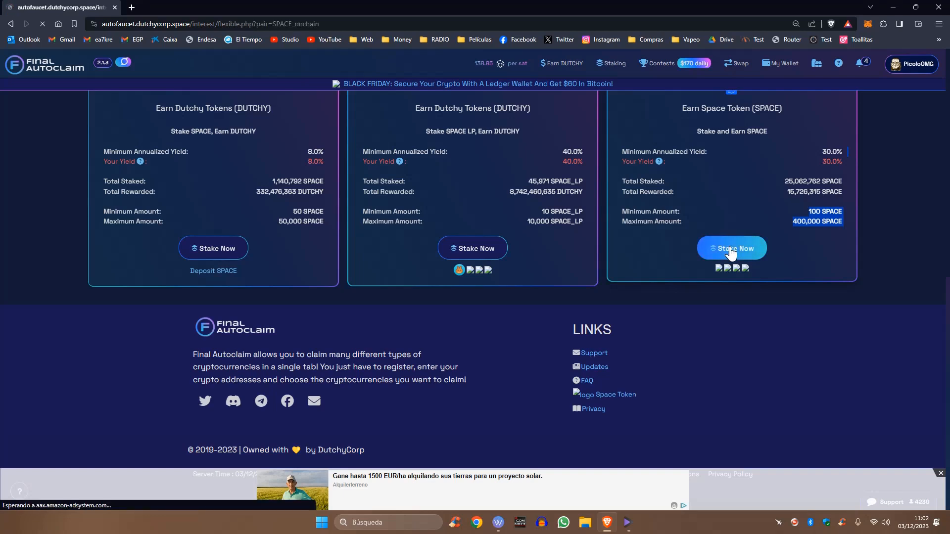
left_click(732, 247)
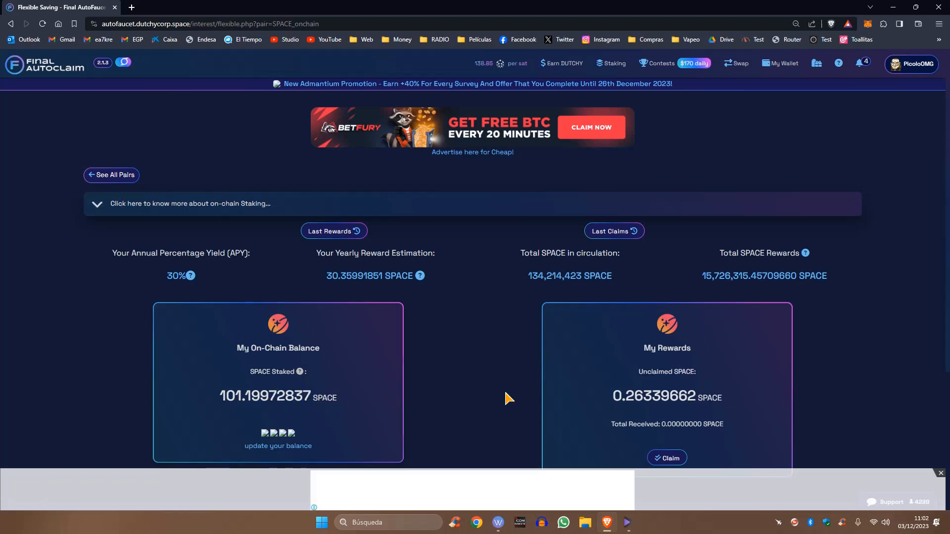
scroll("down", 3)
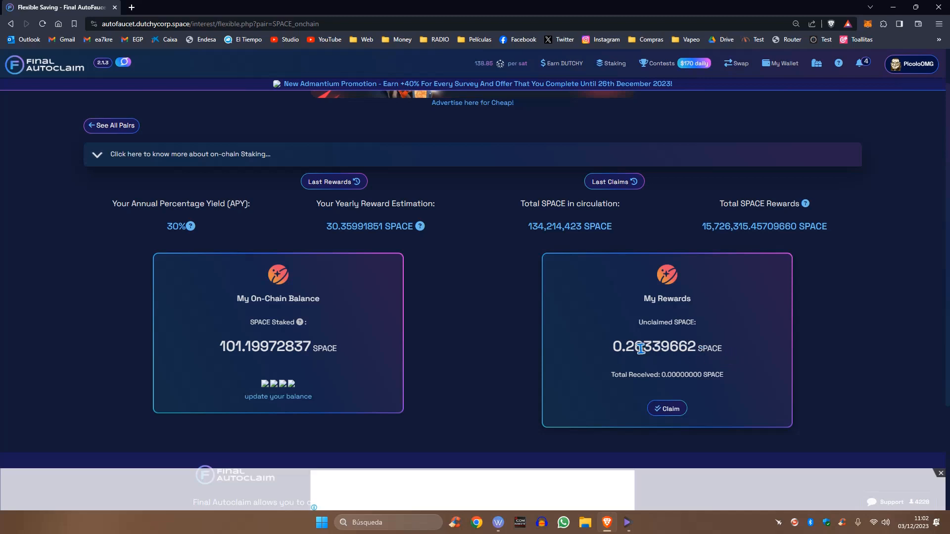
mouse_move(711, 362)
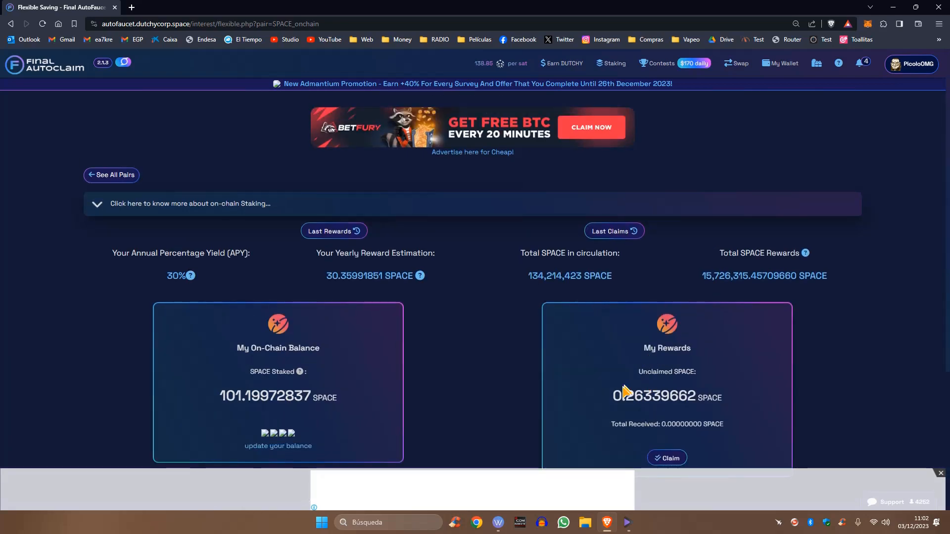
mouse_move(629, 376)
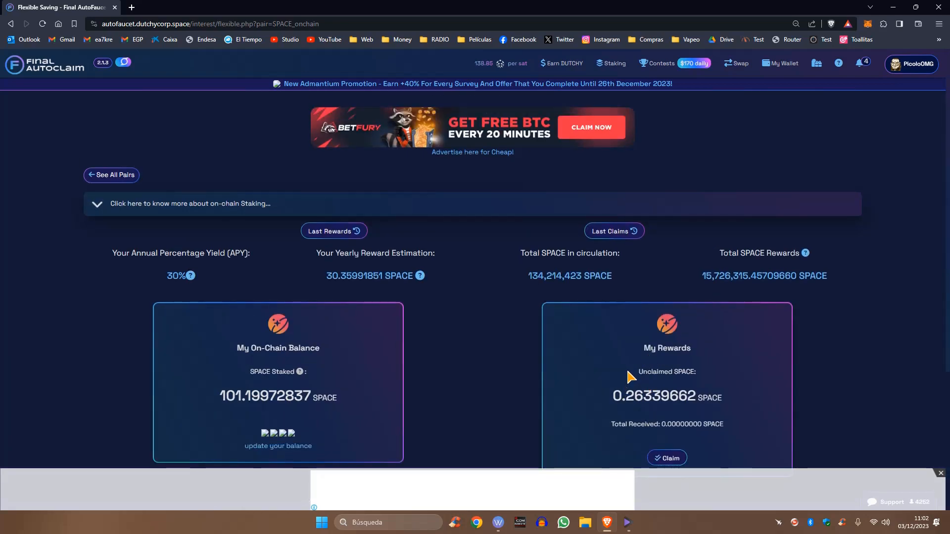
scroll("down", 3)
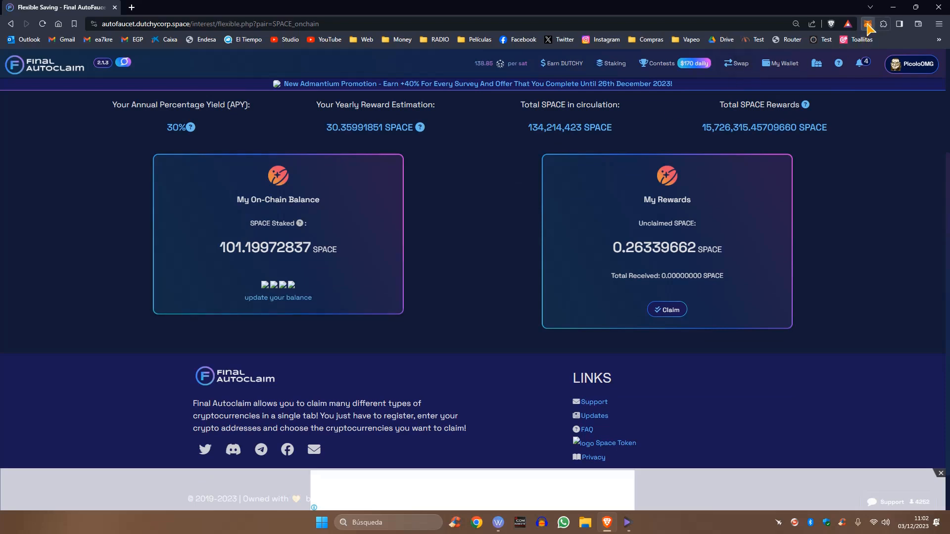
Check the 187.34591 SPACE balance in MetaMask, then bring up the Earn DUTCHY menu.
left_click(868, 23)
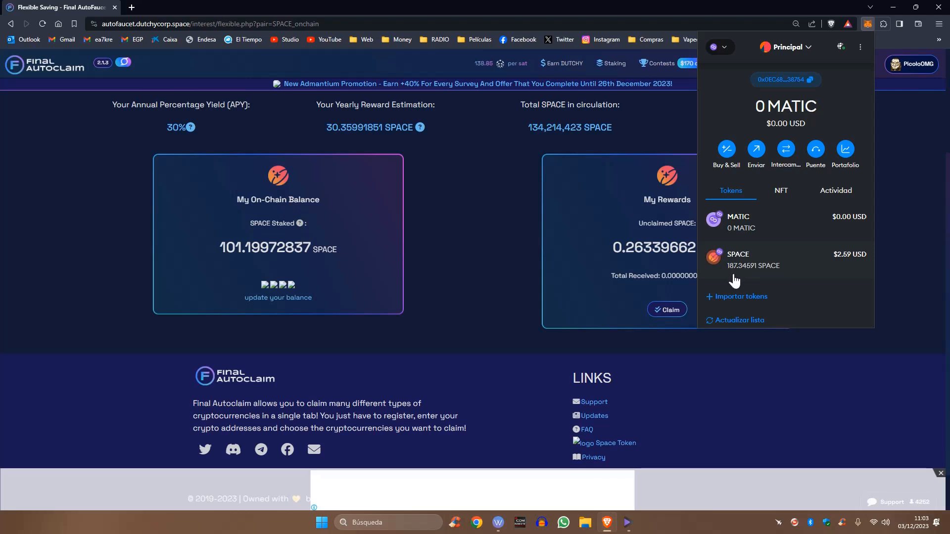
mouse_move(731, 243)
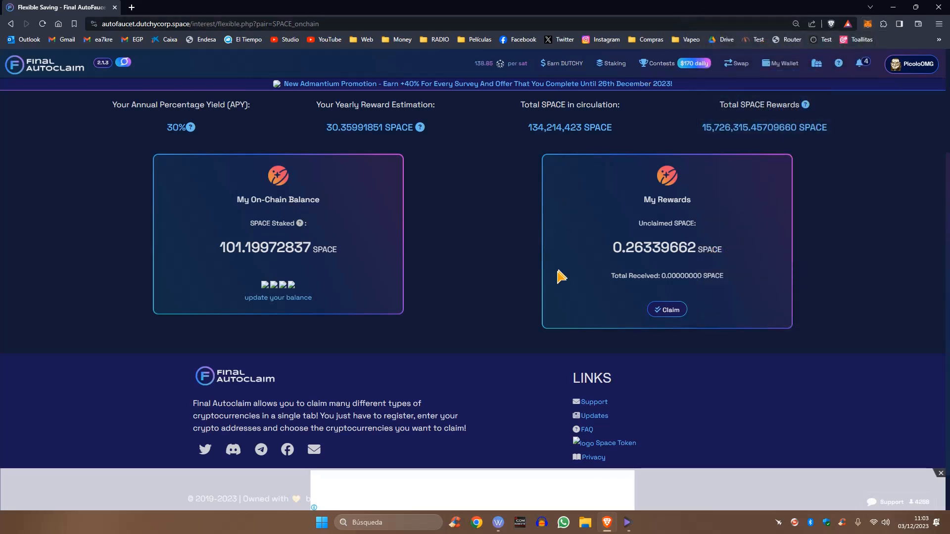
mouse_move(288, 253)
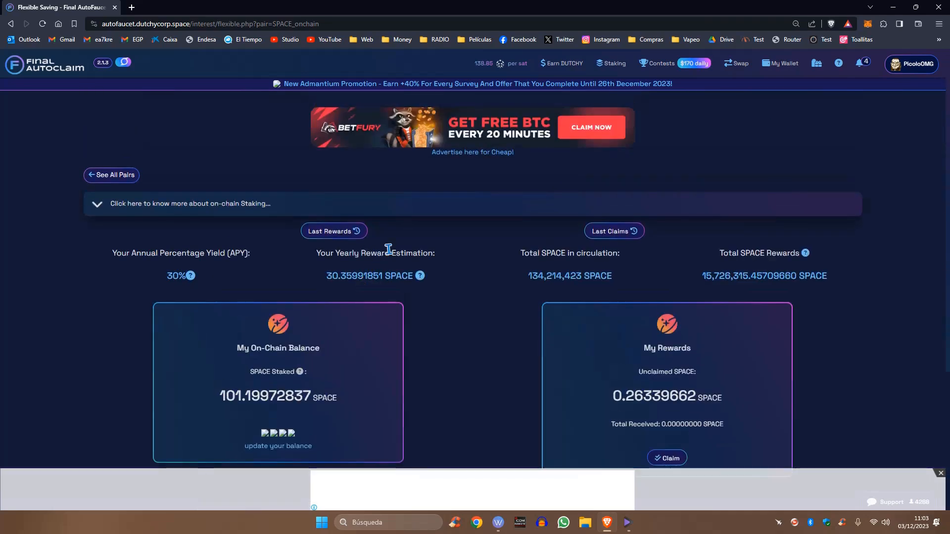
mouse_move(566, 63)
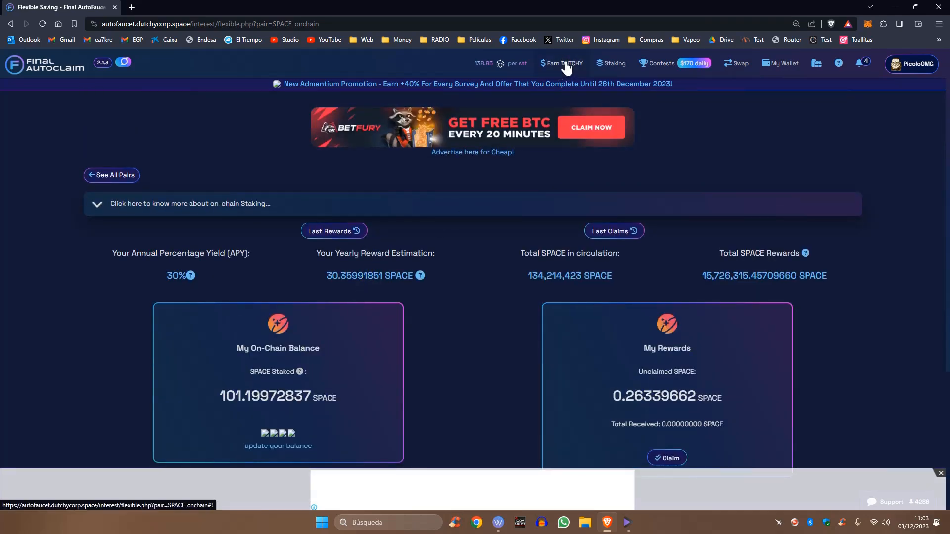
left_click(561, 63)
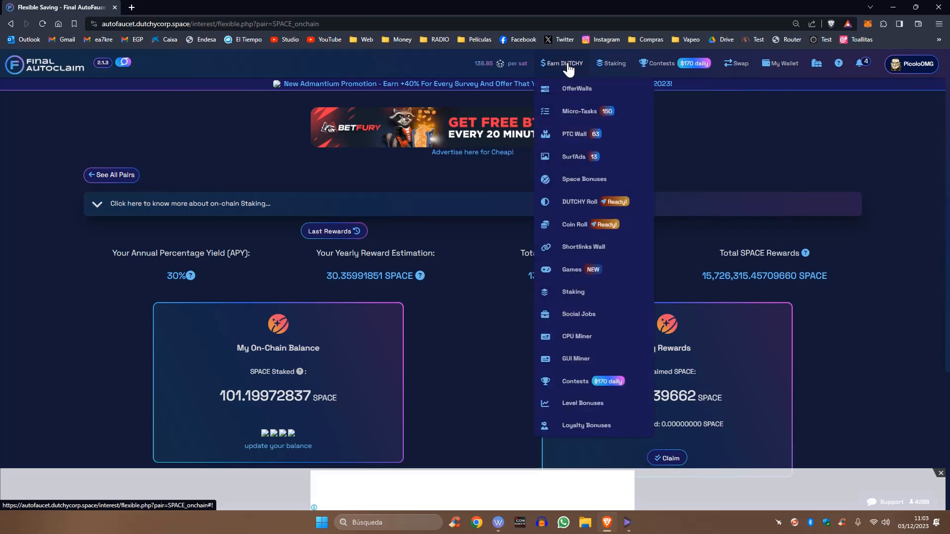
mouse_move(583, 254)
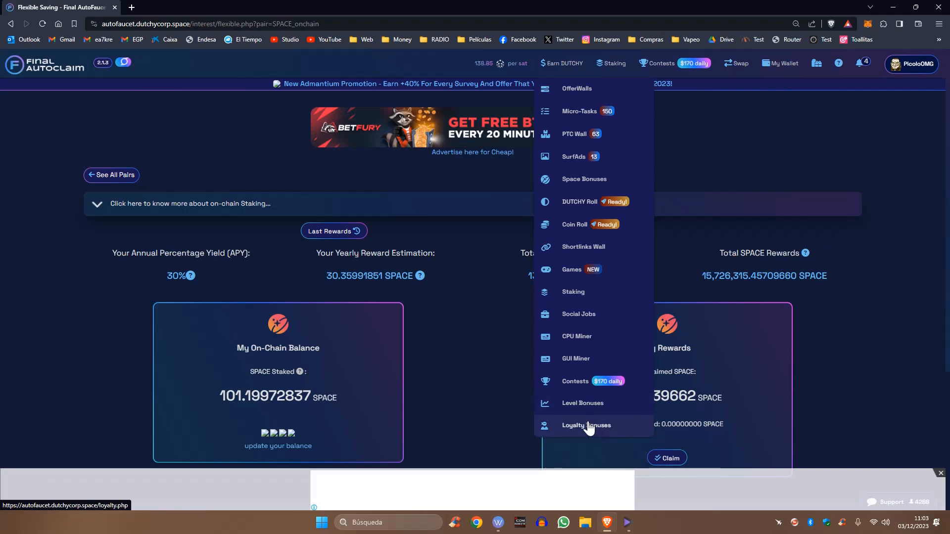
mouse_move(588, 380)
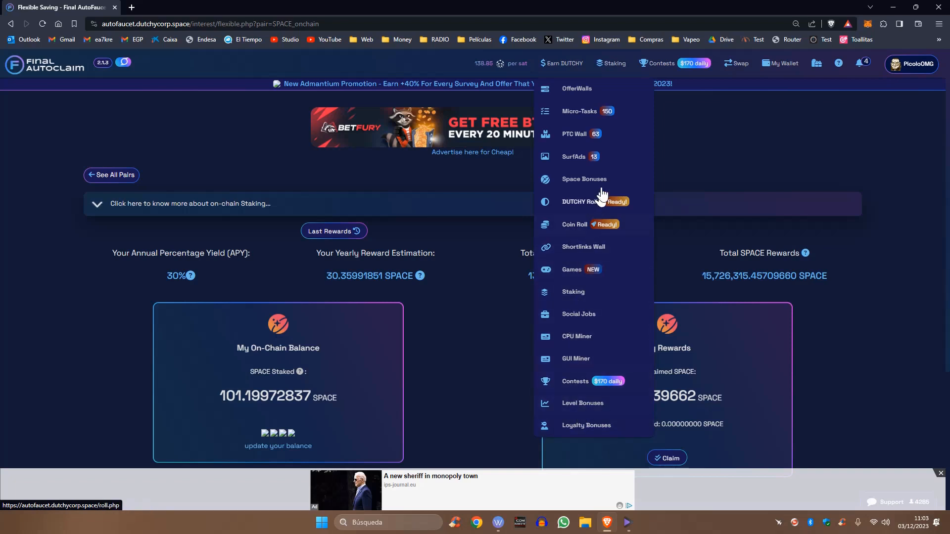
mouse_move(584, 179)
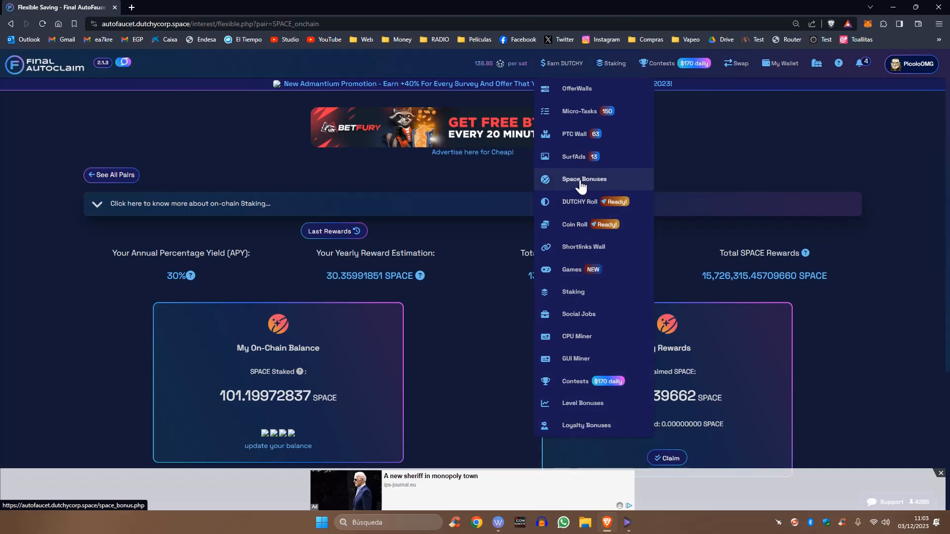
Go to the Space Token Bonus page and scroll to the linked wallet showing 101.20 SPACE on-chain.
left_click(583, 179)
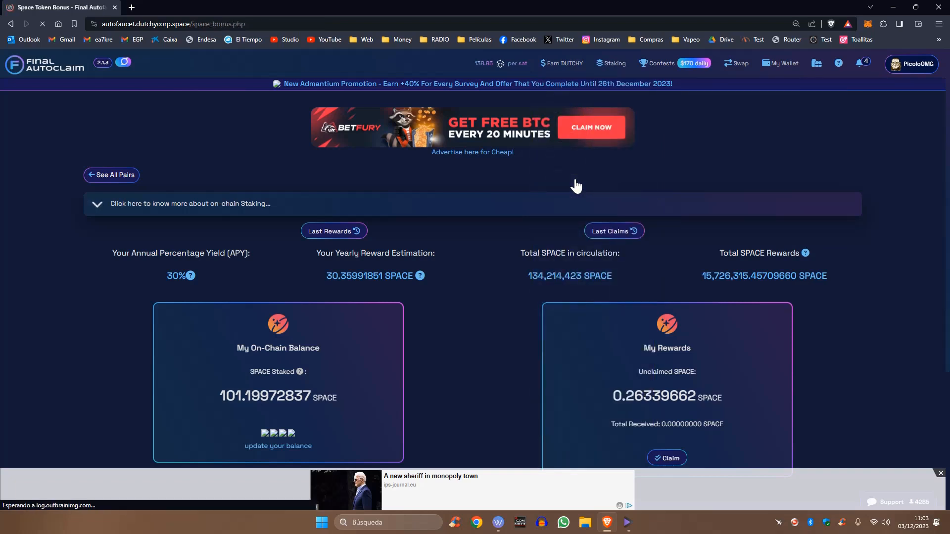
left_click(190, 204)
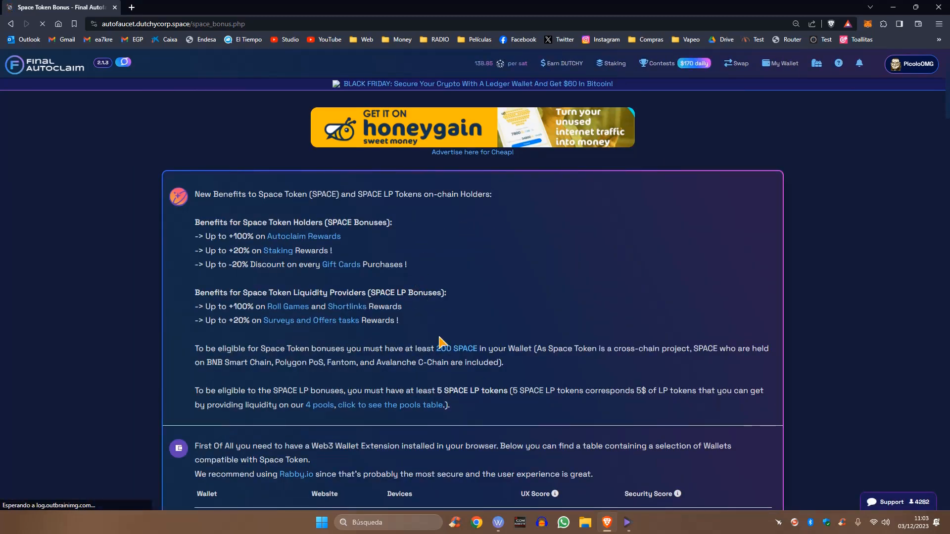
mouse_move(539, 288)
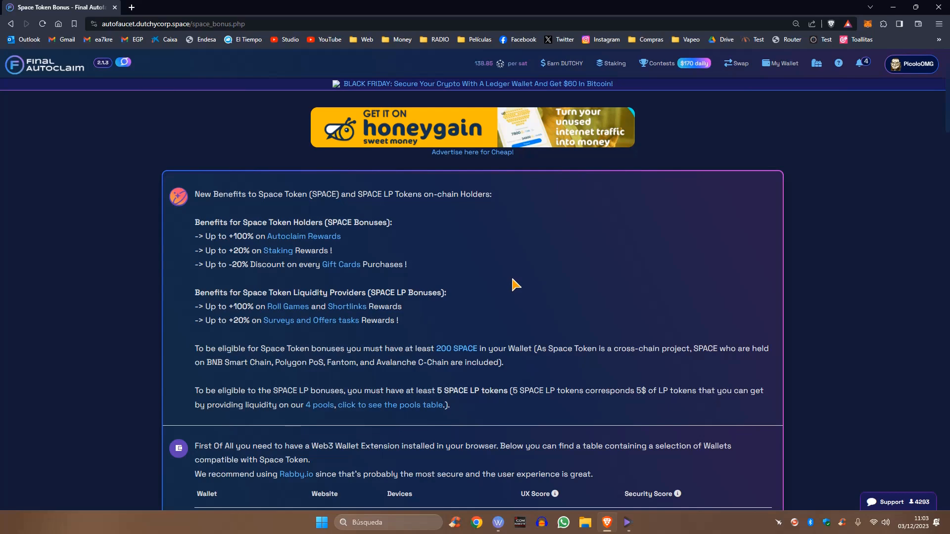
mouse_move(341, 264)
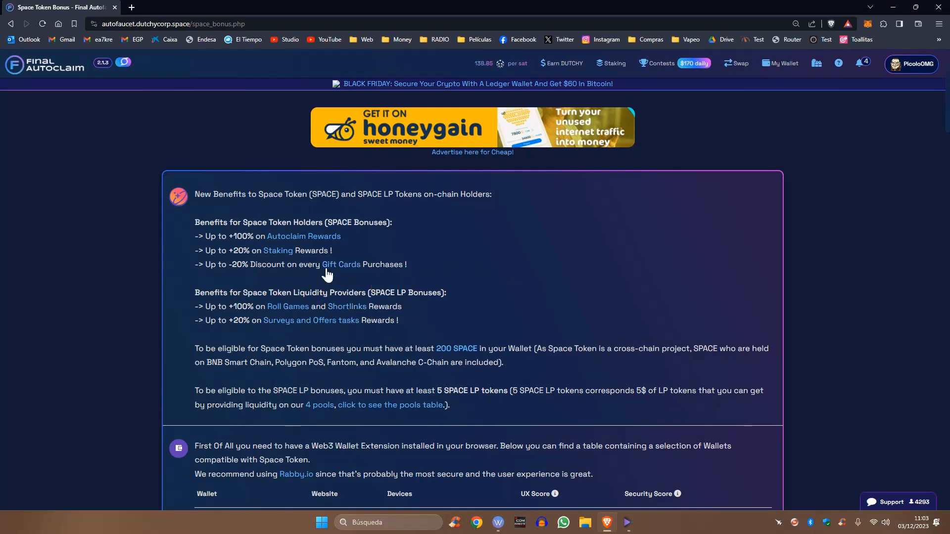
scroll("down", 3)
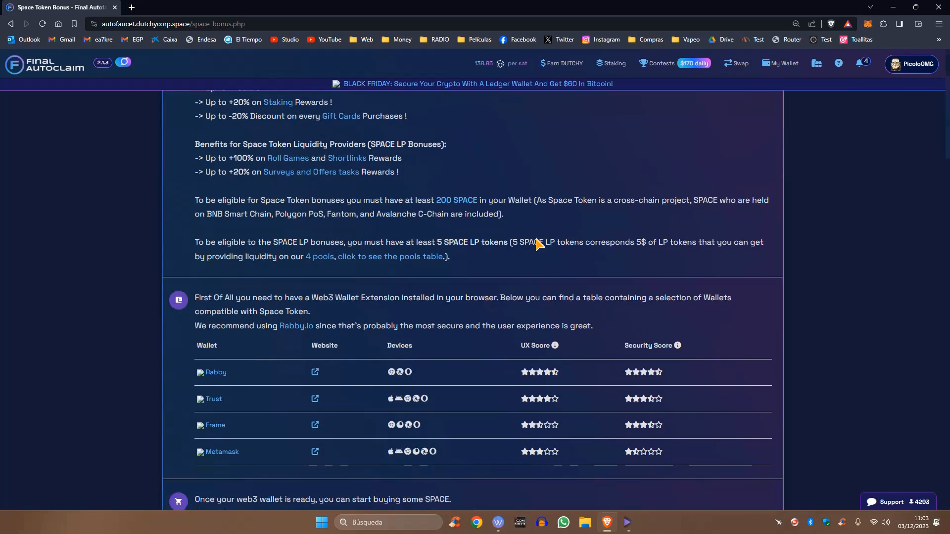
scroll("down", 3)
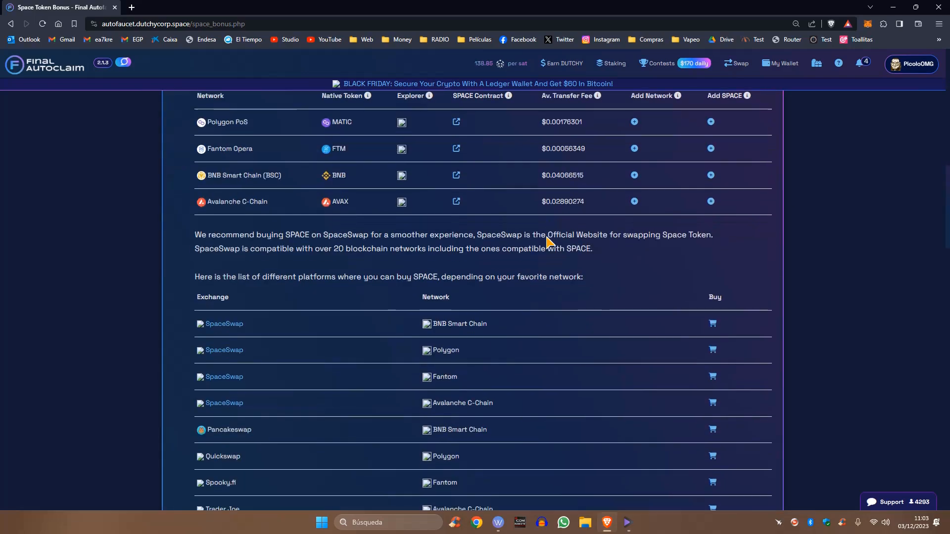
scroll("down", 3)
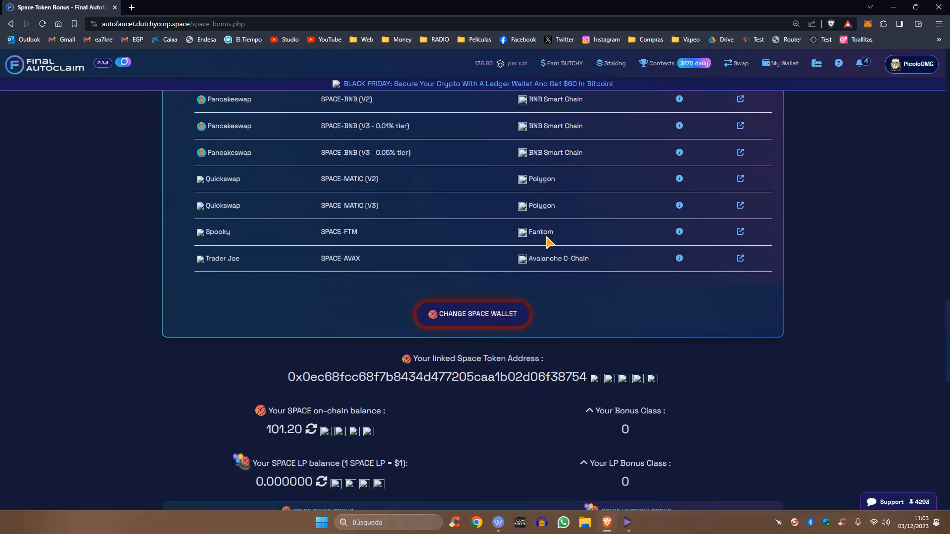
scroll("down", 3)
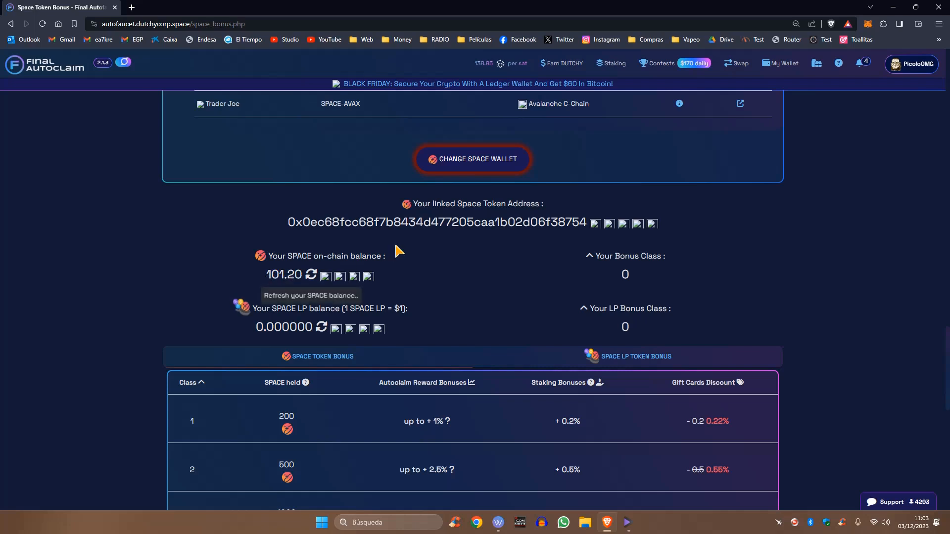
mouse_move(379, 299)
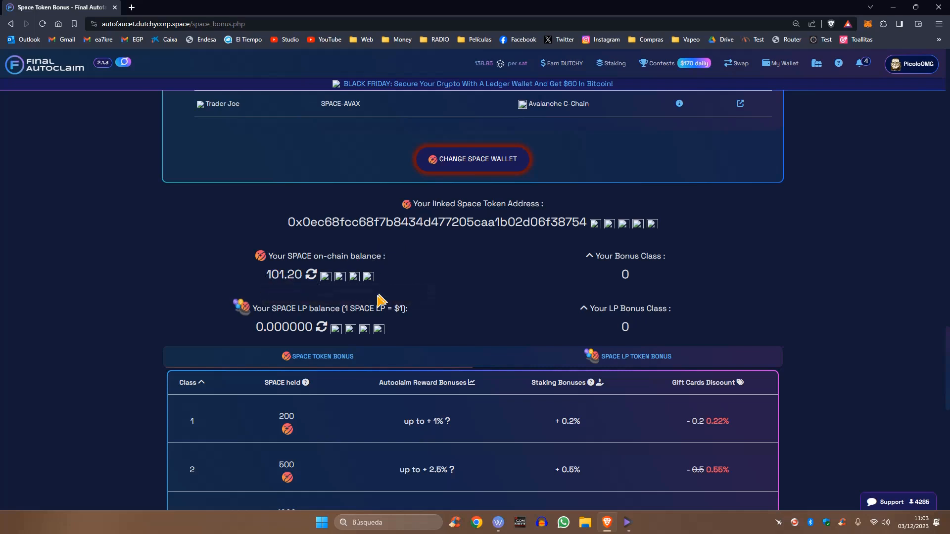
mouse_move(503, 202)
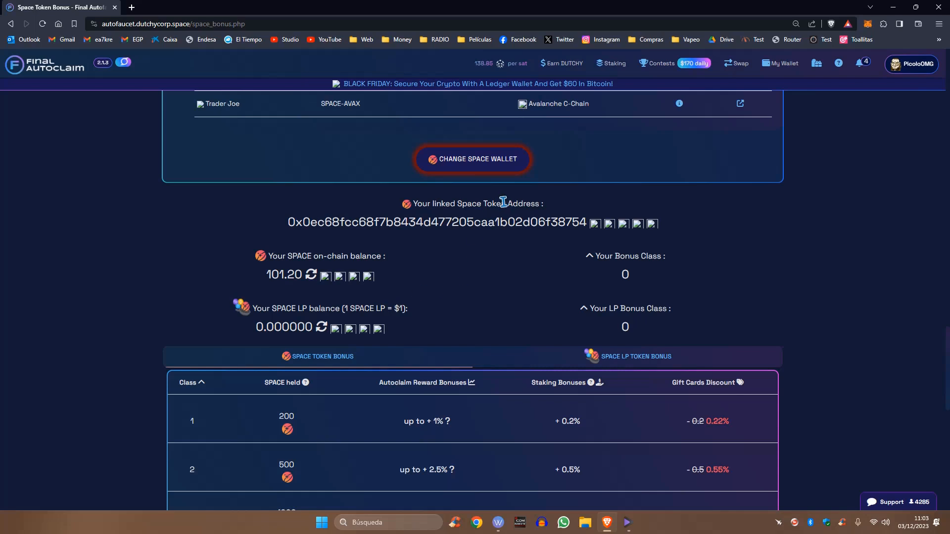
mouse_move(472, 159)
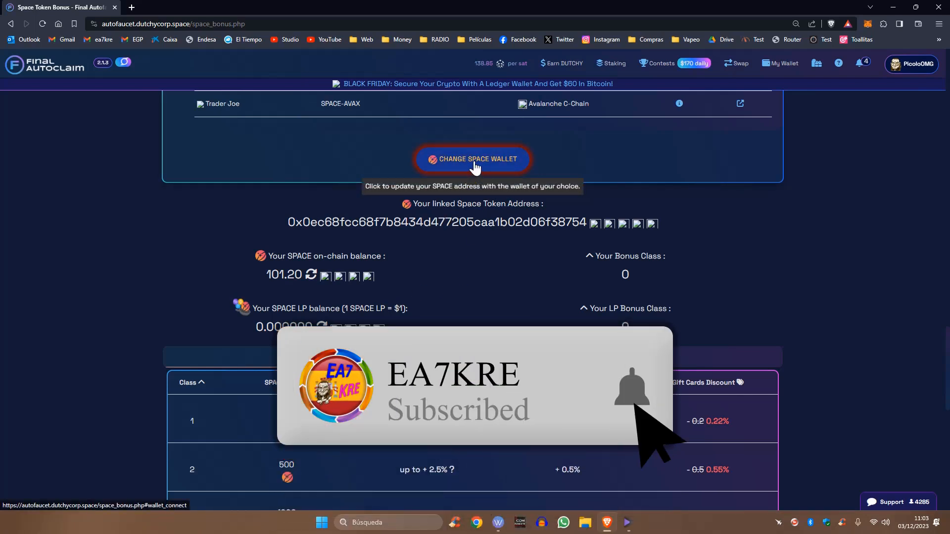
Check Change Space Wallet, then refresh the SPACE on-chain balance to 187.35 and the LP balance.
left_click(472, 159)
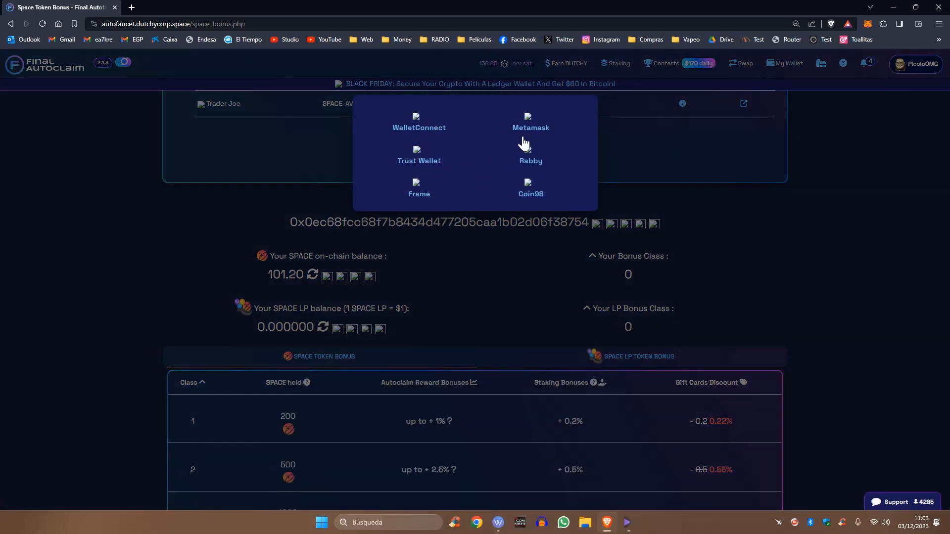
mouse_move(556, 185)
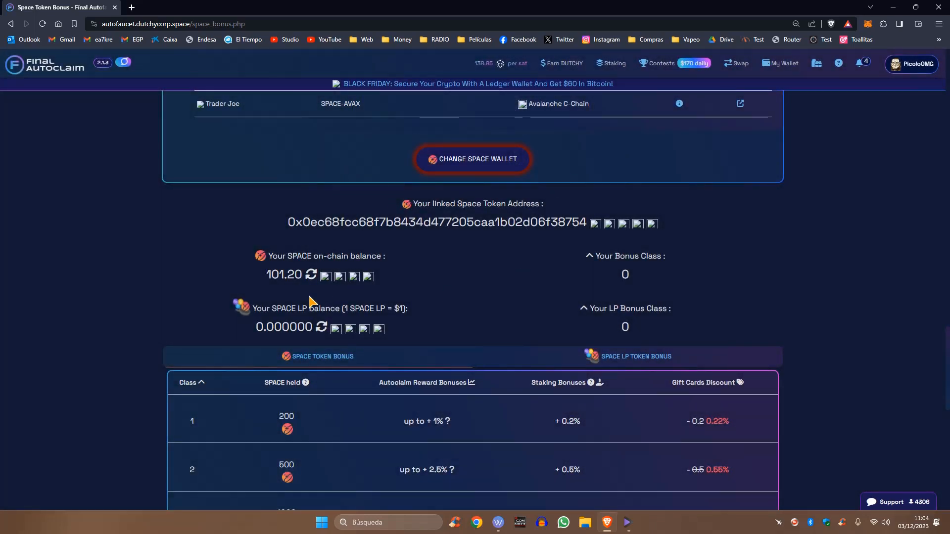
mouse_move(311, 276)
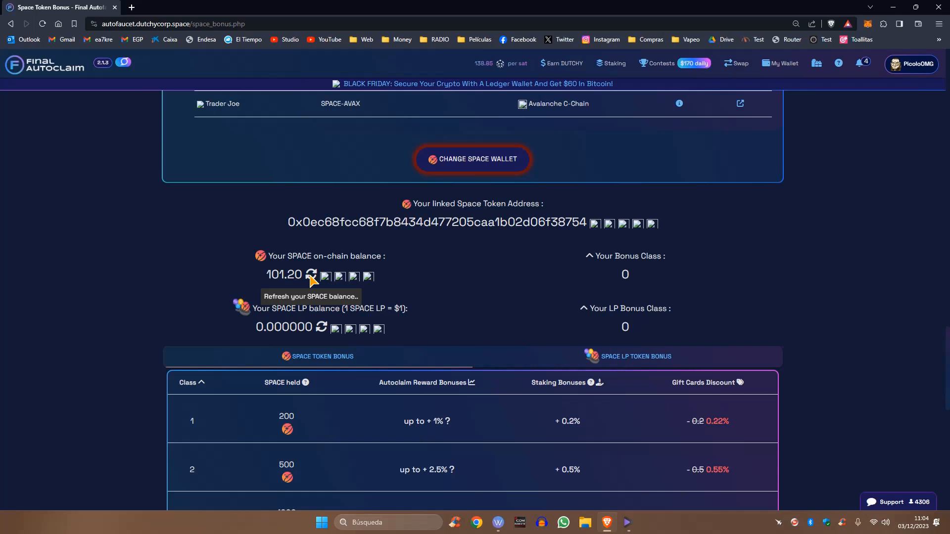
left_click(311, 275)
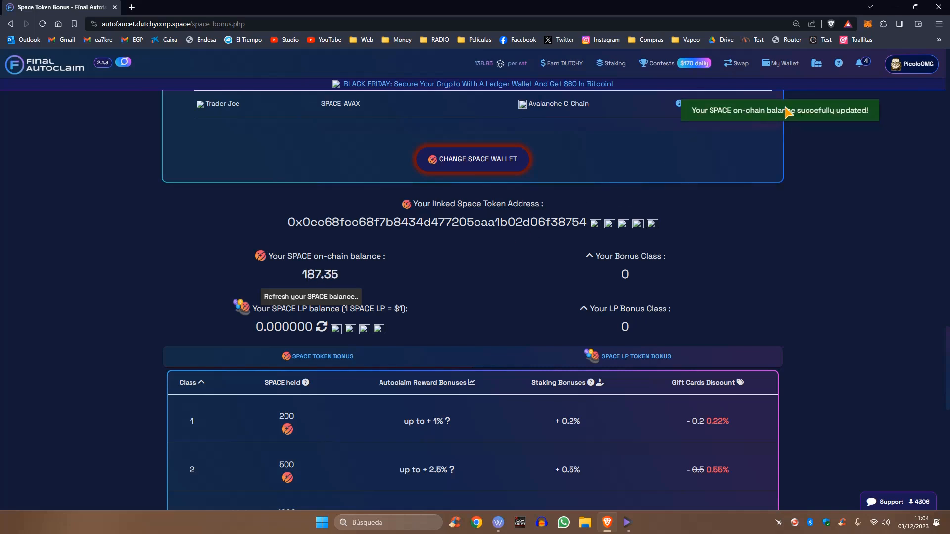
mouse_move(851, 196)
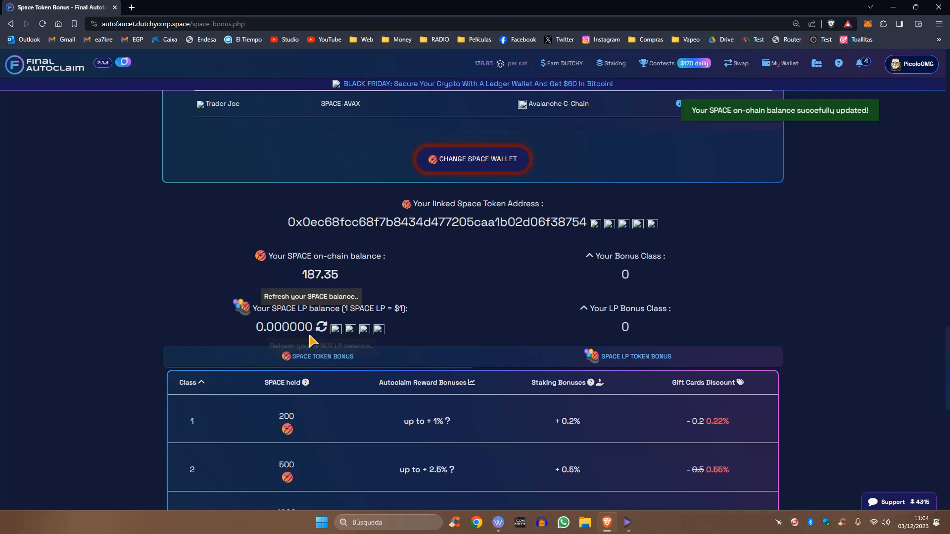
mouse_move(320, 333)
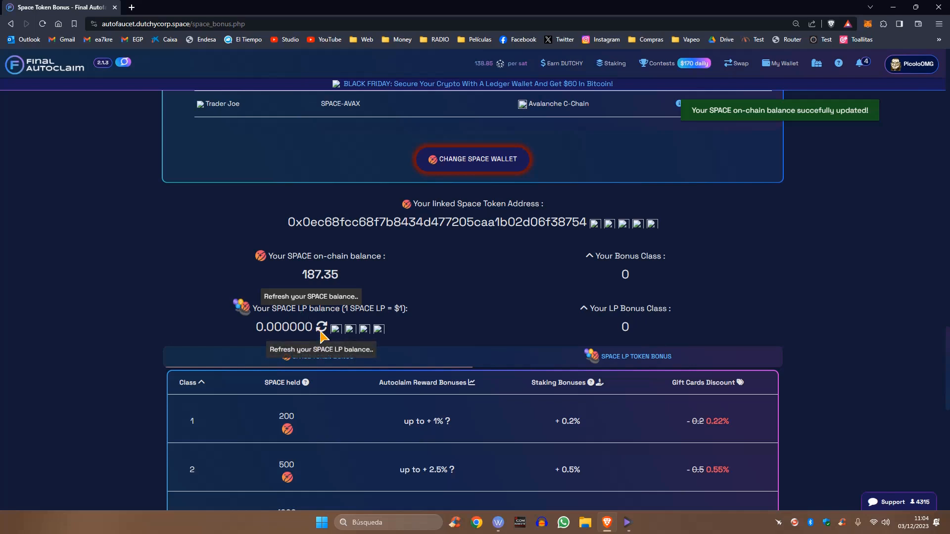
left_click(322, 327)
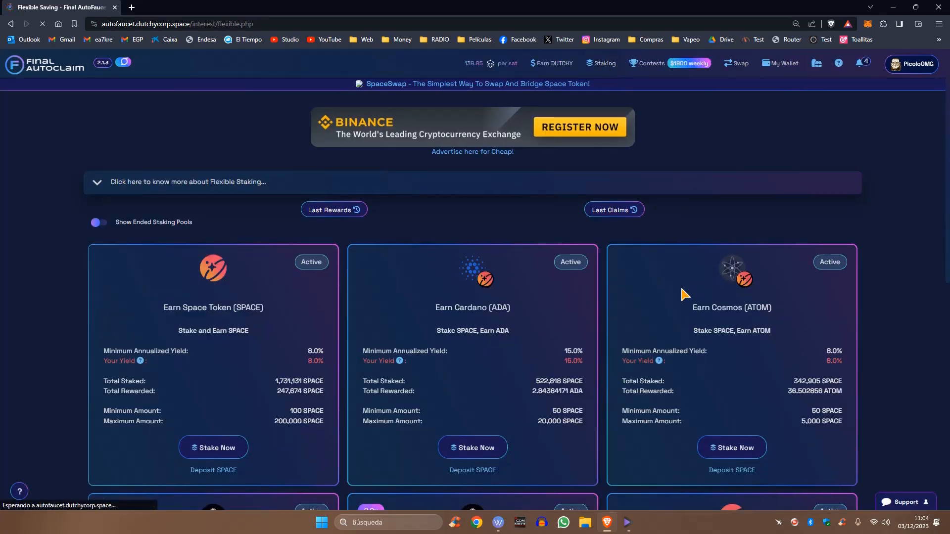
Stake Now on the 30% SPACE pool, now showing 187.34591079 SPACE staked.
scroll("down", 3)
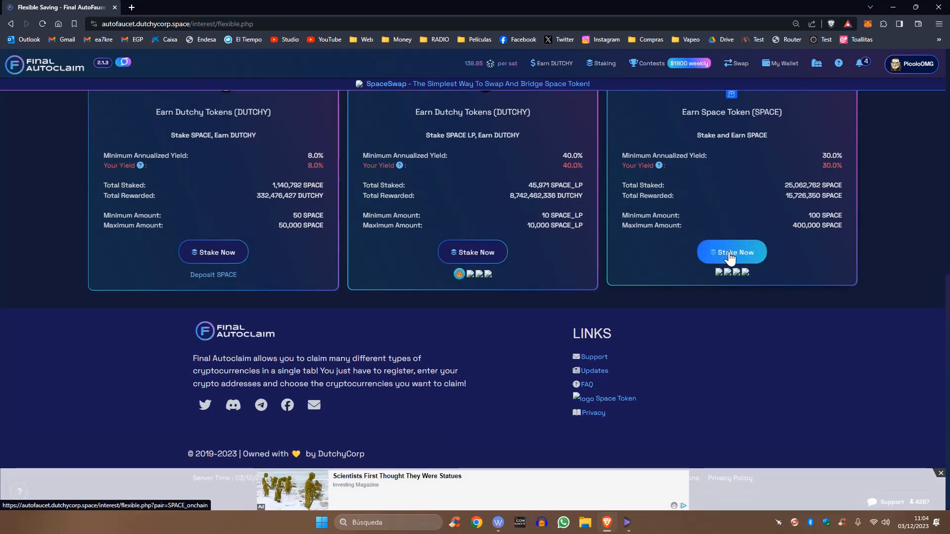
left_click(731, 252)
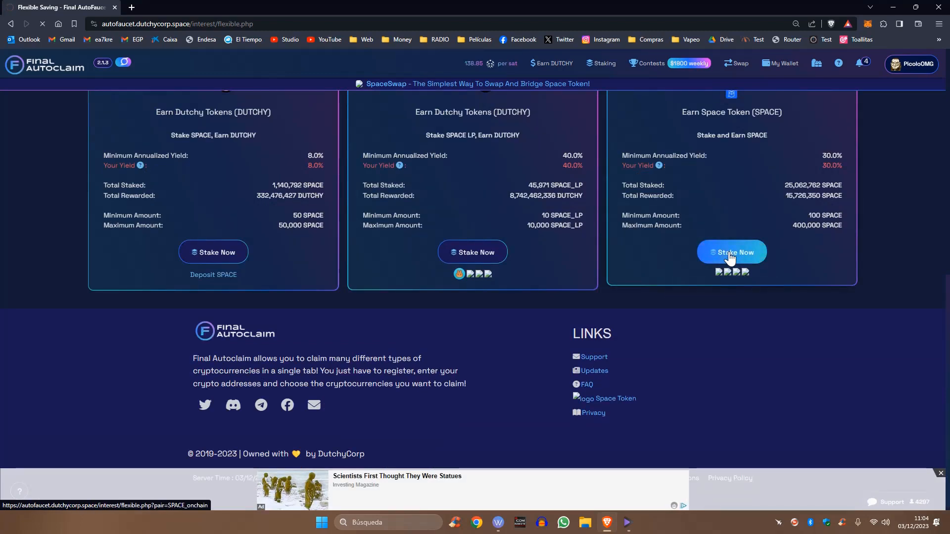
left_click(731, 253)
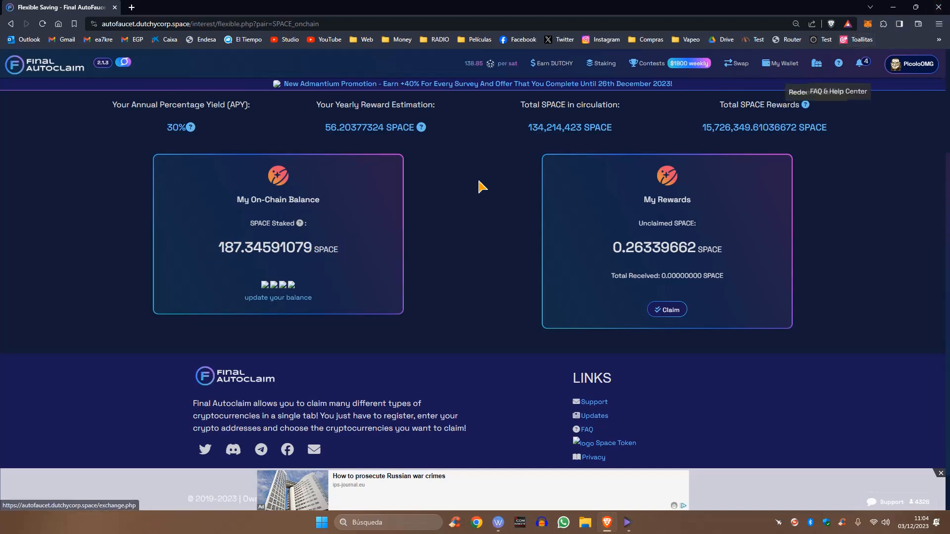
mouse_move(645, 266)
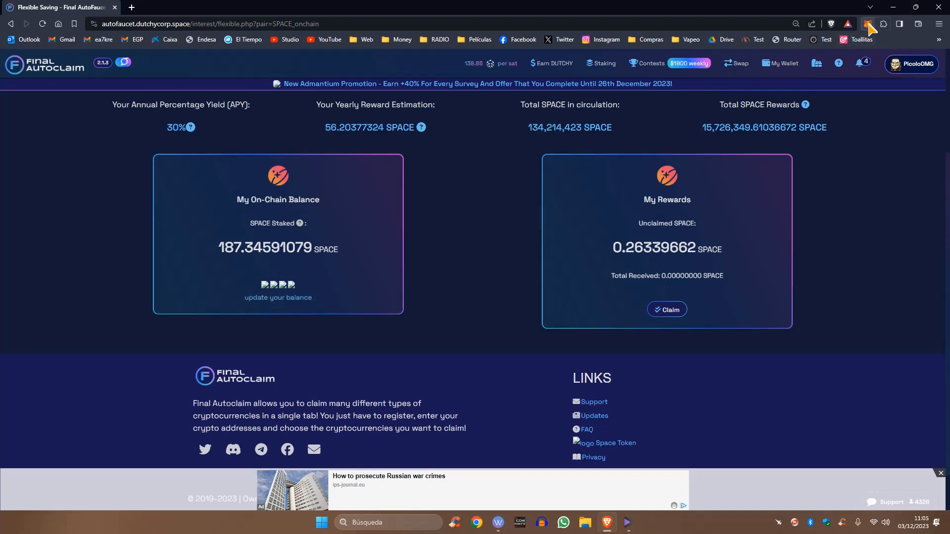
Check SPACE in MetaMask, then review the Space Token Bonus tab showing 187.35 SPACE on-chain.
left_click(868, 24)
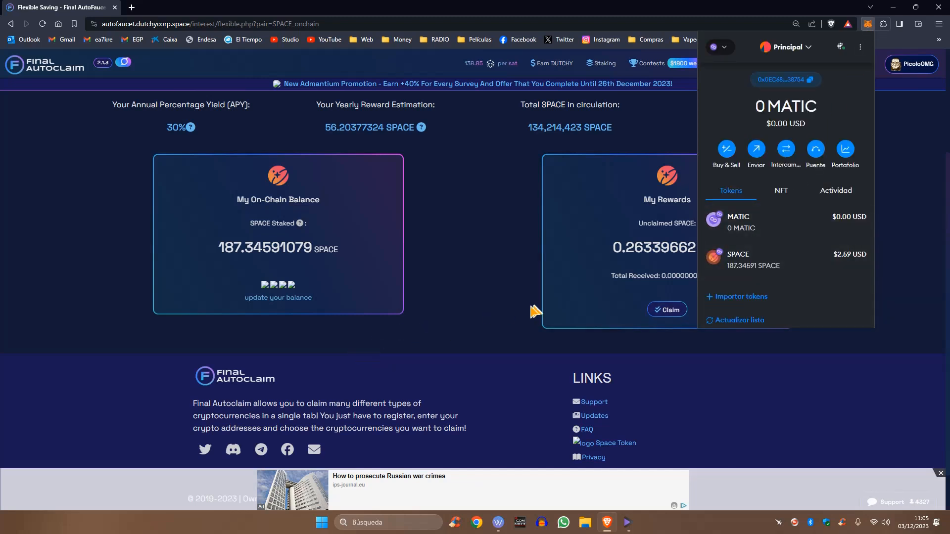
mouse_move(282, 286)
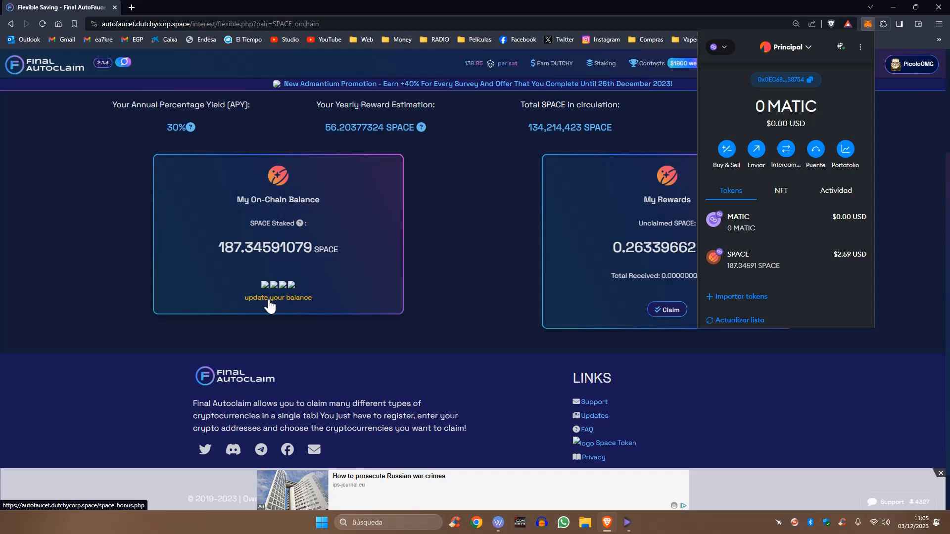
mouse_move(269, 303)
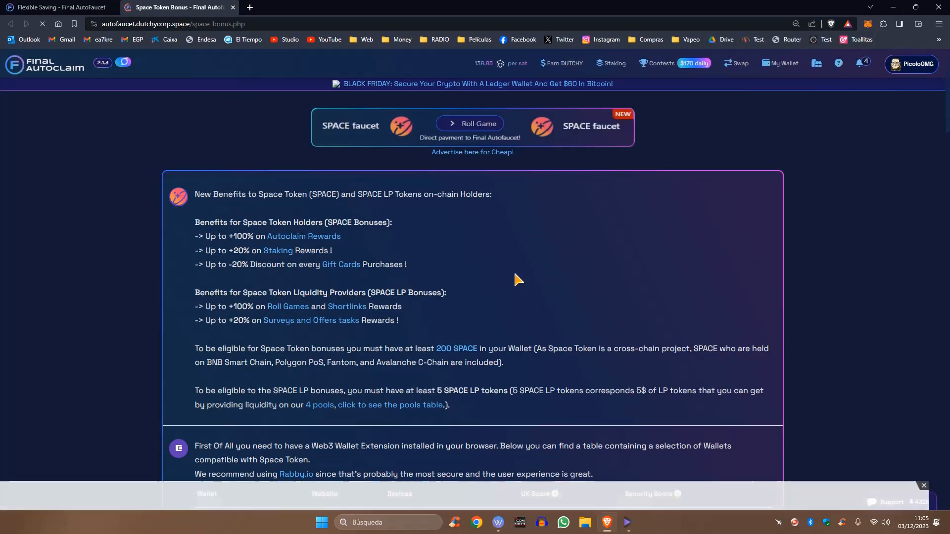
scroll("down", 3)
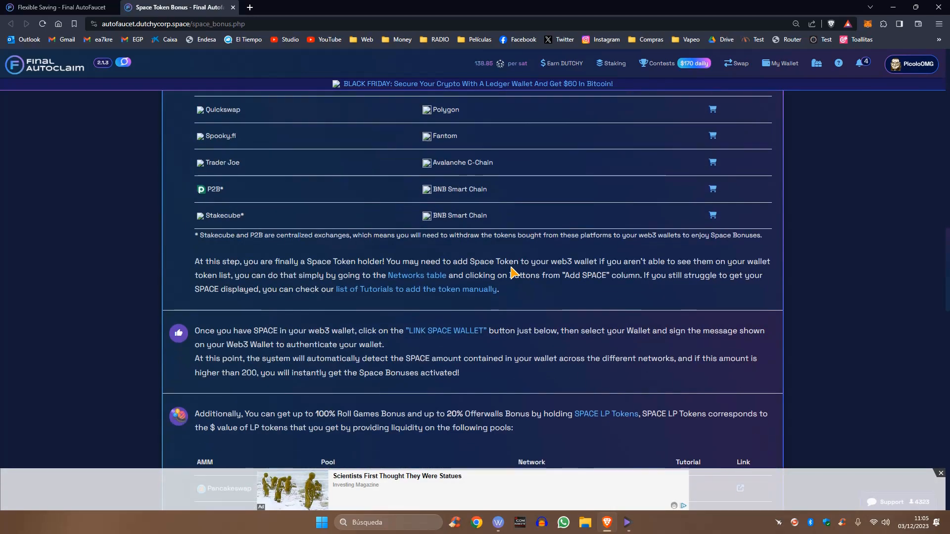
scroll("down", 3)
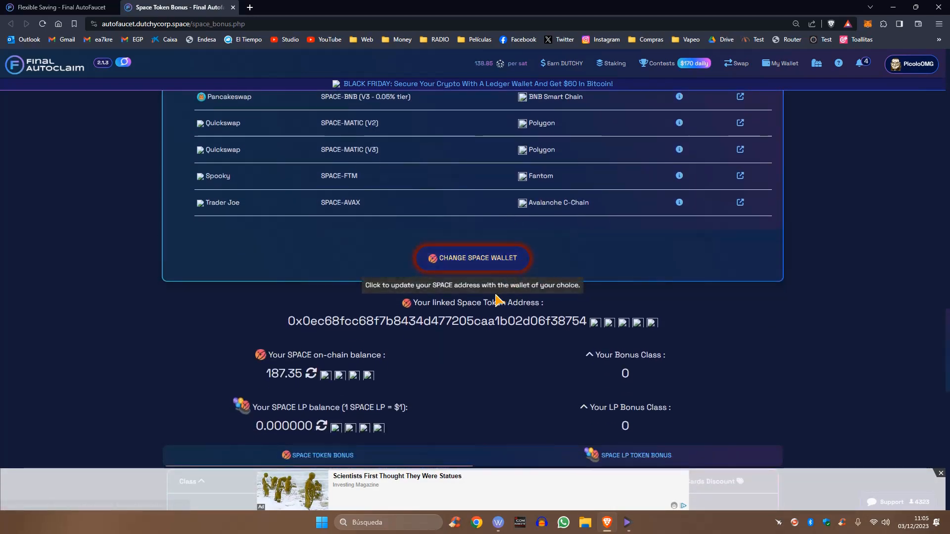
mouse_move(50, 12)
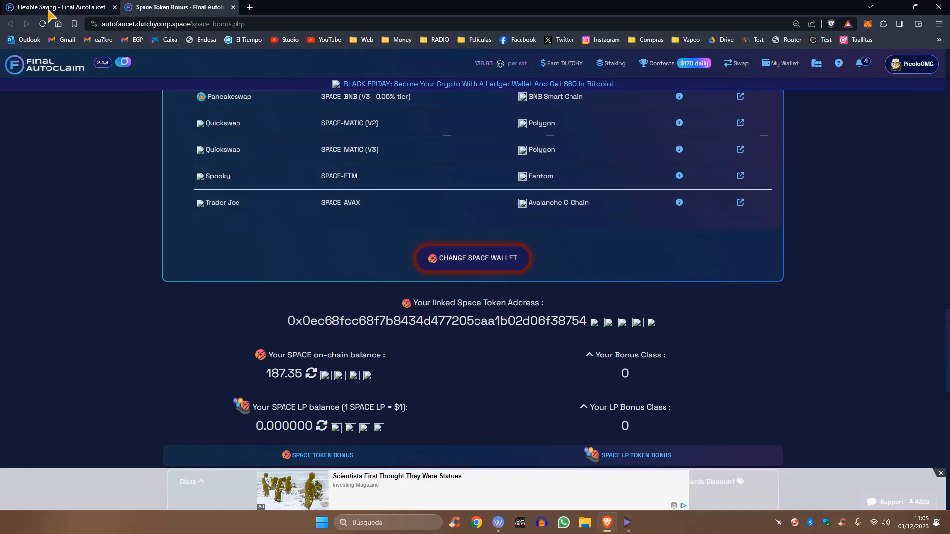
Return to the Flexible Saving tab showing 0.26339662 unclaimed SPACE rewards.
left_click(58, 7)
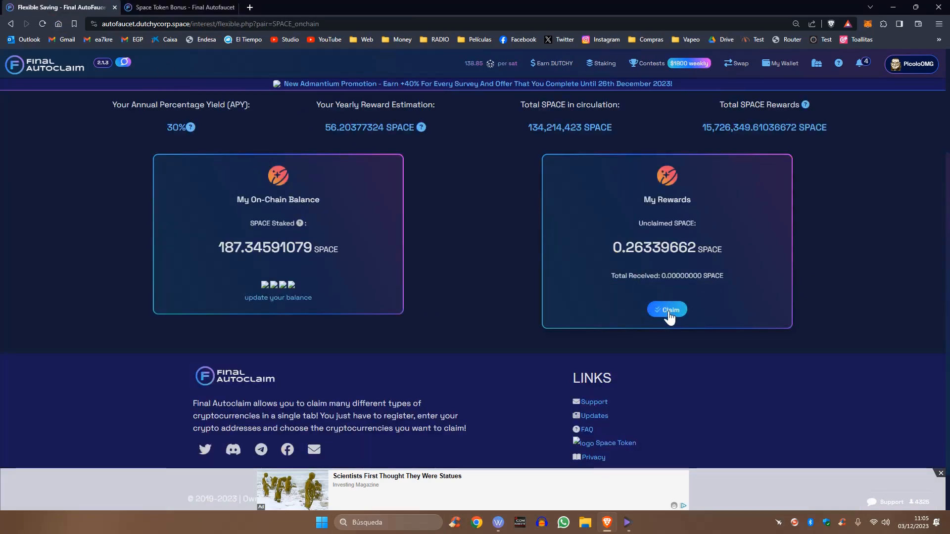
mouse_move(663, 251)
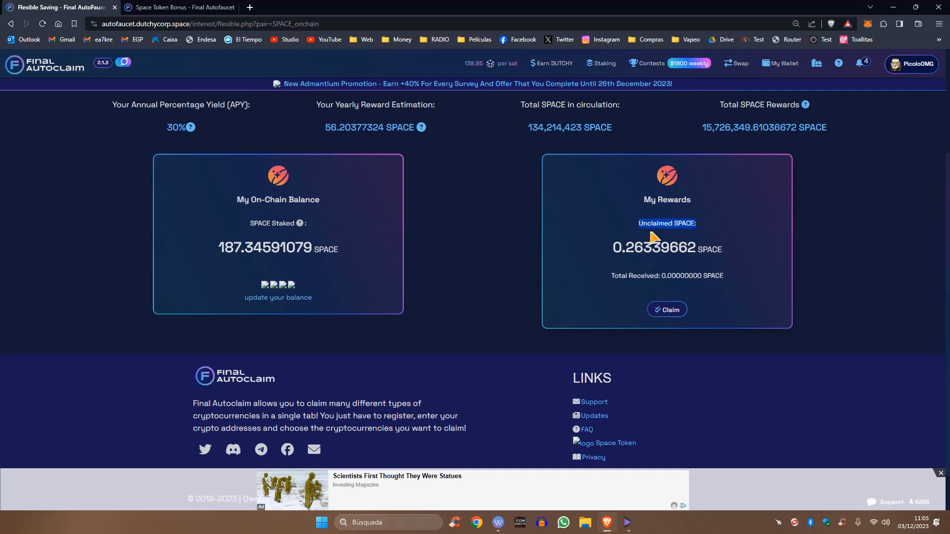
mouse_move(492, 343)
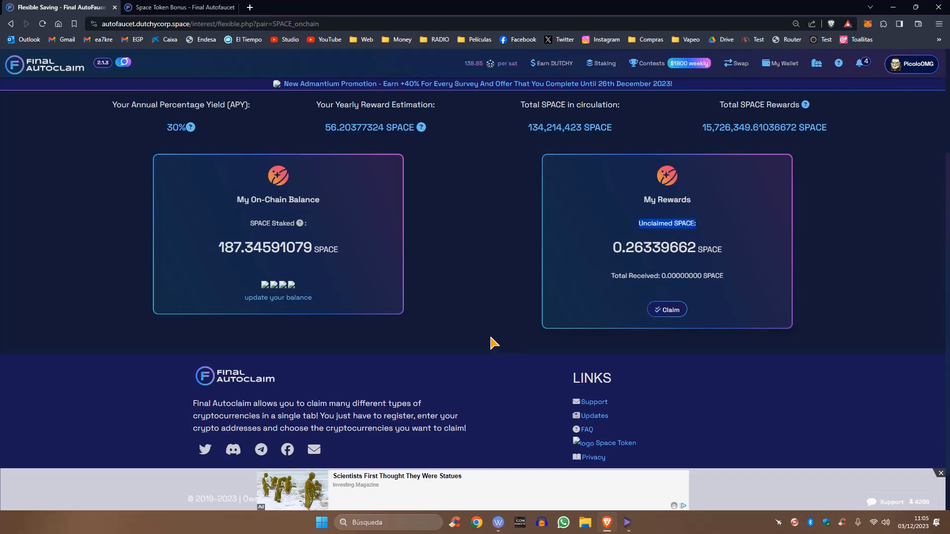
mouse_move(870, 314)
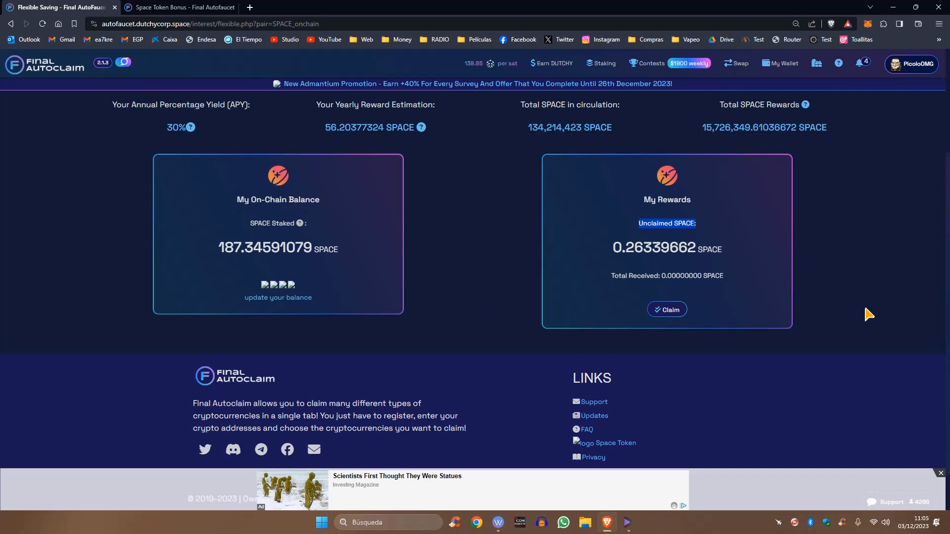
mouse_move(838, 328)
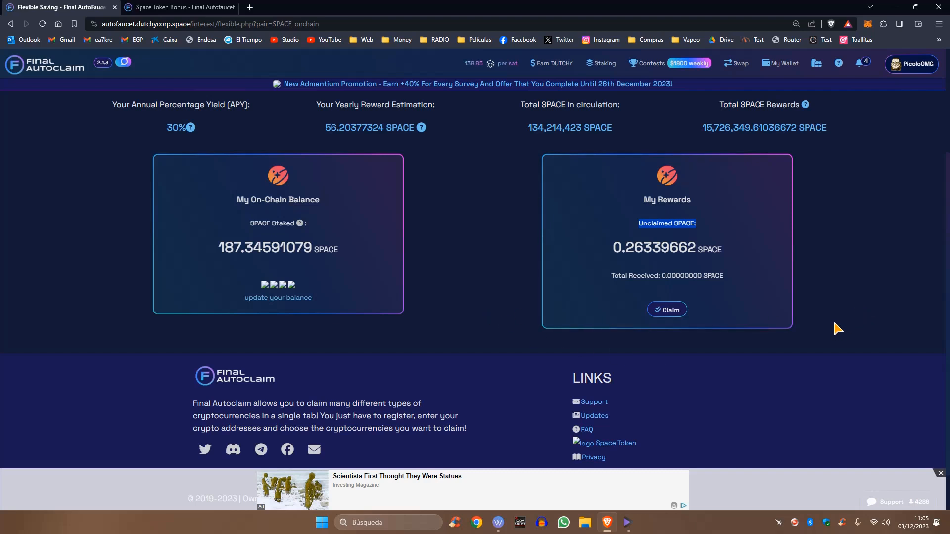
mouse_move(811, 305)
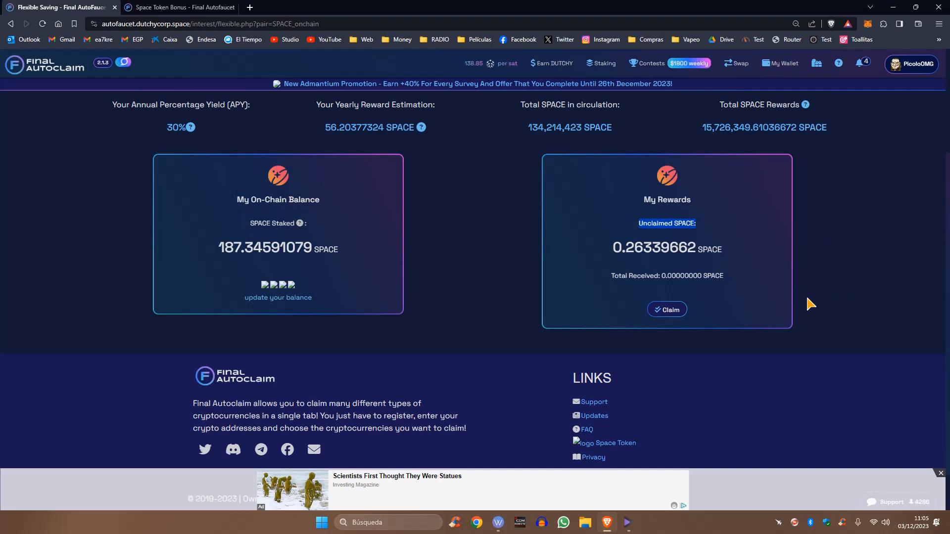
mouse_move(832, 283)
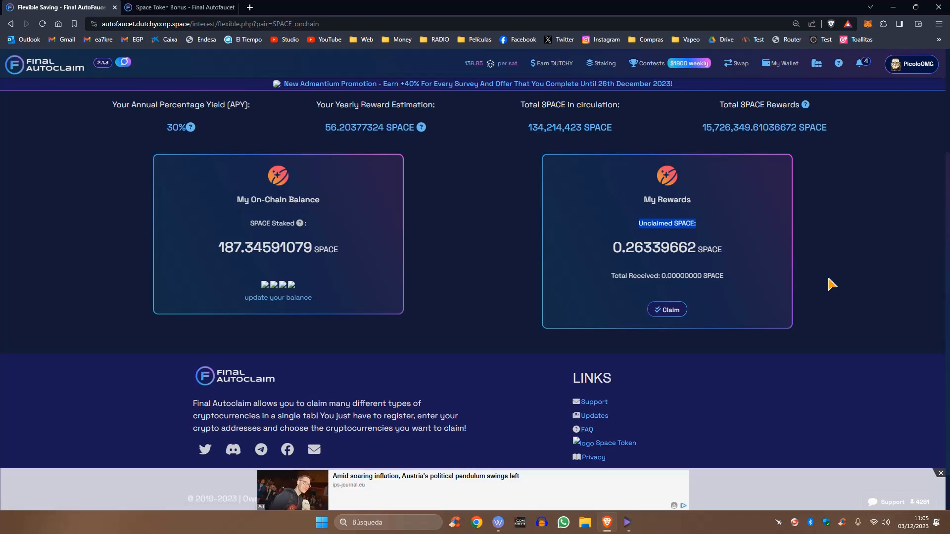
mouse_move(835, 289)
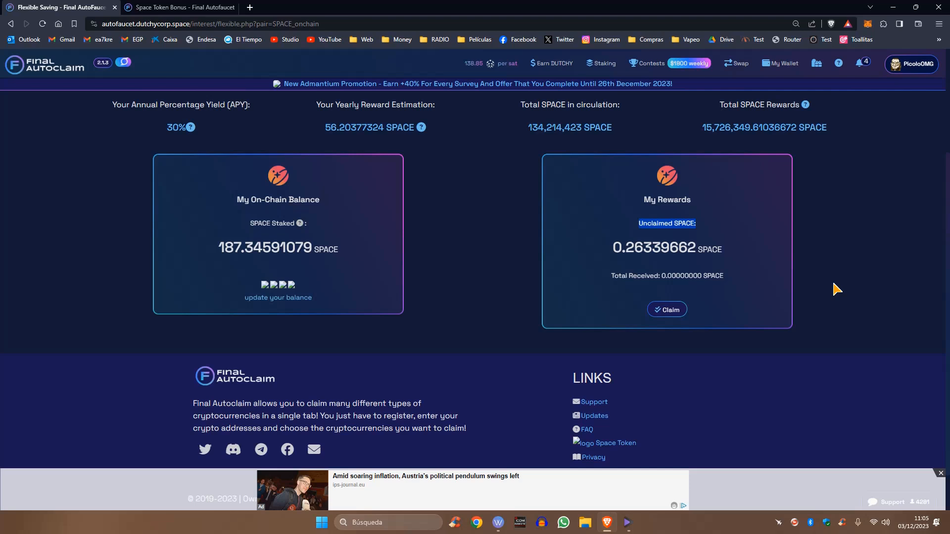
mouse_move(832, 284)
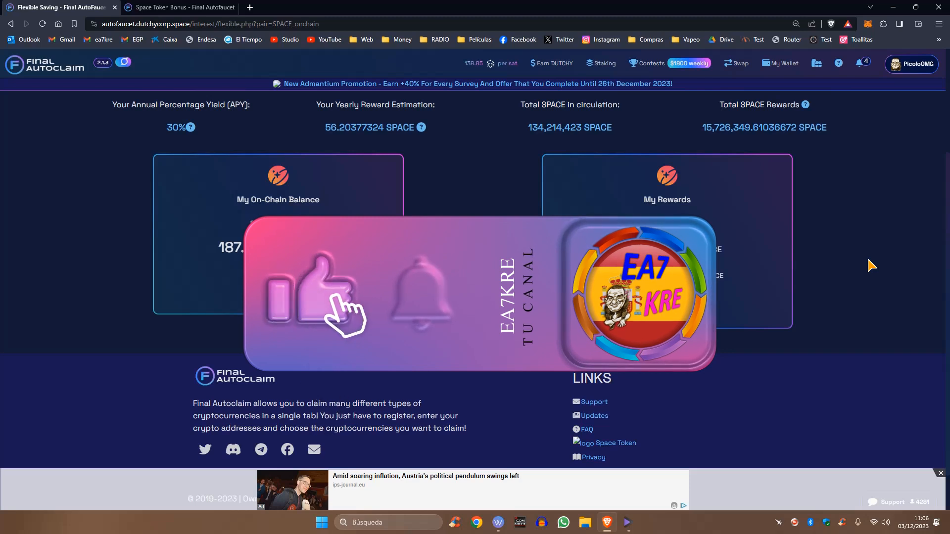
mouse_move(823, 217)
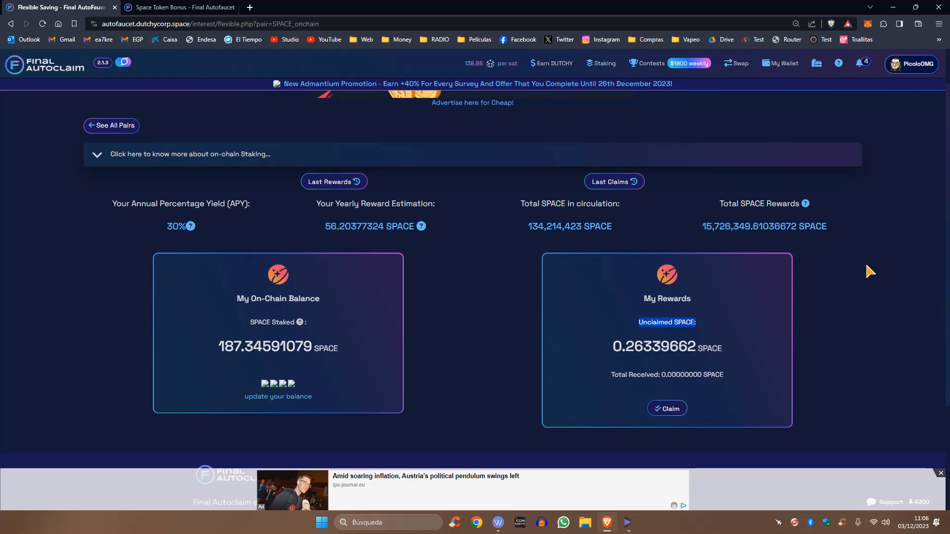
mouse_move(885, 293)
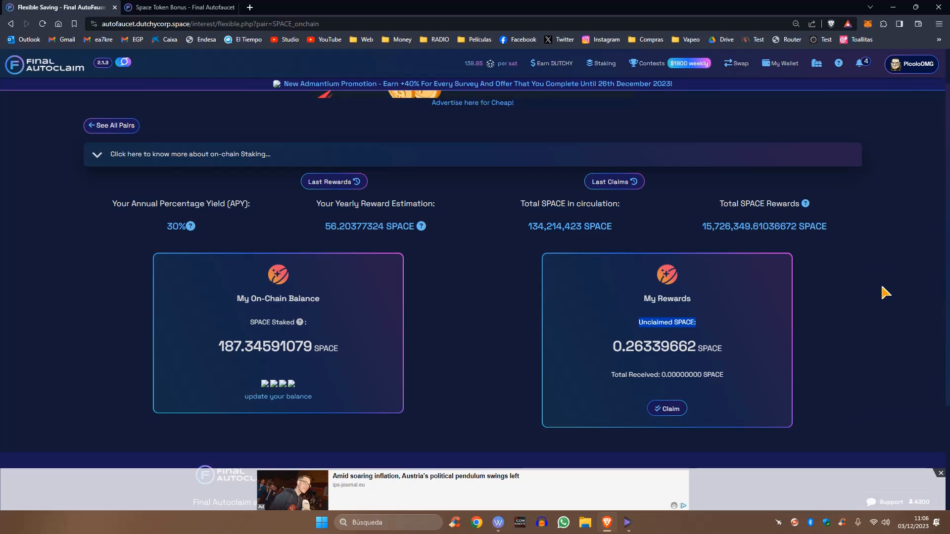
scroll("down", 3)
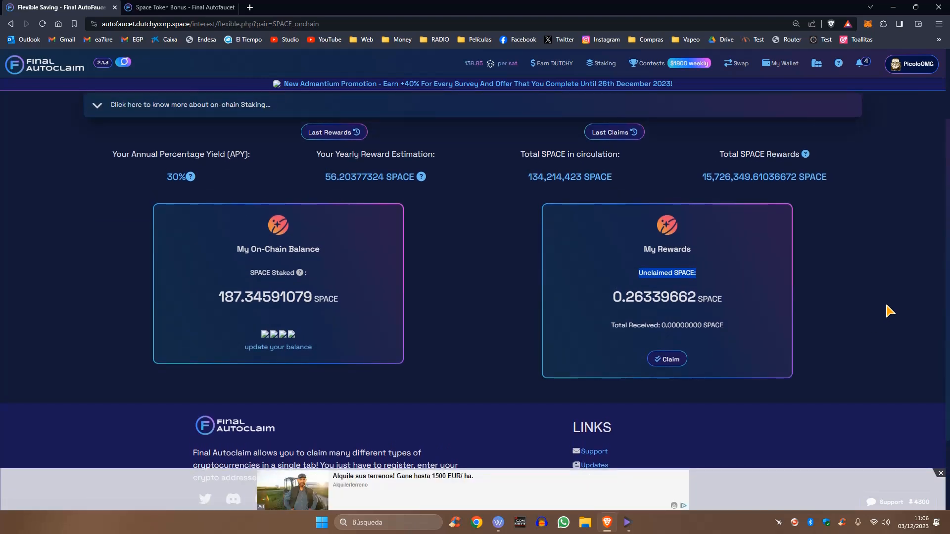
mouse_move(727, 203)
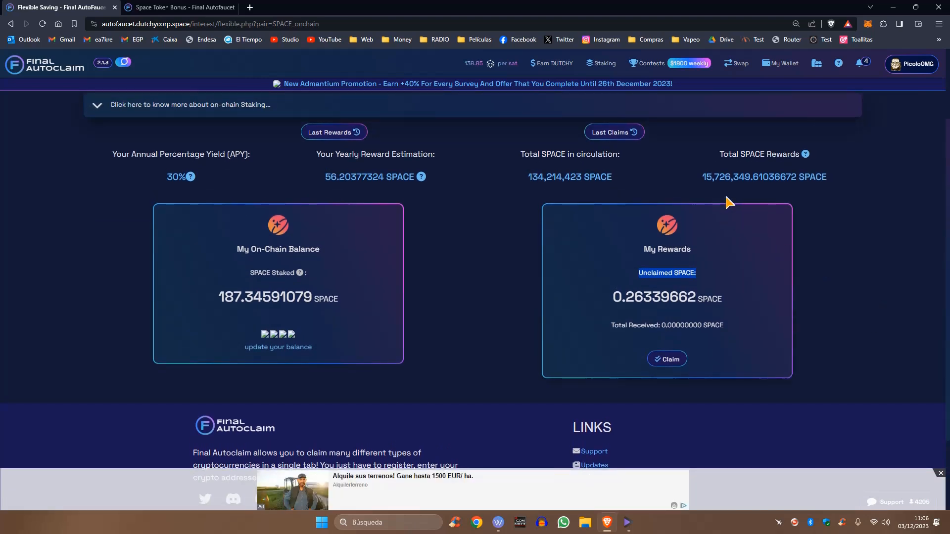
mouse_move(848, 275)
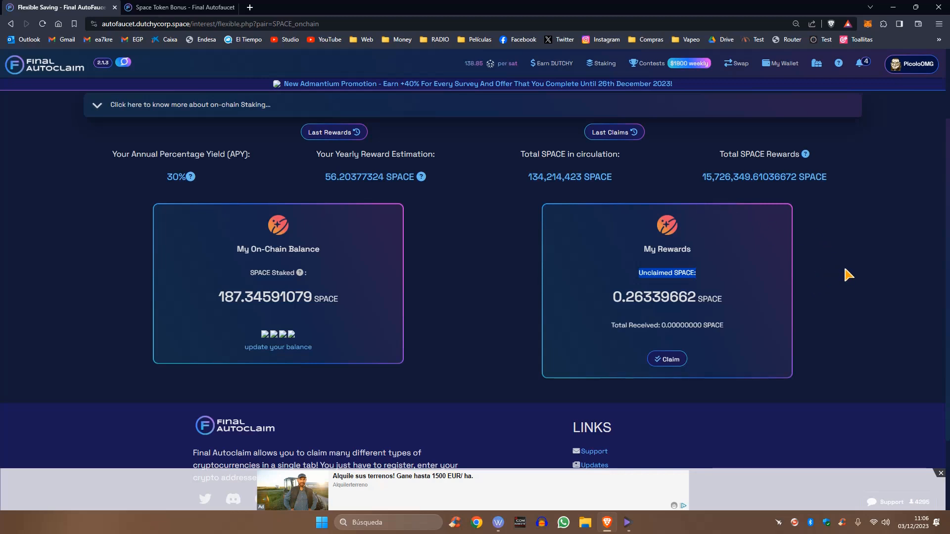
mouse_move(800, 317)
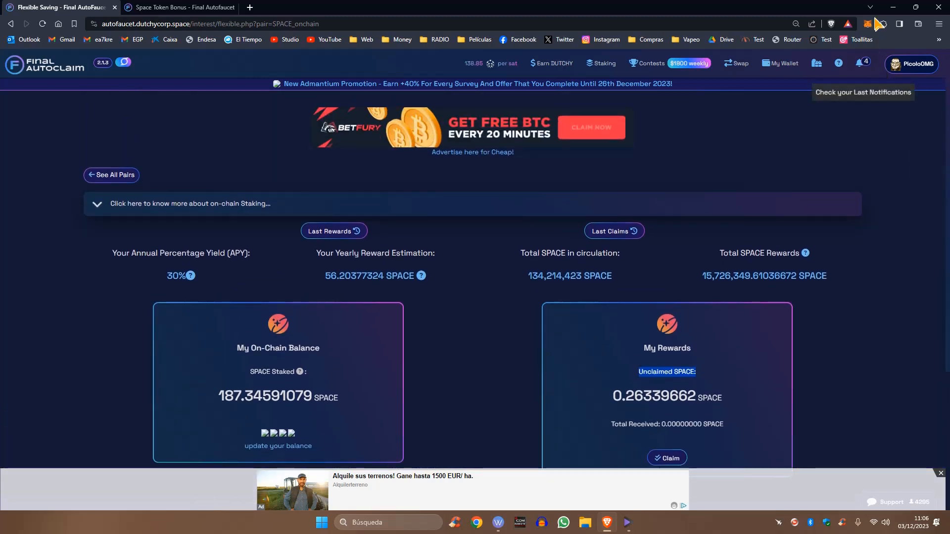
left_click(868, 23)
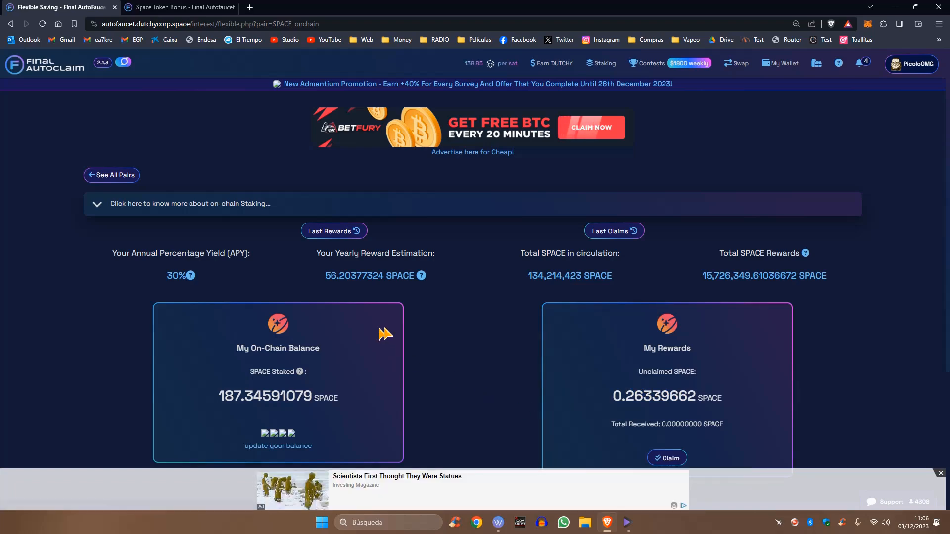
mouse_move(462, 369)
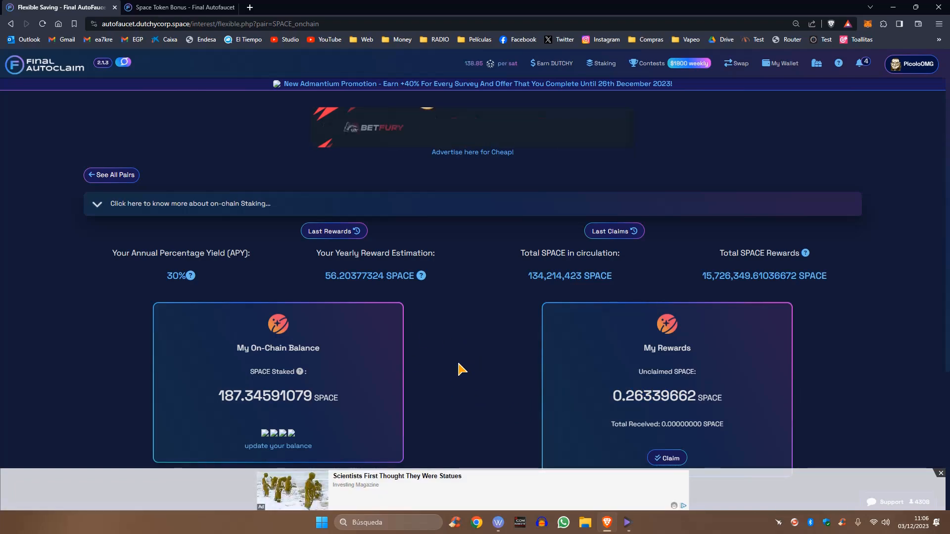
scroll("down", 3)
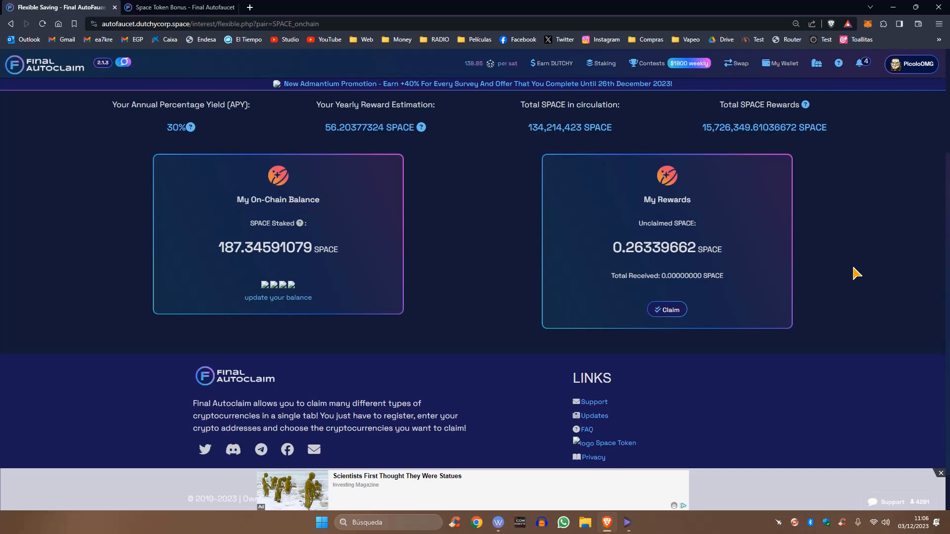
mouse_move(868, 250)
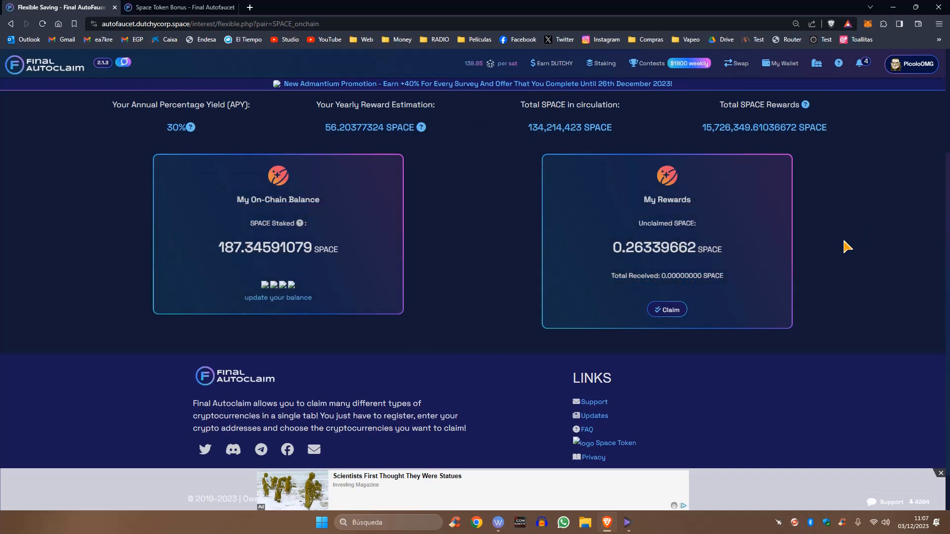
mouse_move(863, 249)
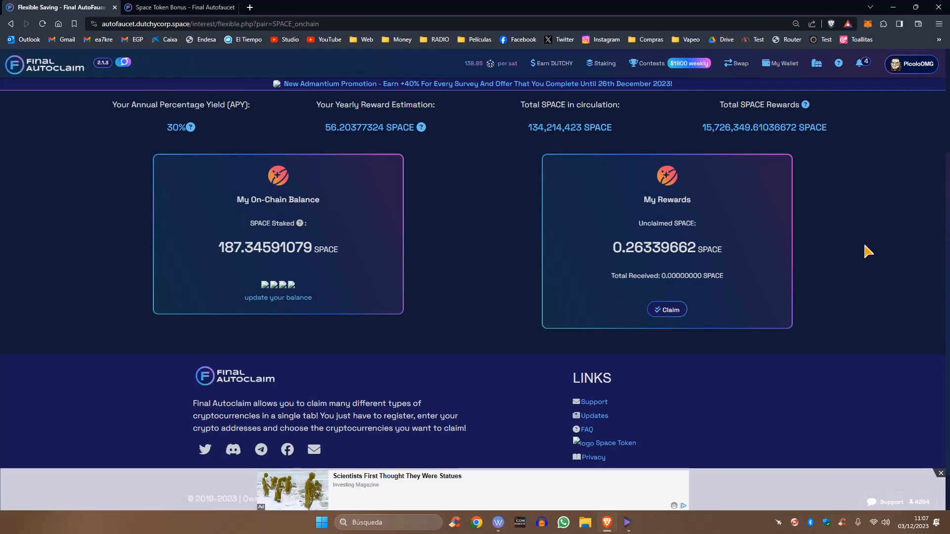
mouse_move(870, 255)
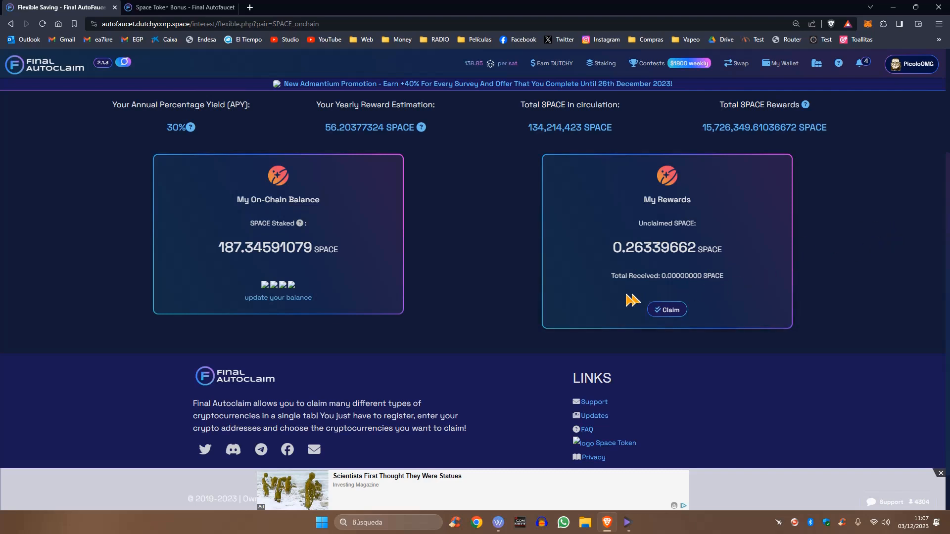
mouse_move(444, 86)
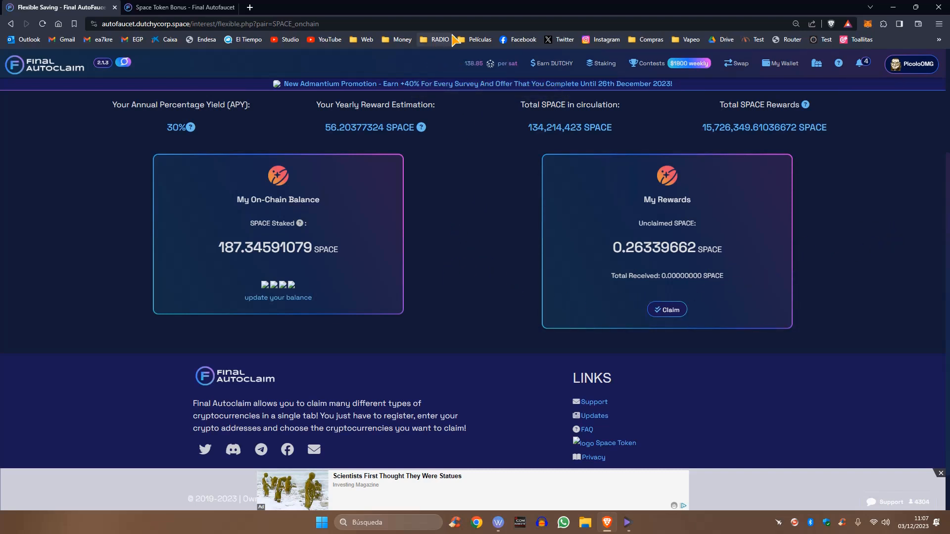
mouse_move(403, 44)
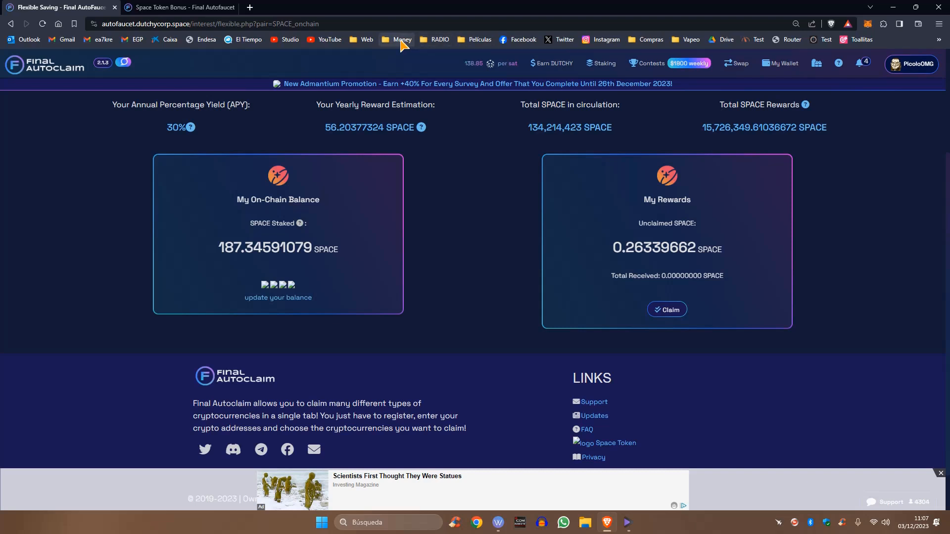
Go to the Space Token Faucet site via the Money bookmarks' Ingresos Varios links.
left_click(400, 40)
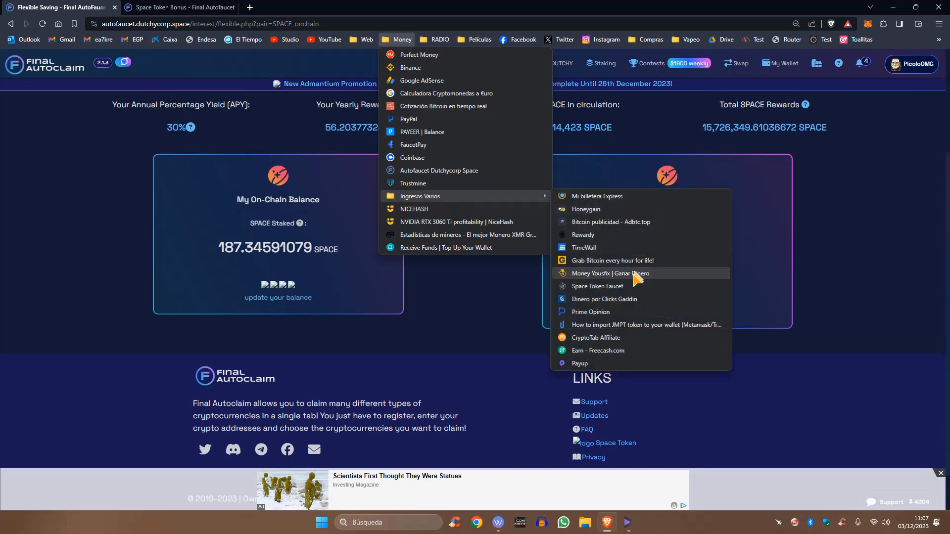
left_click(610, 273)
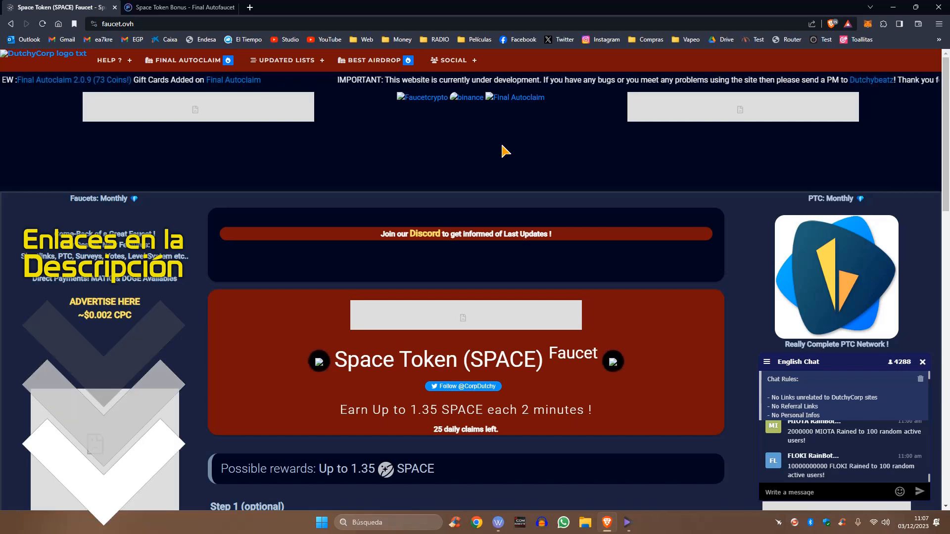
mouse_move(683, 137)
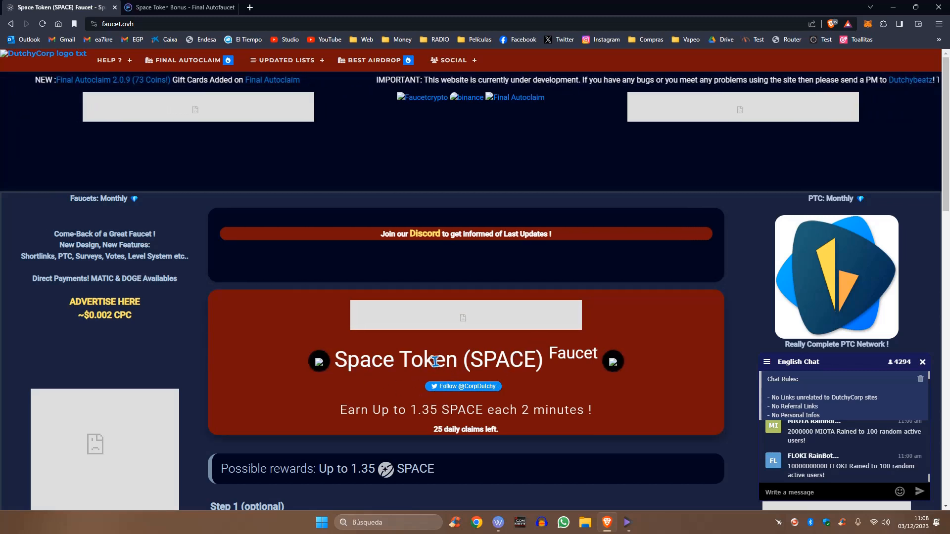
scroll("down", 3)
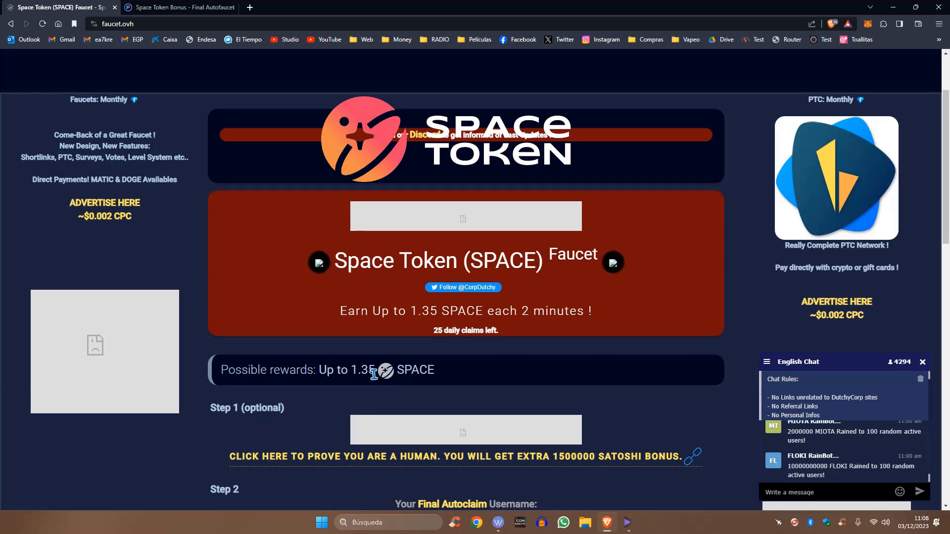
mouse_move(447, 371)
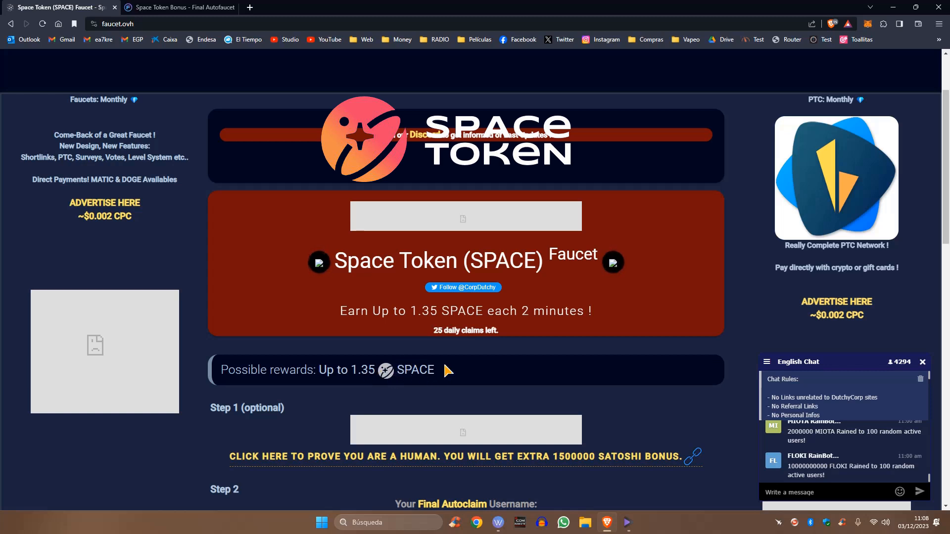
mouse_move(485, 331)
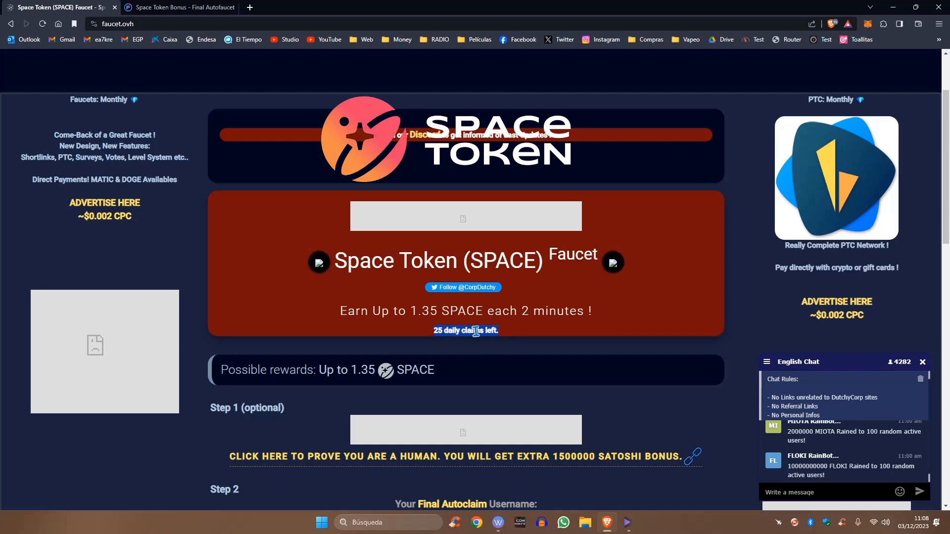
scroll("down", 3)
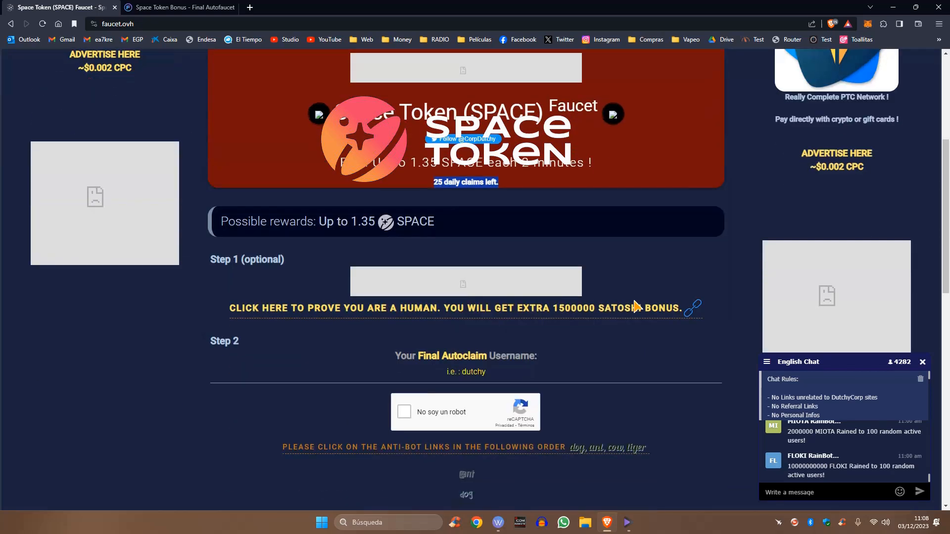
scroll("down", 3)
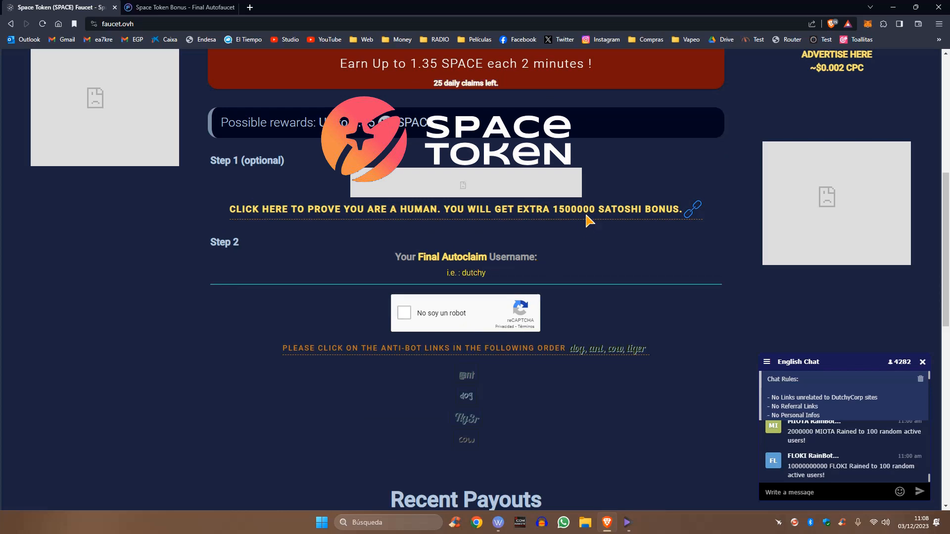
left_click(465, 273)
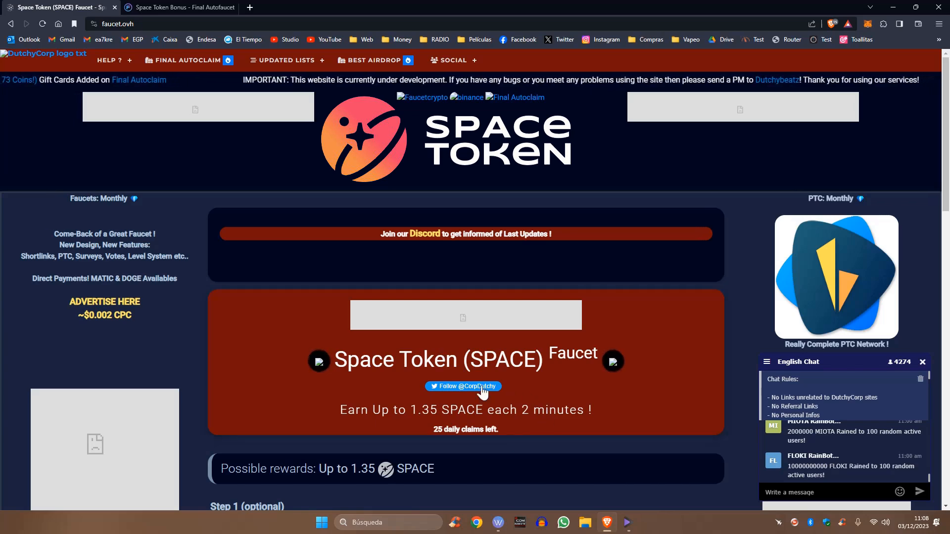
Return to the Space Token Bonus tab and reach Flexible Staking through the Earn DUTCHY menu.
left_click(179, 7)
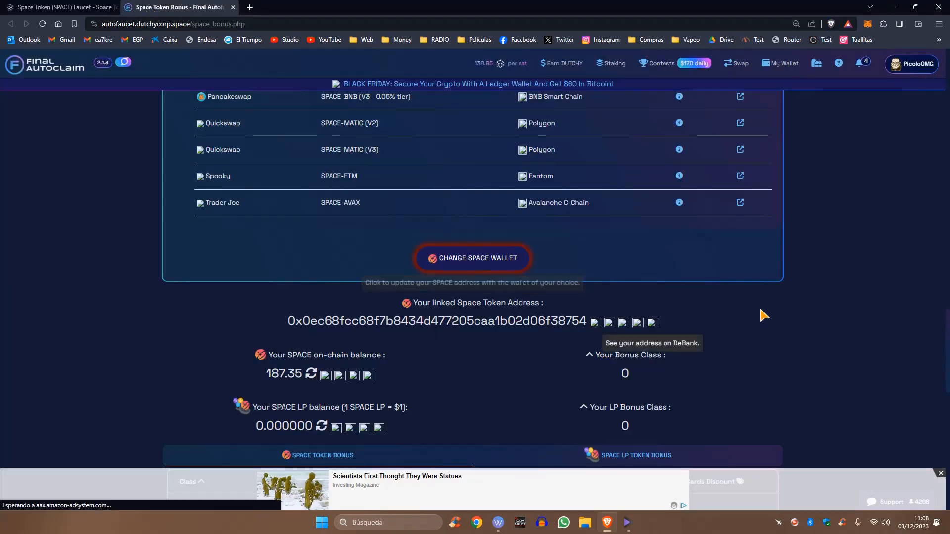
left_click(60, 7)
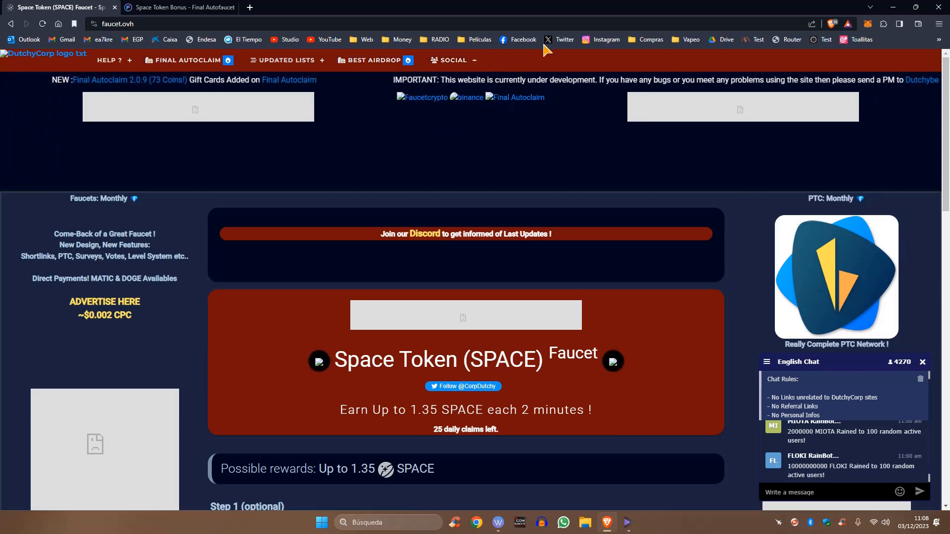
left_click(180, 7)
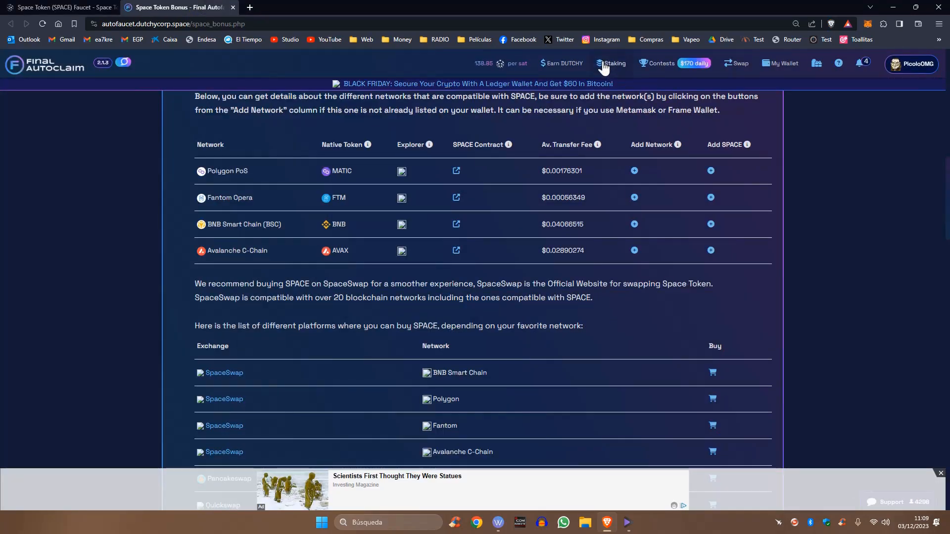
left_click(614, 63)
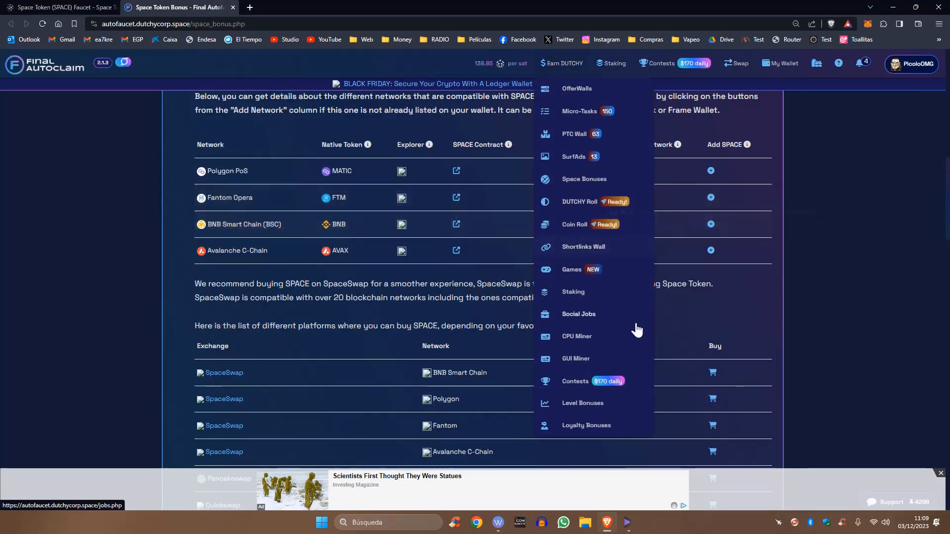
mouse_move(575, 336)
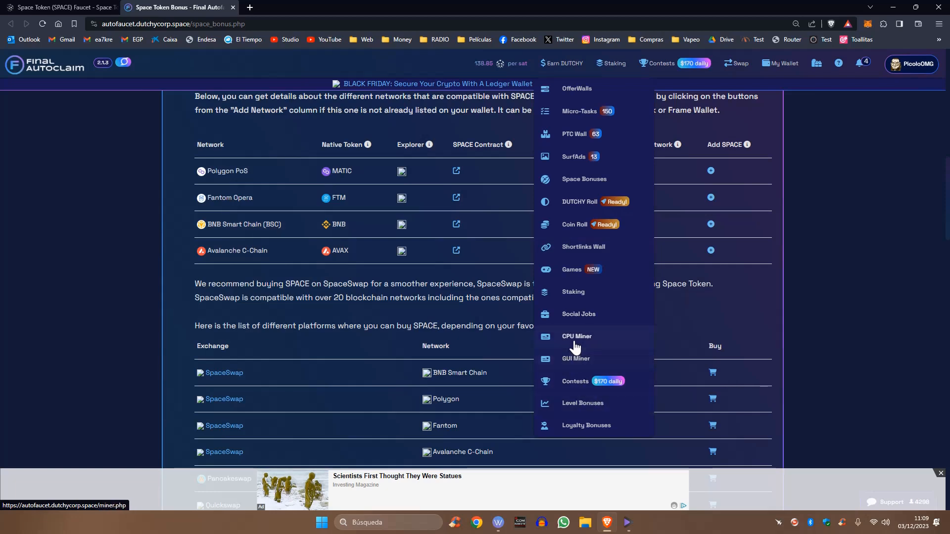
left_click(573, 295)
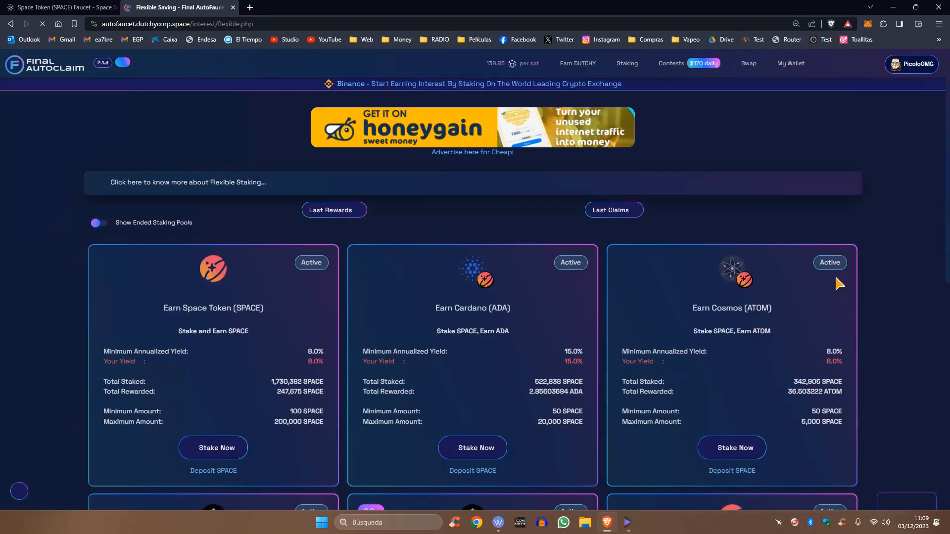